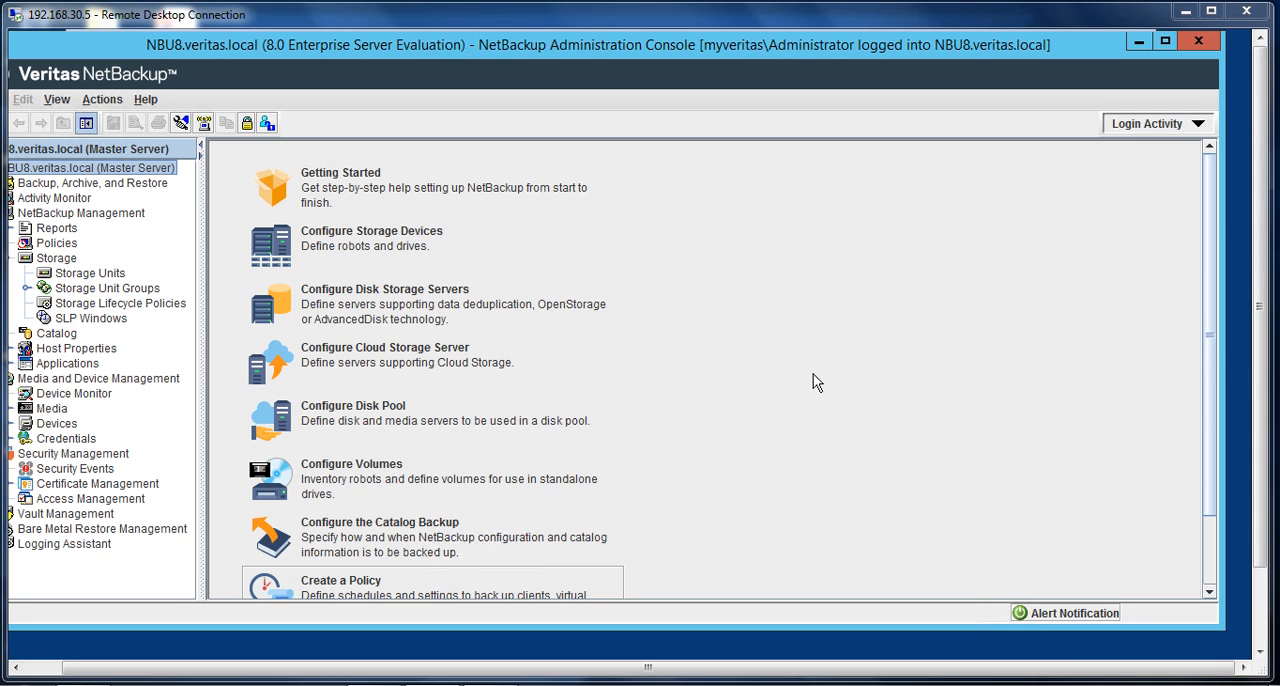
pyautogui.moveTo(1030, 487)
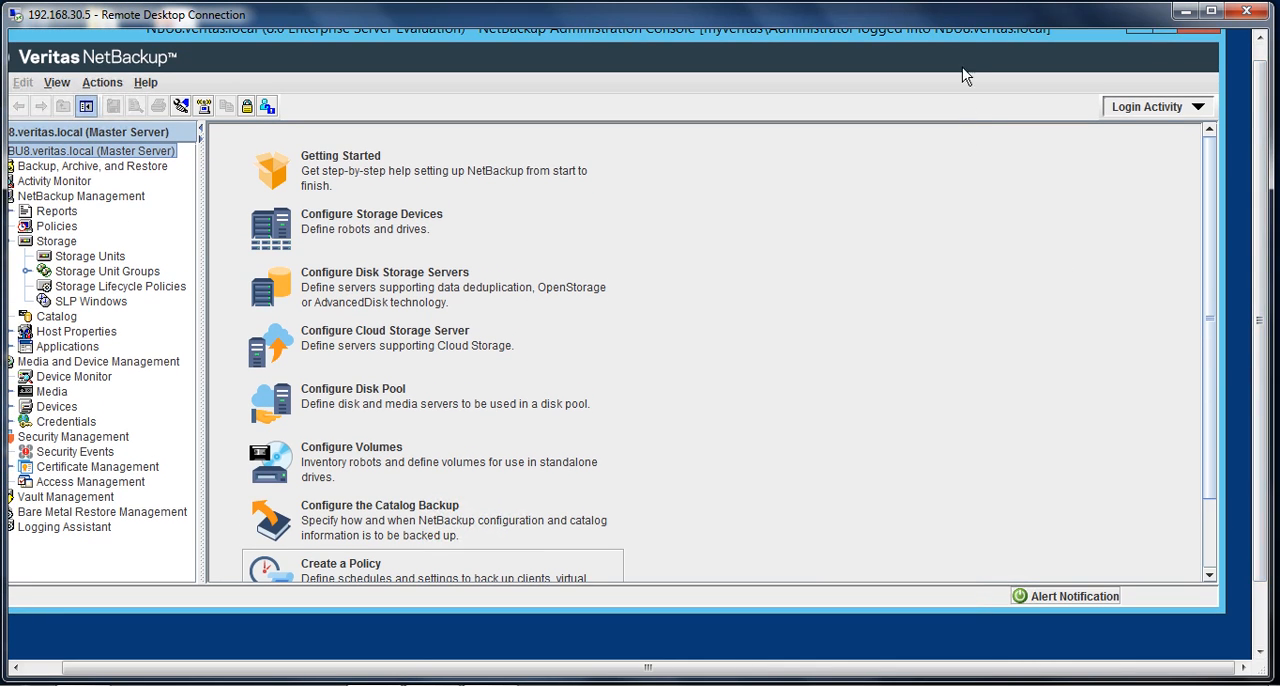
pyautogui.moveTo(1023, 69)
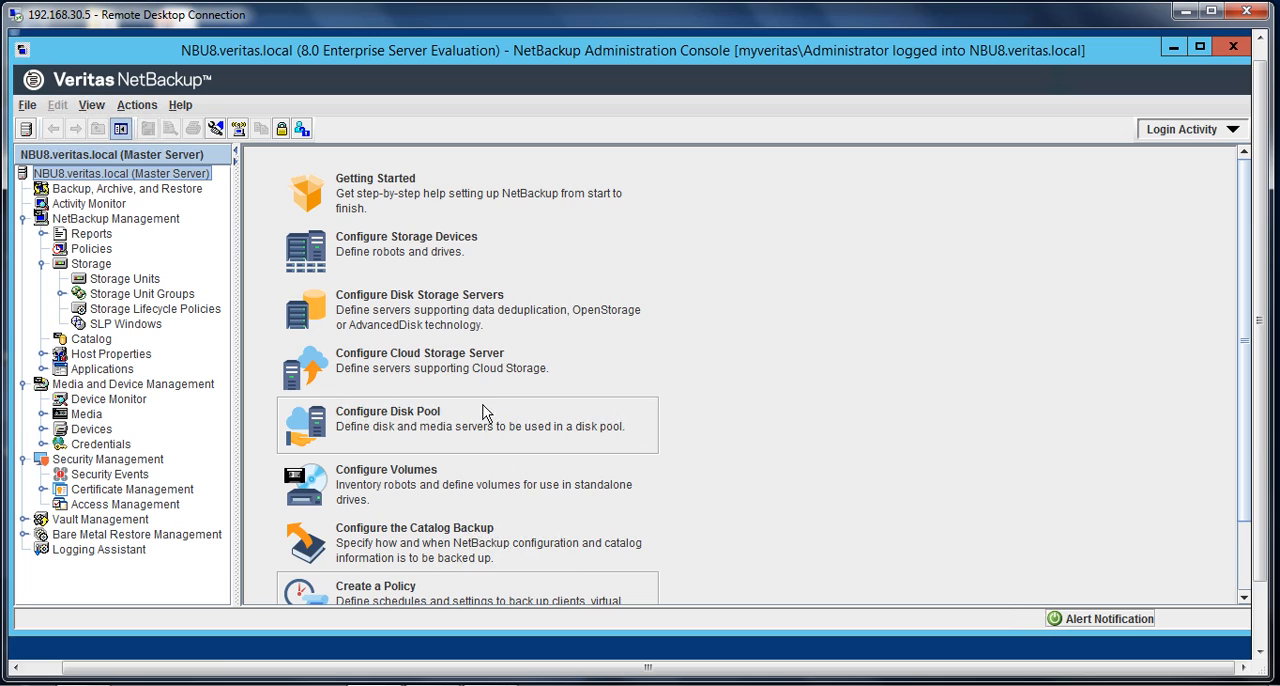
pyautogui.moveTo(620, 375)
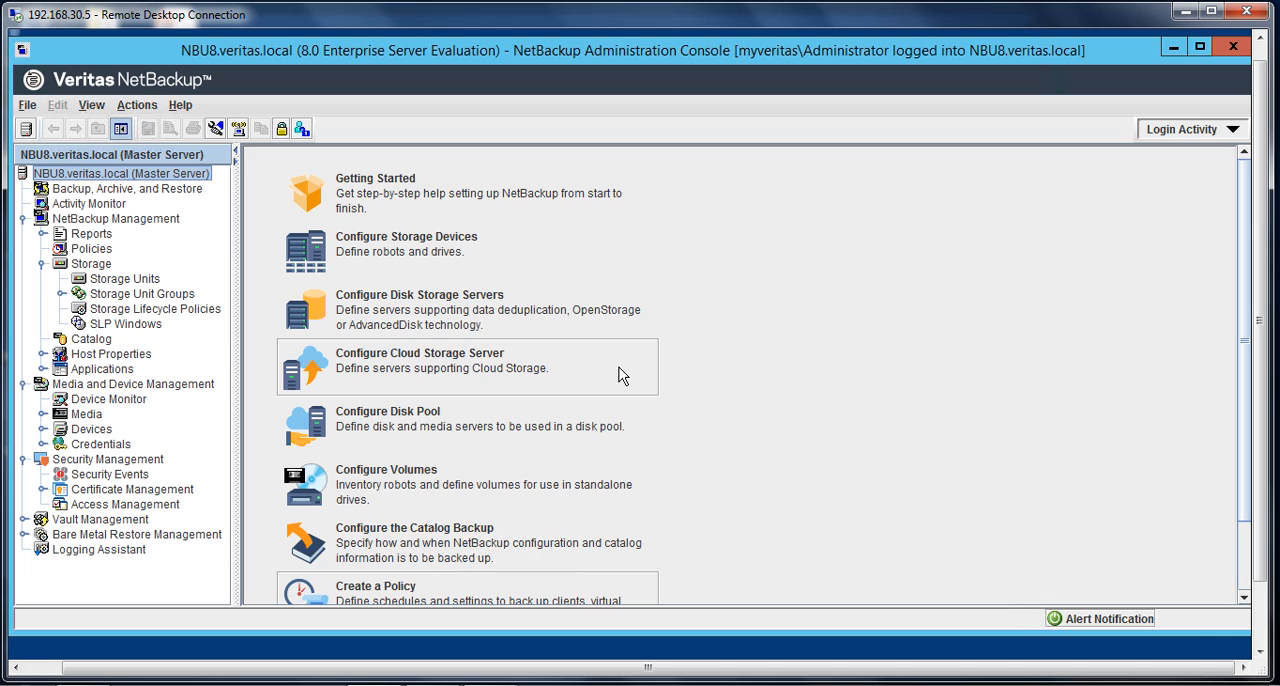
pyautogui.moveTo(470, 442)
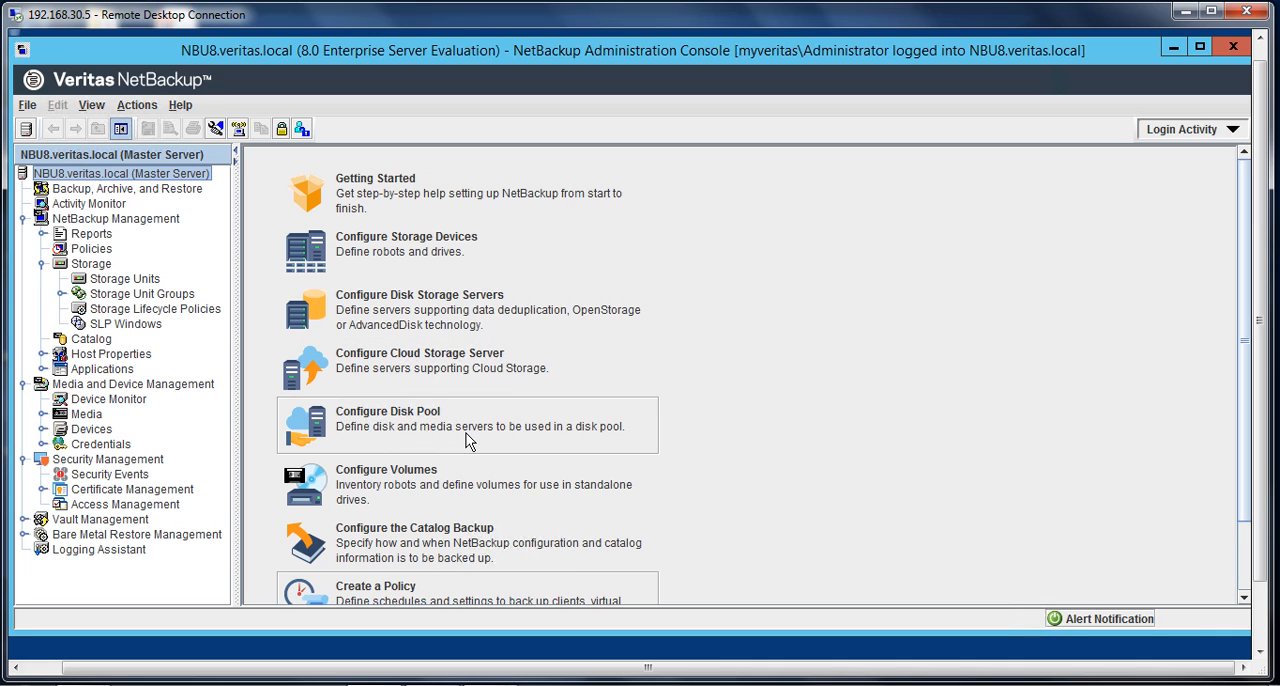
pyautogui.moveTo(140, 283)
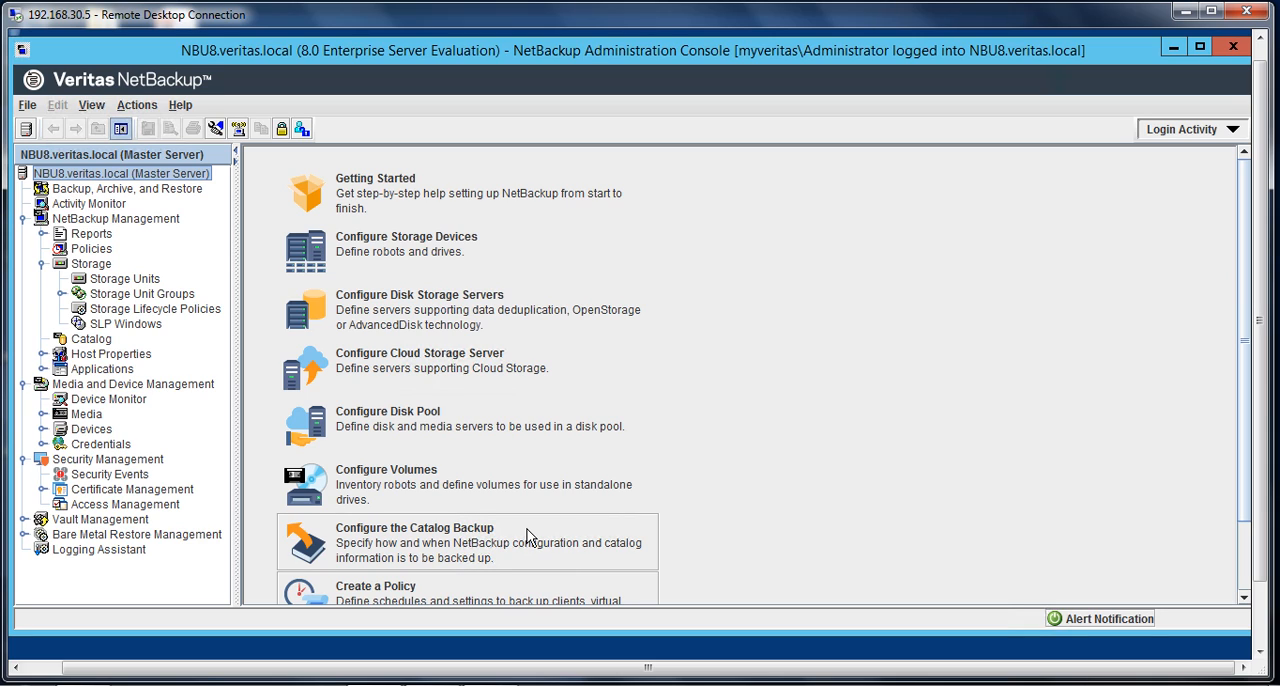
pyautogui.moveTo(855, 412)
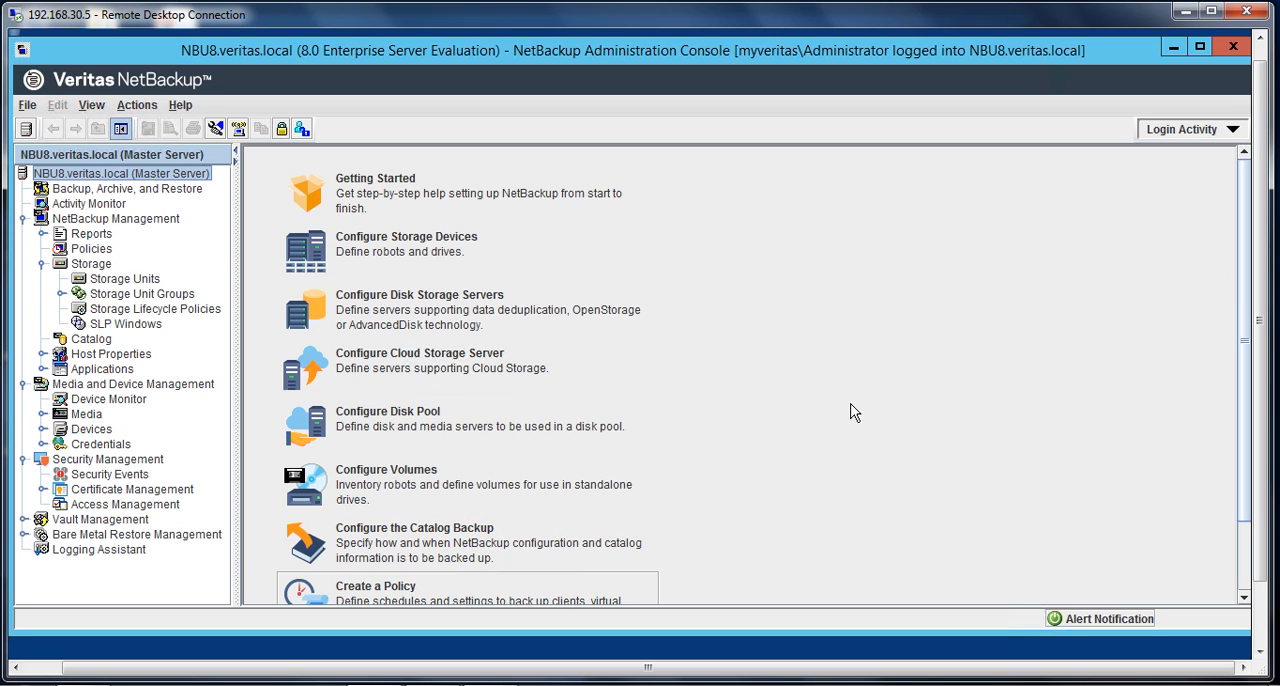
pyautogui.moveTo(800, 383)
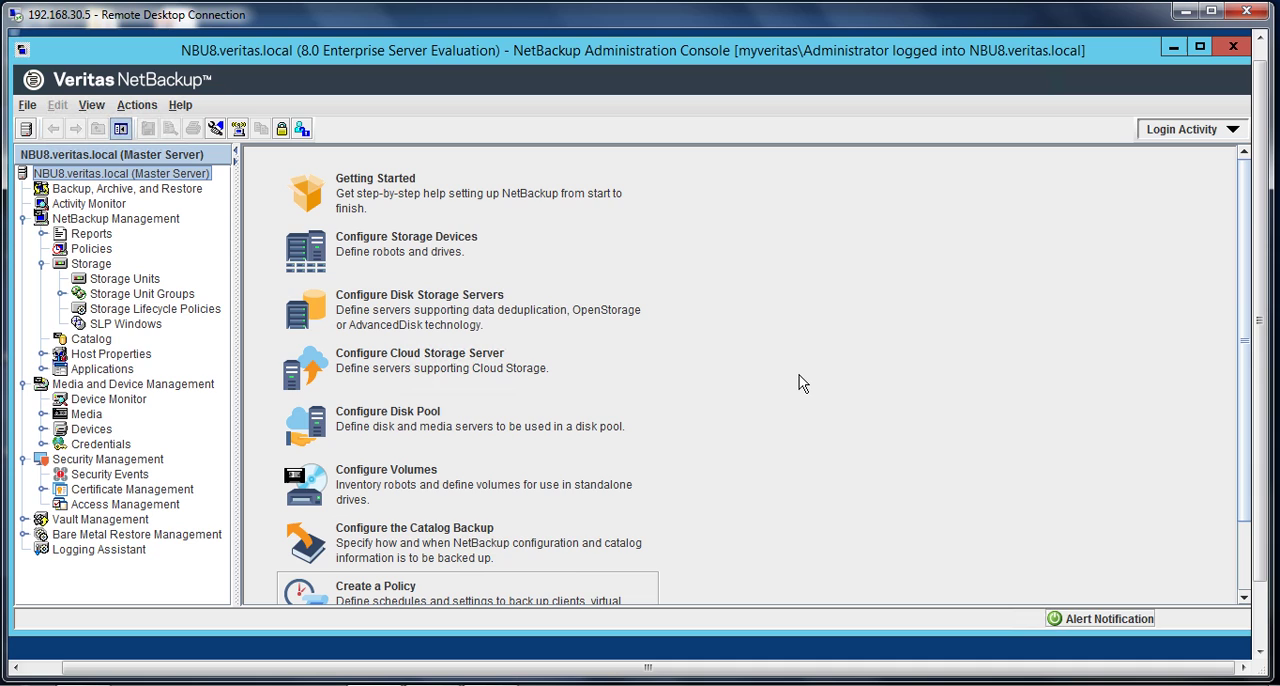
pyautogui.moveTo(489, 372)
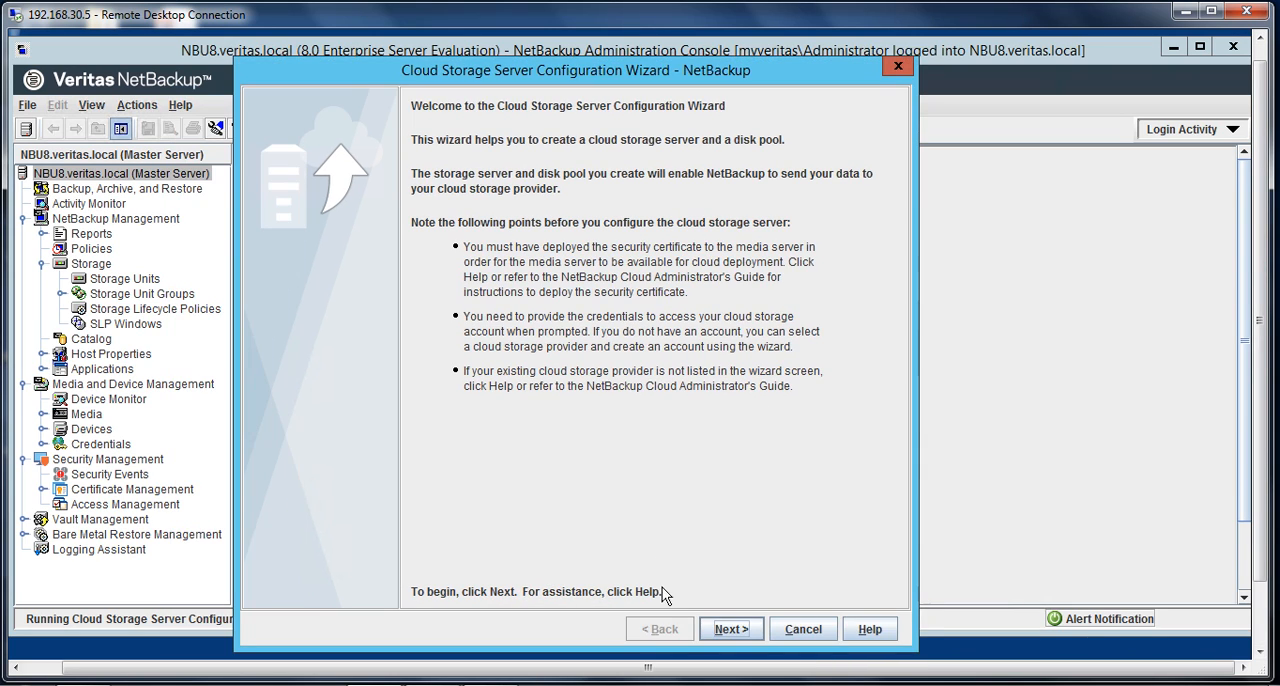
# Go past the welcome page and pick Microsoft Azure (Azure) from the provider list.
pyautogui.click(730, 629)
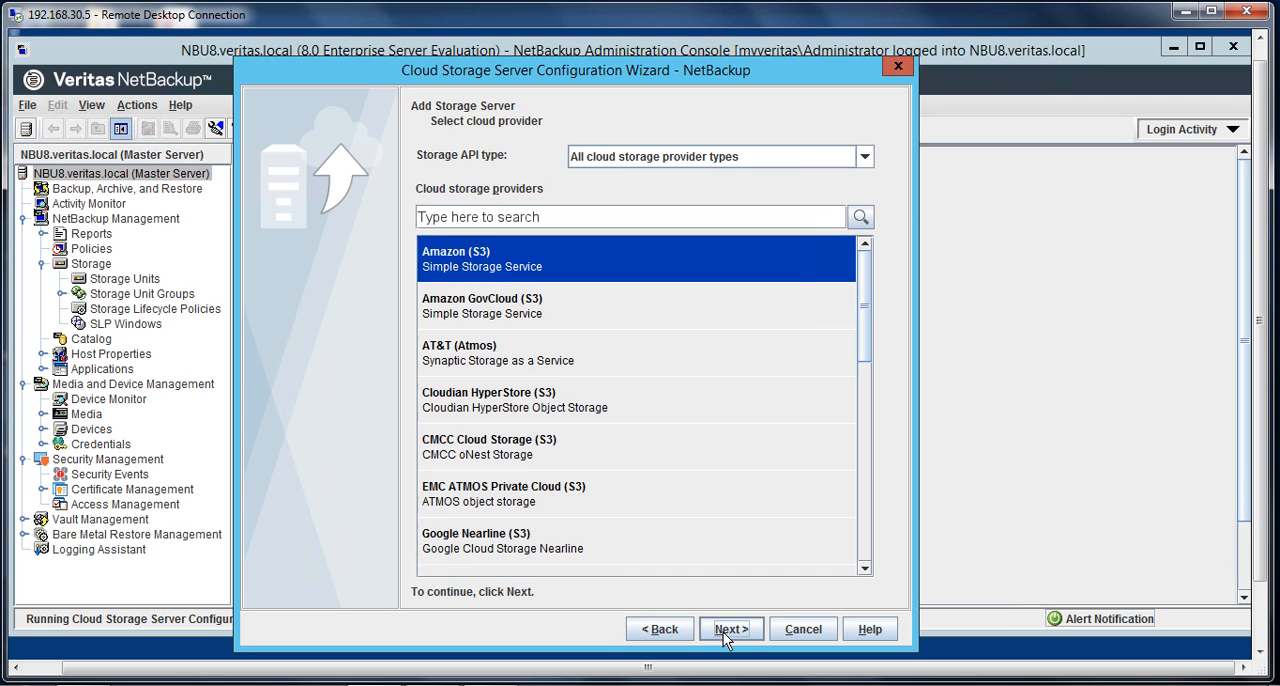
pyautogui.scroll(-3)
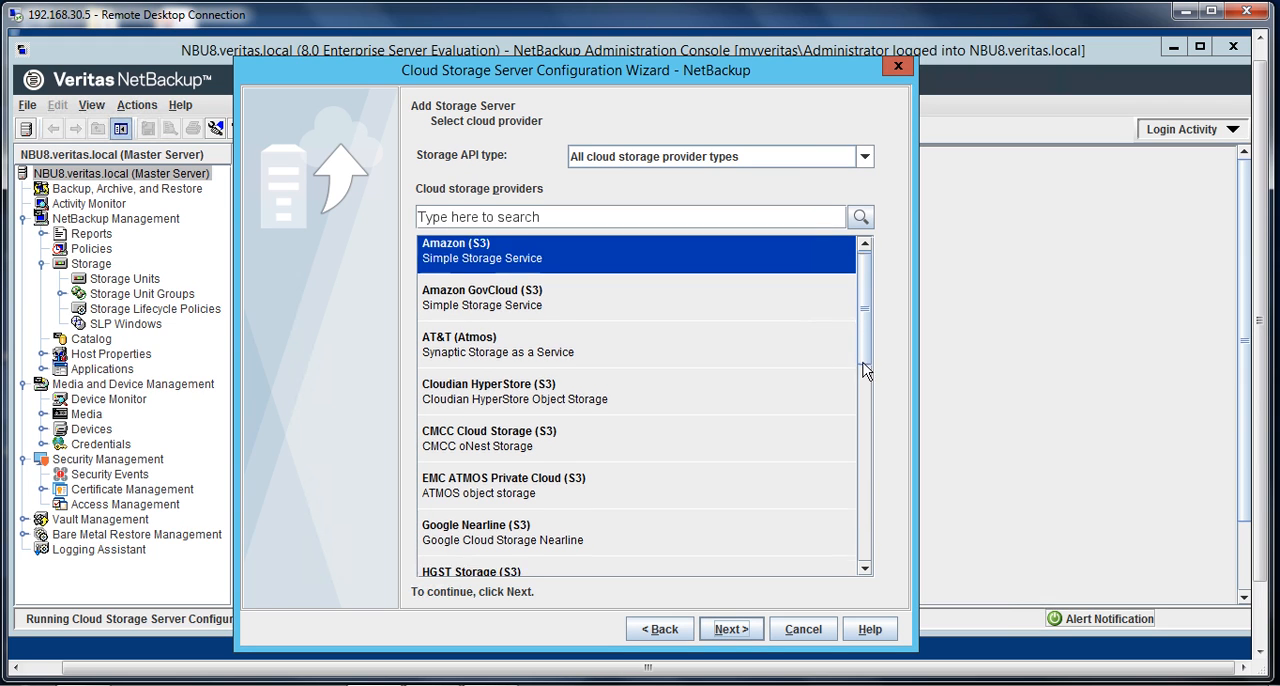
pyautogui.scroll(-3)
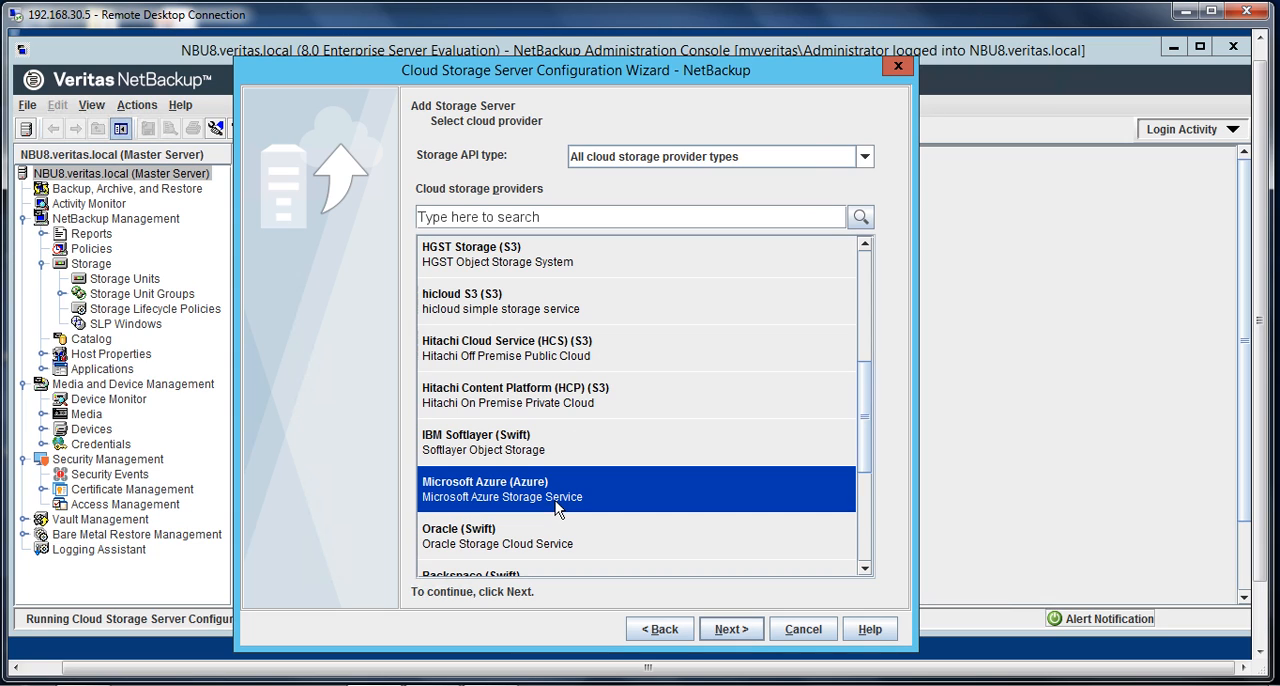
pyautogui.click(730, 628)
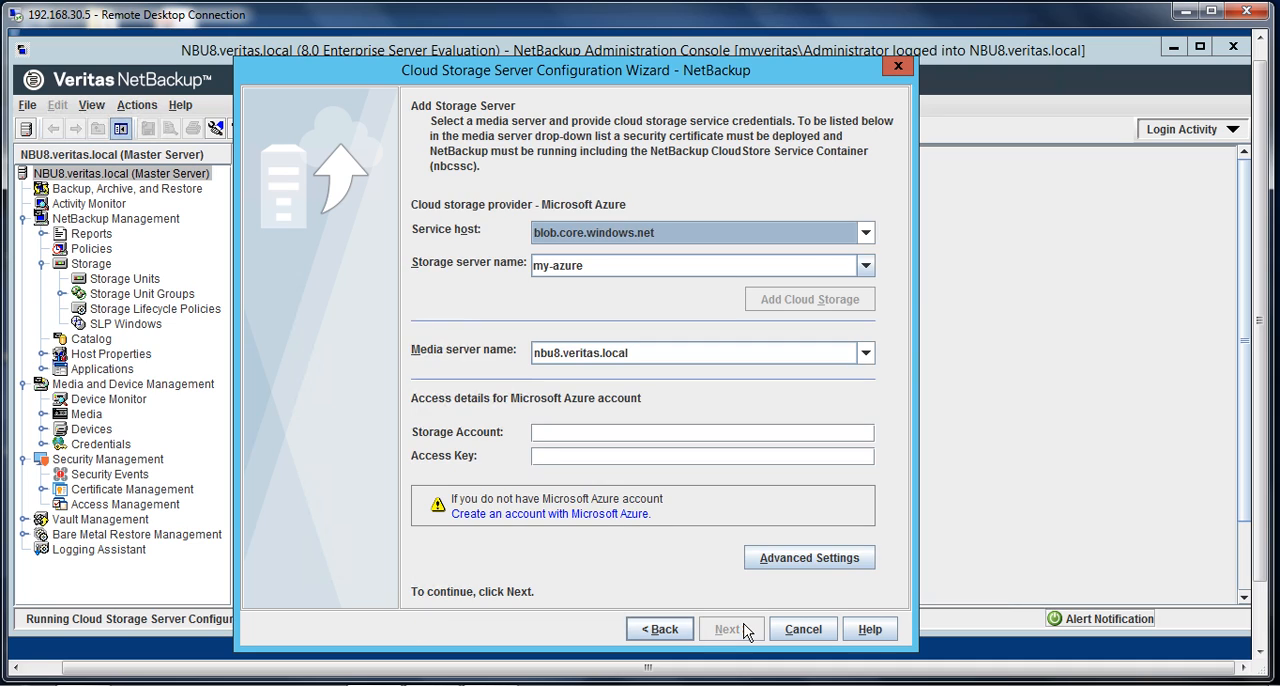
pyautogui.moveTo(895, 295)
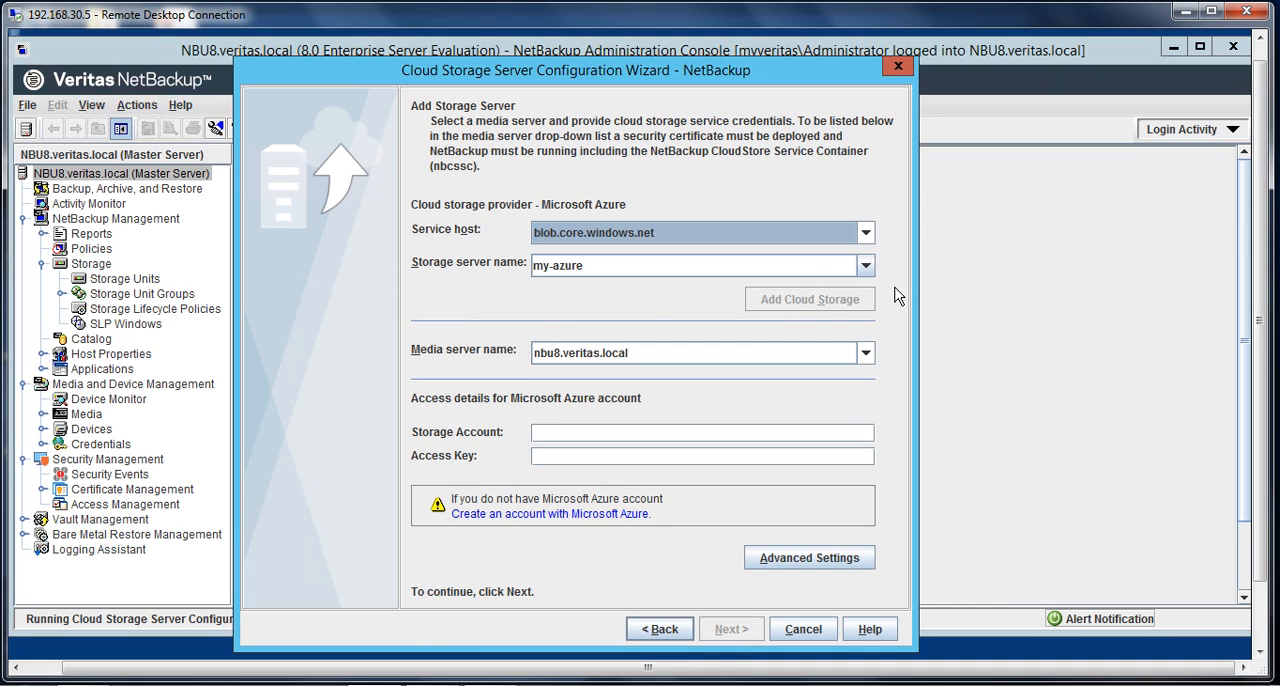
pyautogui.moveTo(865, 273)
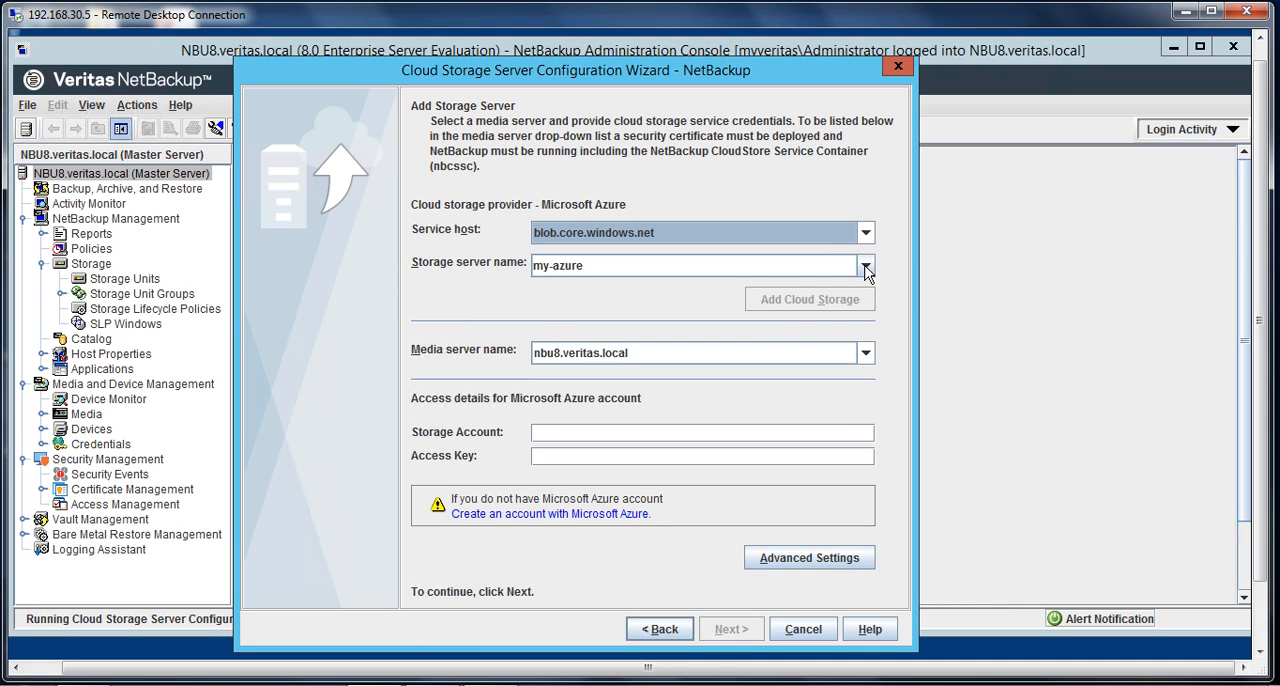
pyautogui.moveTo(820, 405)
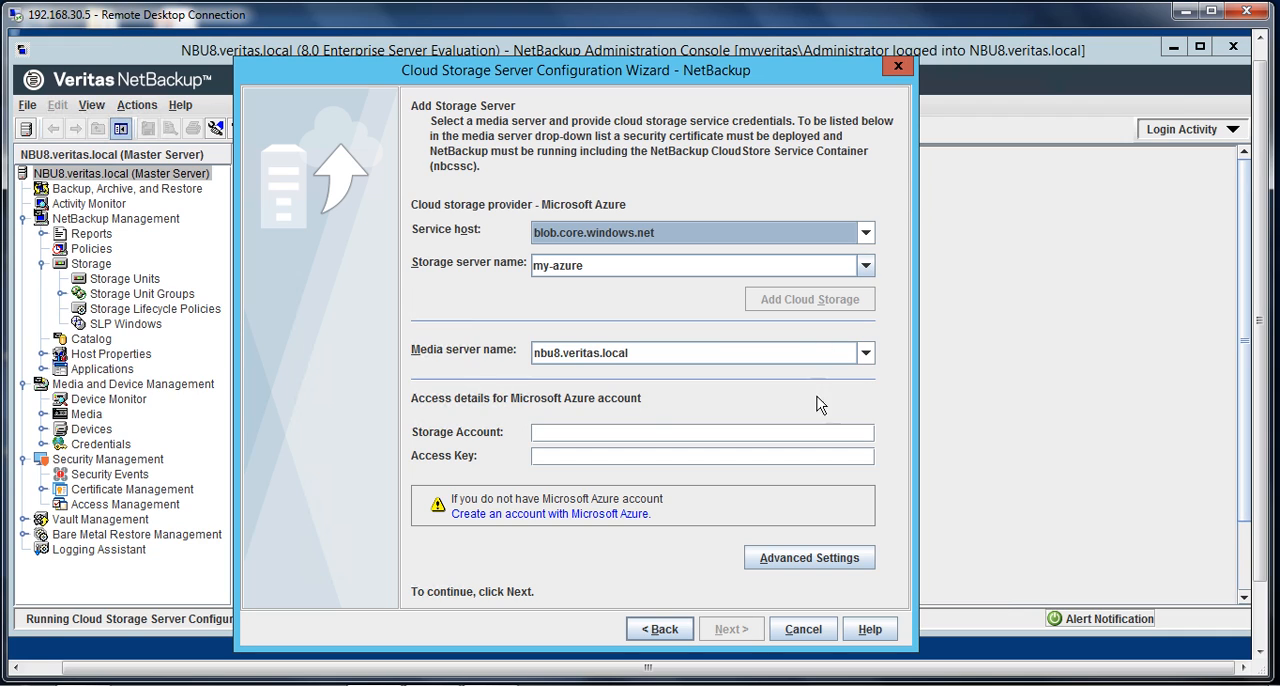
pyautogui.moveTo(968, 290)
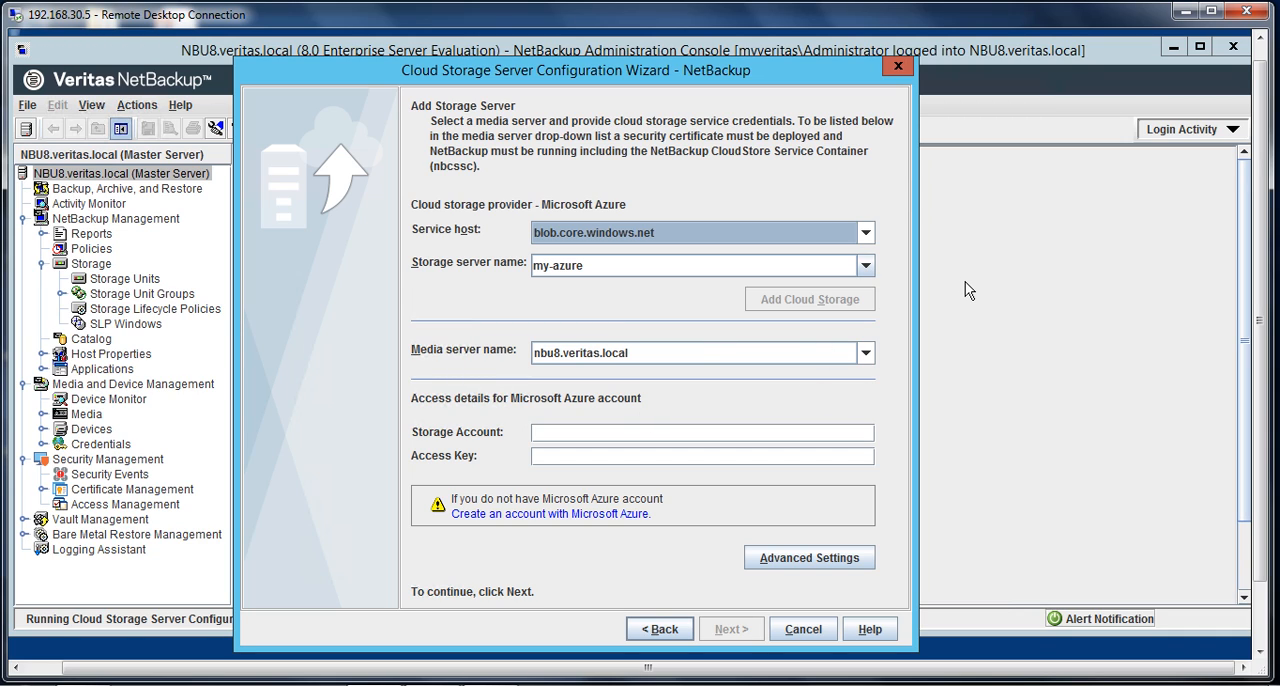
pyautogui.moveTo(632, 372)
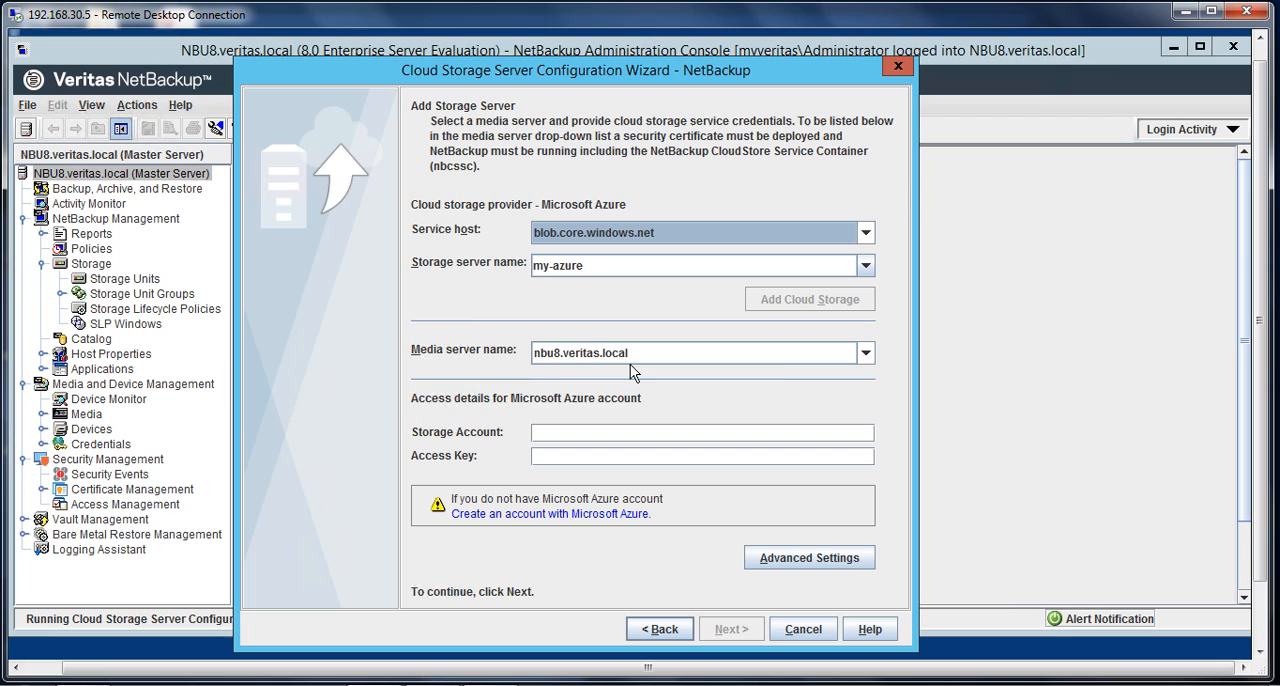
pyautogui.moveTo(830, 392)
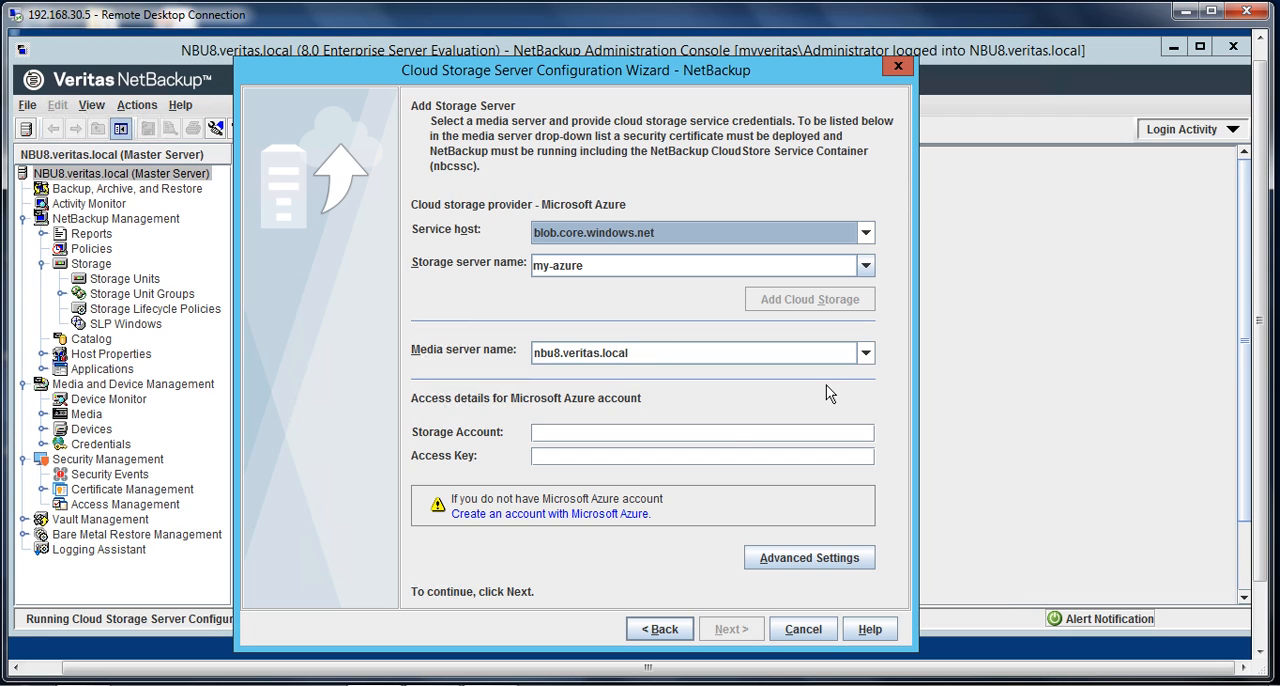
pyautogui.click(702, 432)
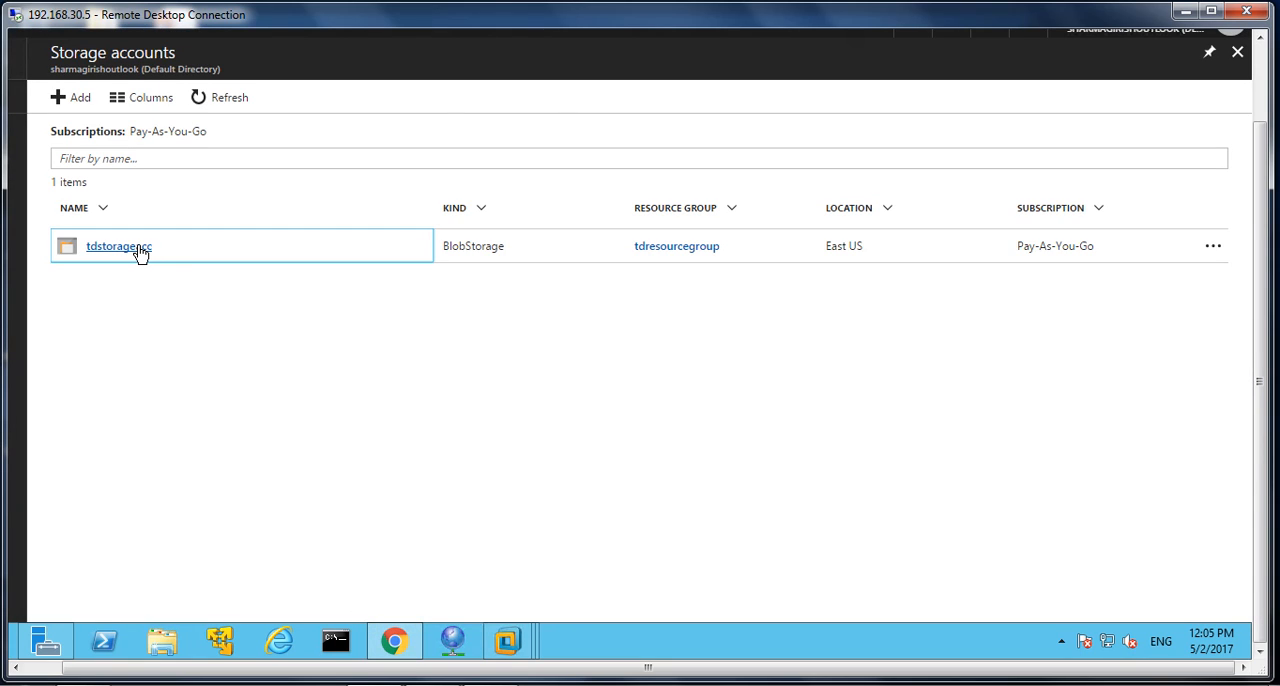
# Open tdstorageacc's Access keys page and copy its storage account name.
pyautogui.click(118, 246)
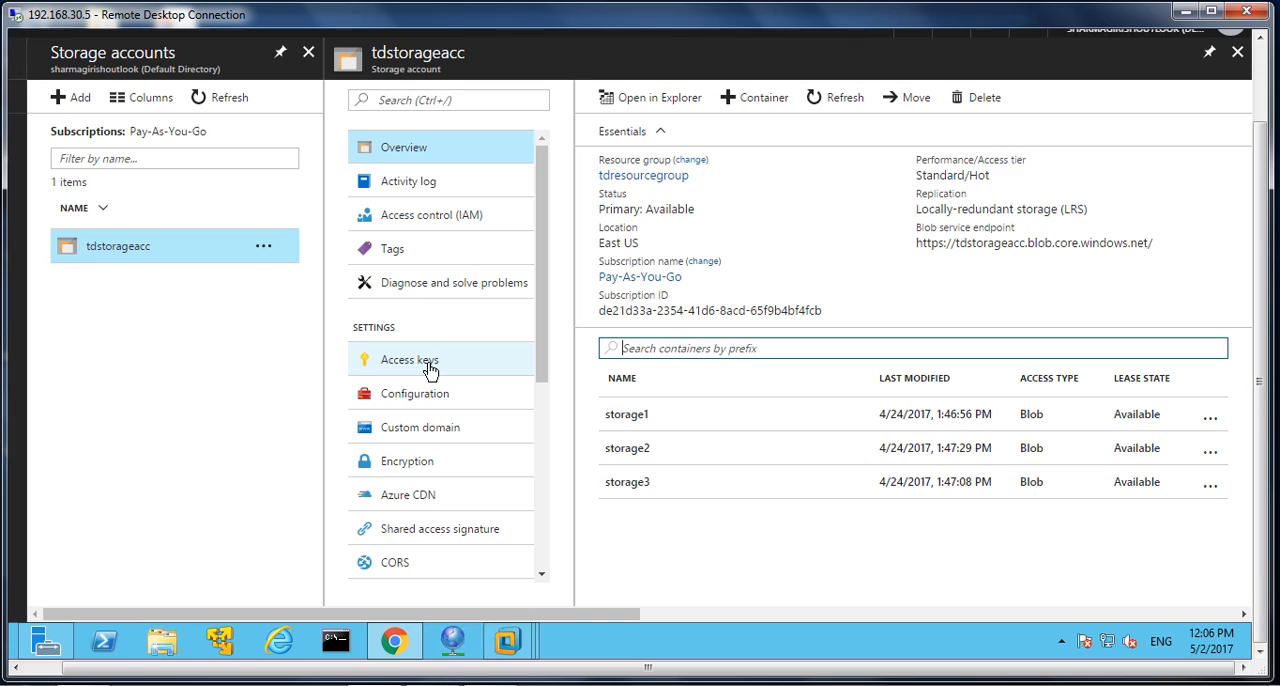
pyautogui.click(409, 359)
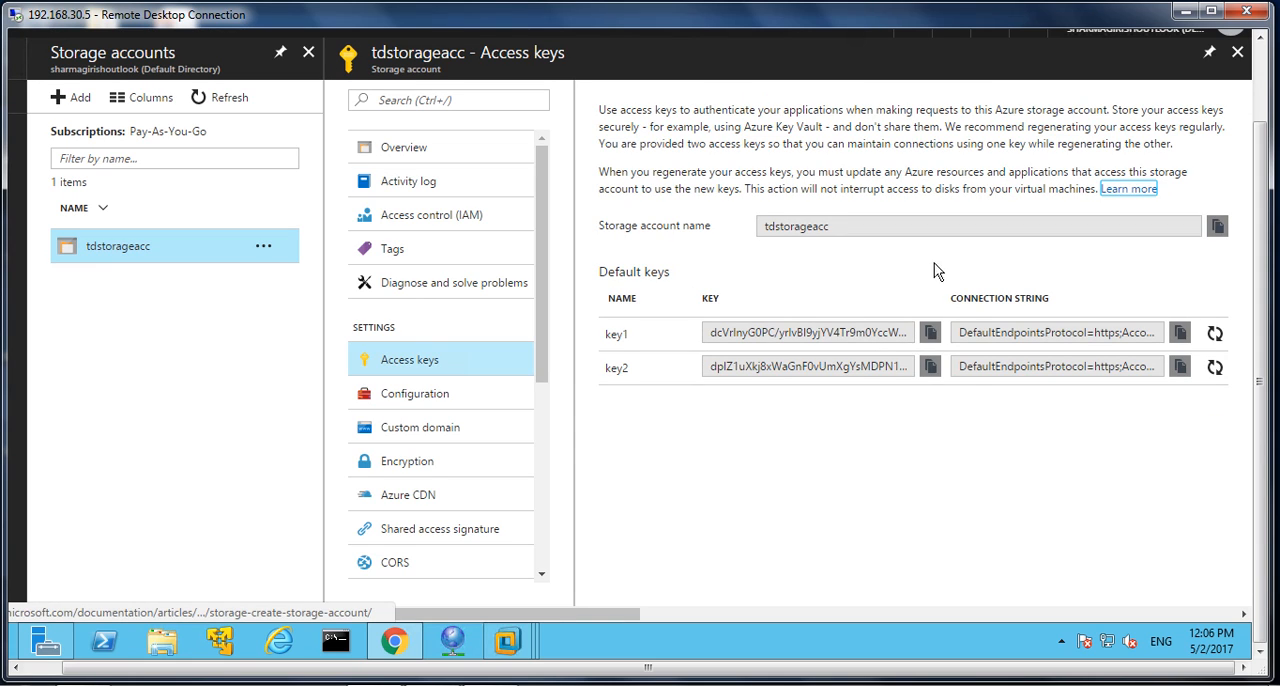
pyautogui.moveTo(883, 345)
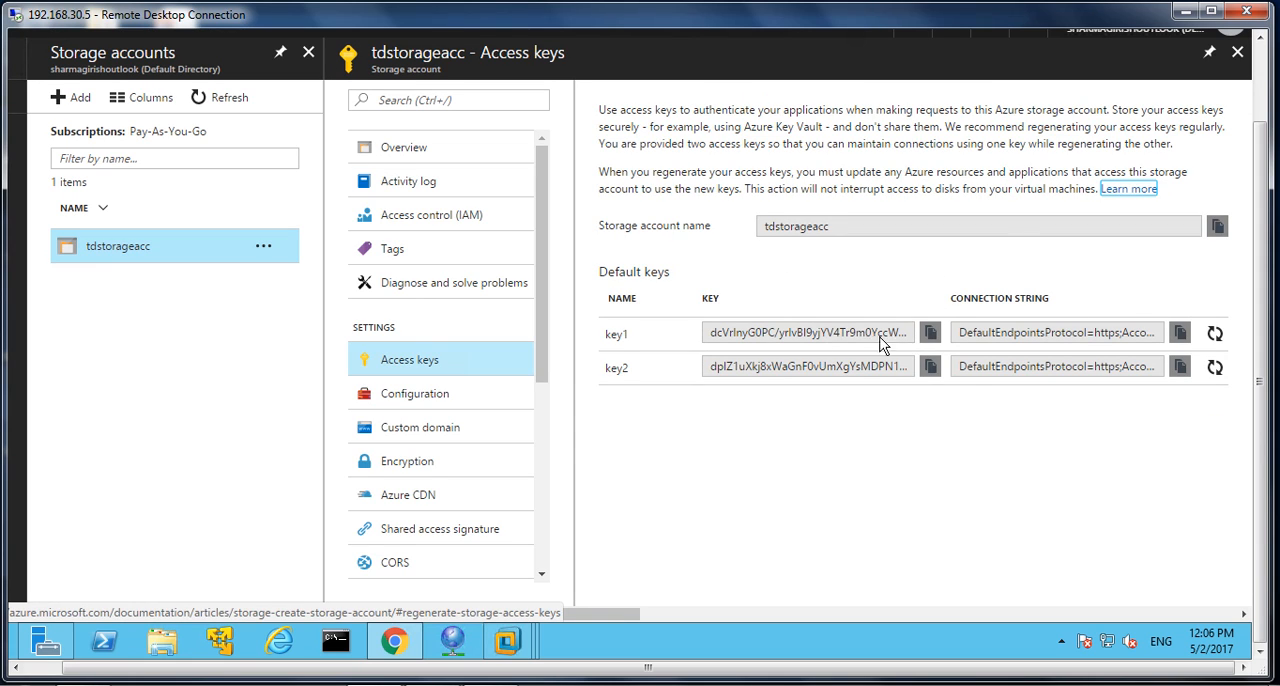
pyautogui.moveTo(1218, 226)
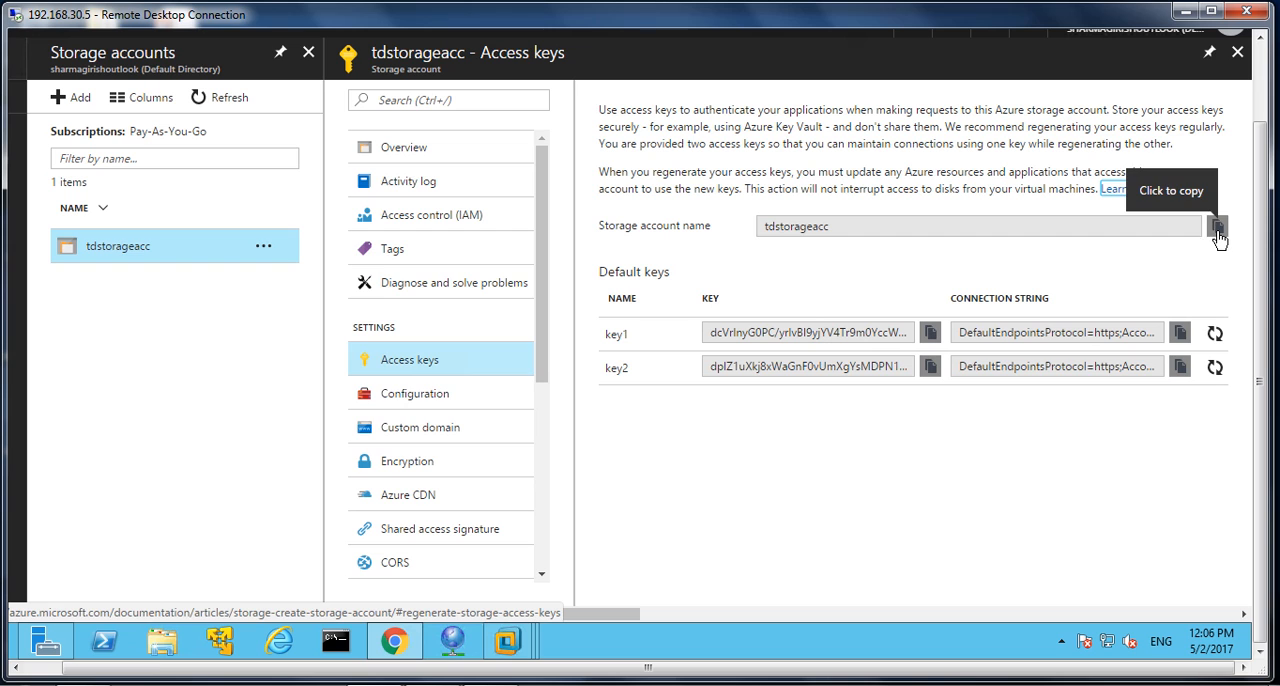
pyautogui.click(1217, 226)
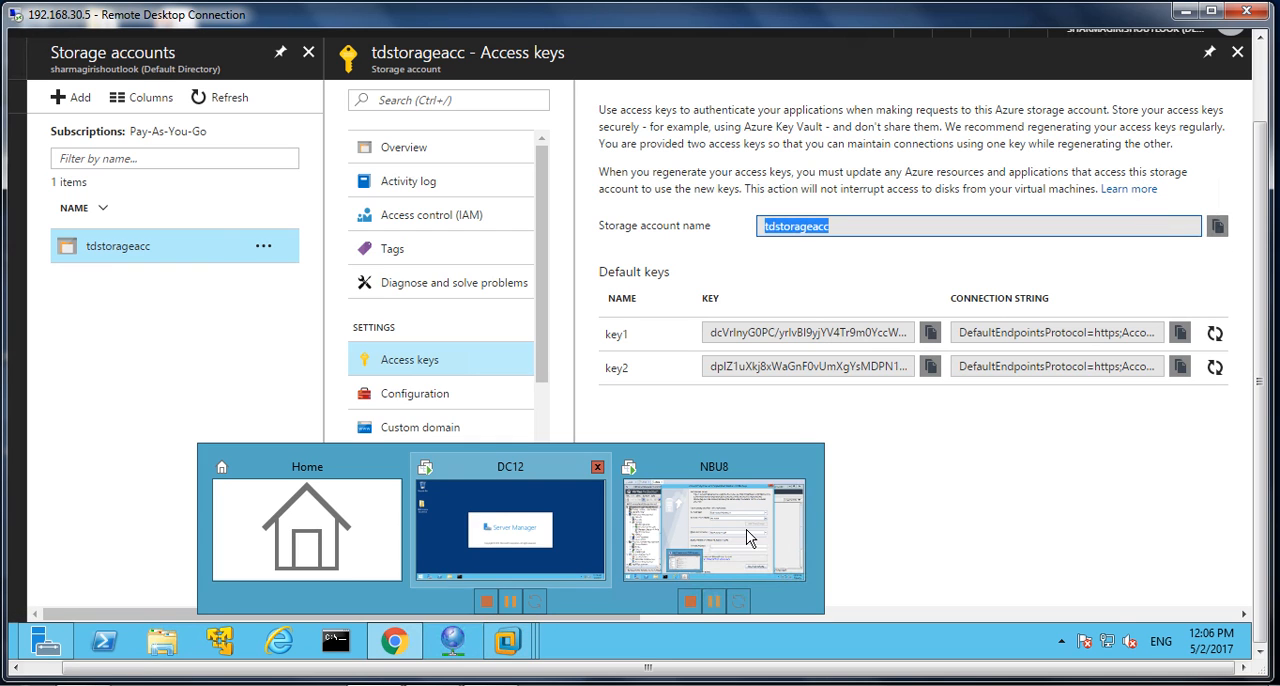
# Enter account name tdstorageacc in the wizard, then copy key1 from the Azure portal.
pyautogui.click(713, 528)
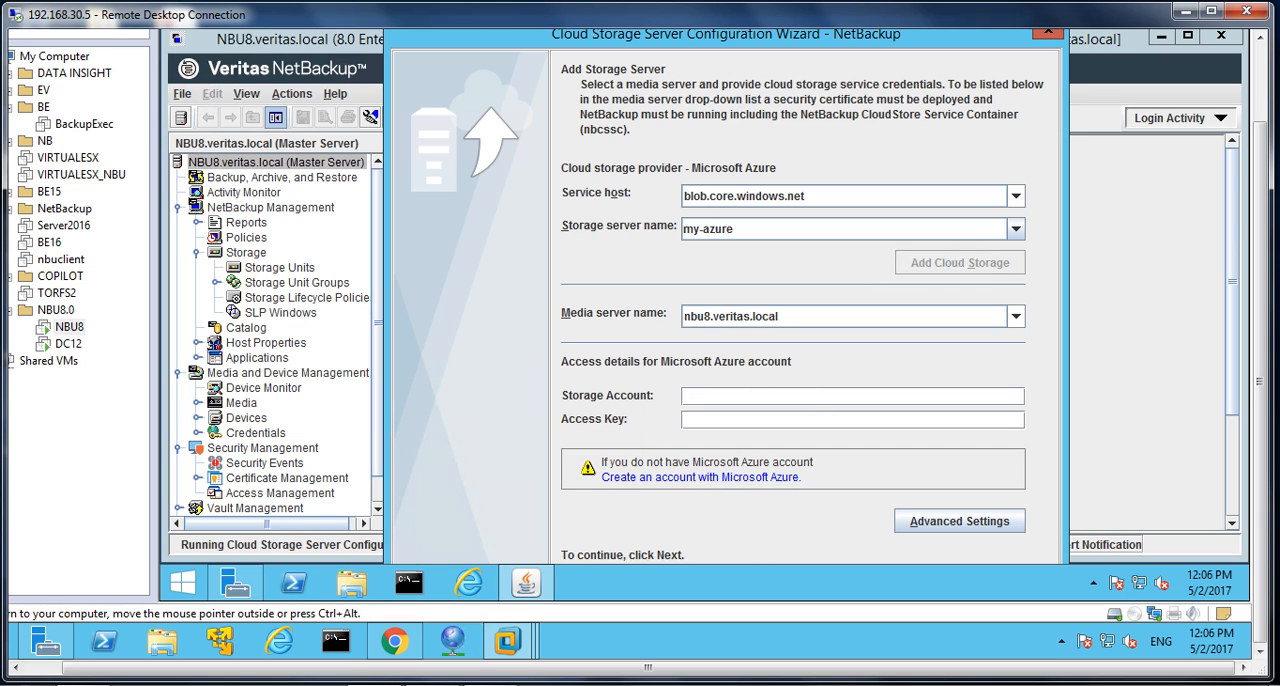
pyautogui.write('tdstorageacc')
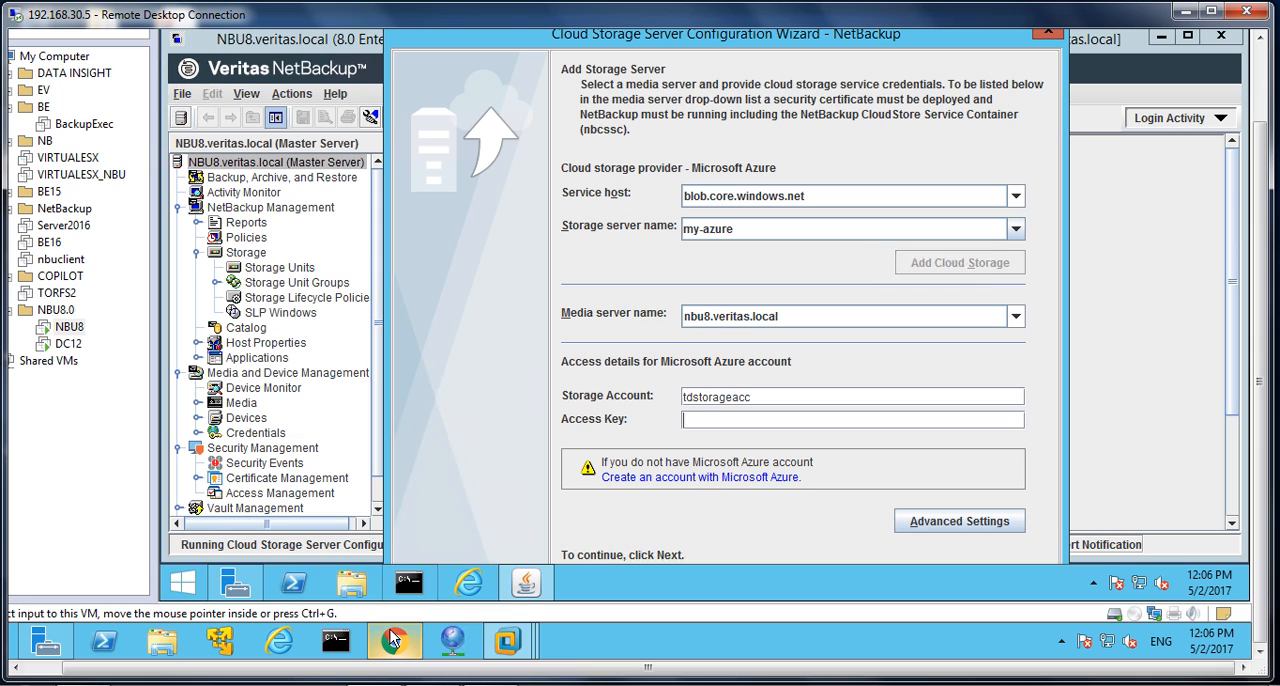
pyautogui.click(394, 641)
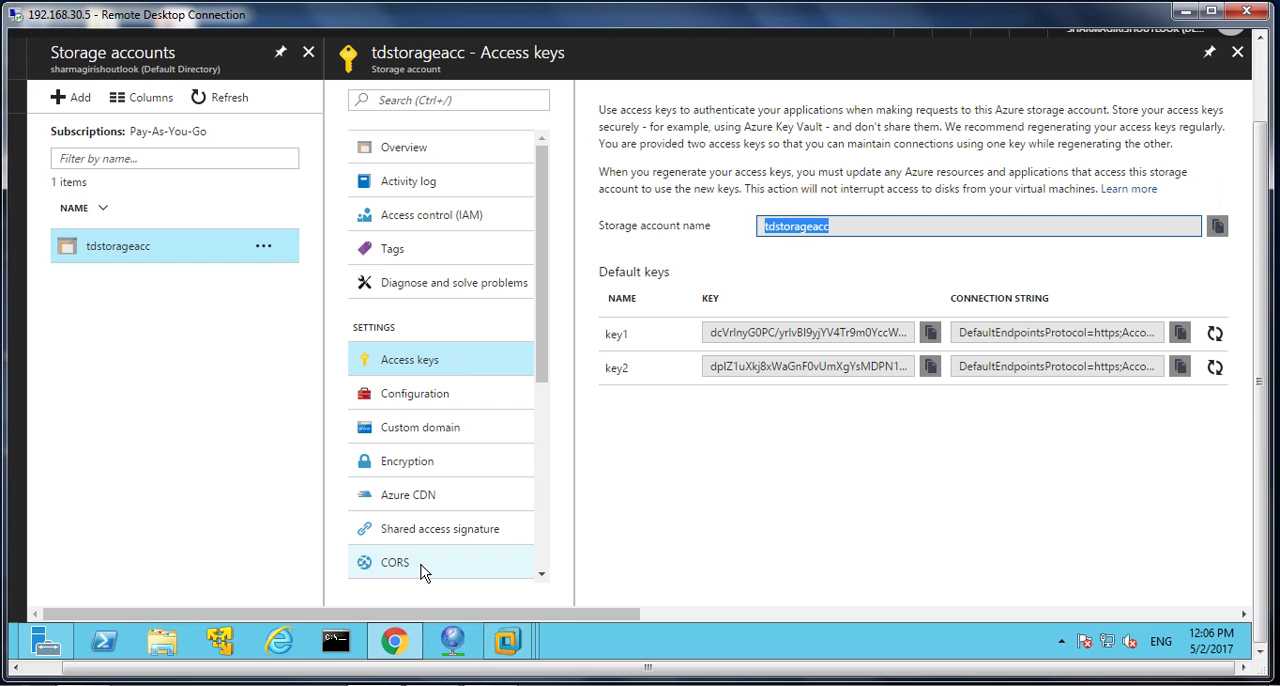
pyautogui.click(929, 332)
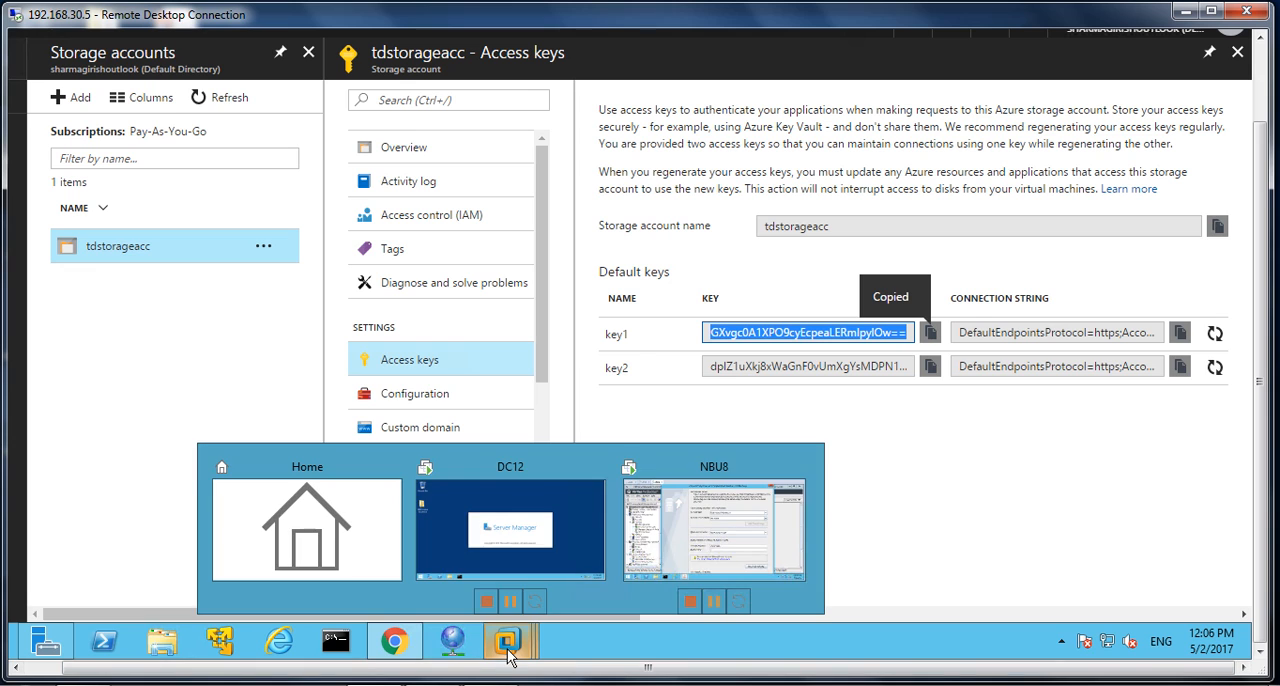
pyautogui.click(714, 530)
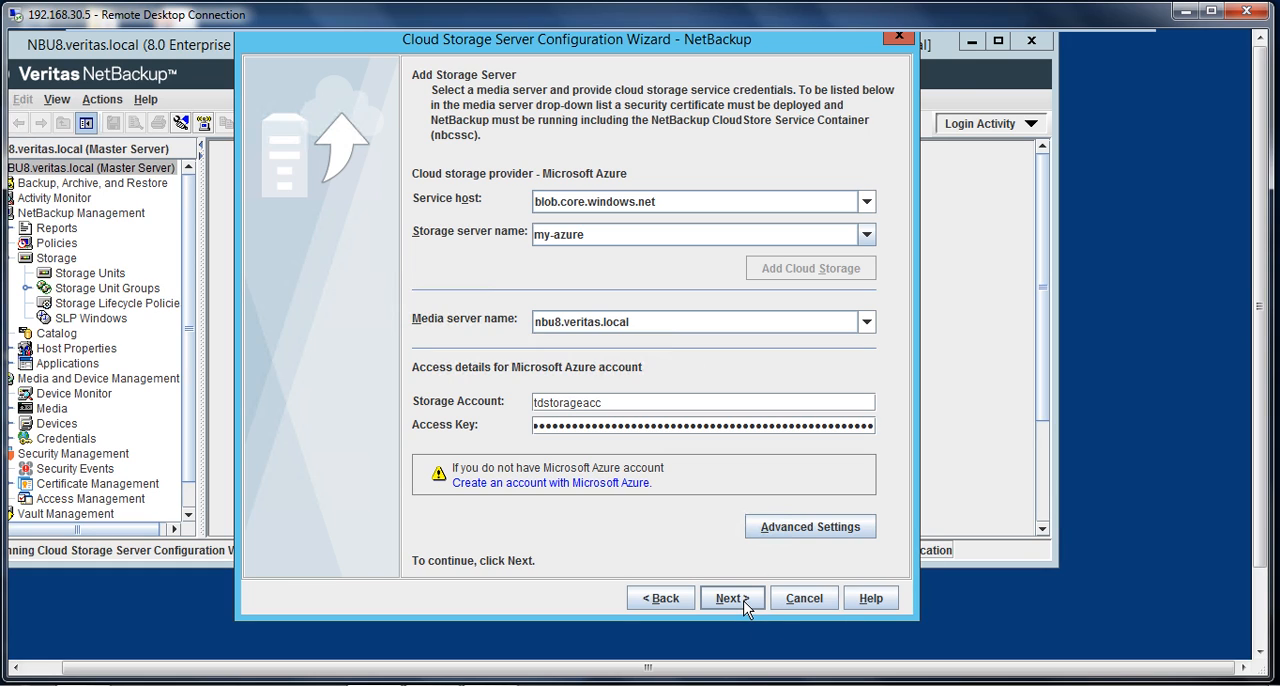
# Enable Compress data and Encrypt data using AES-256.
pyautogui.click(731, 598)
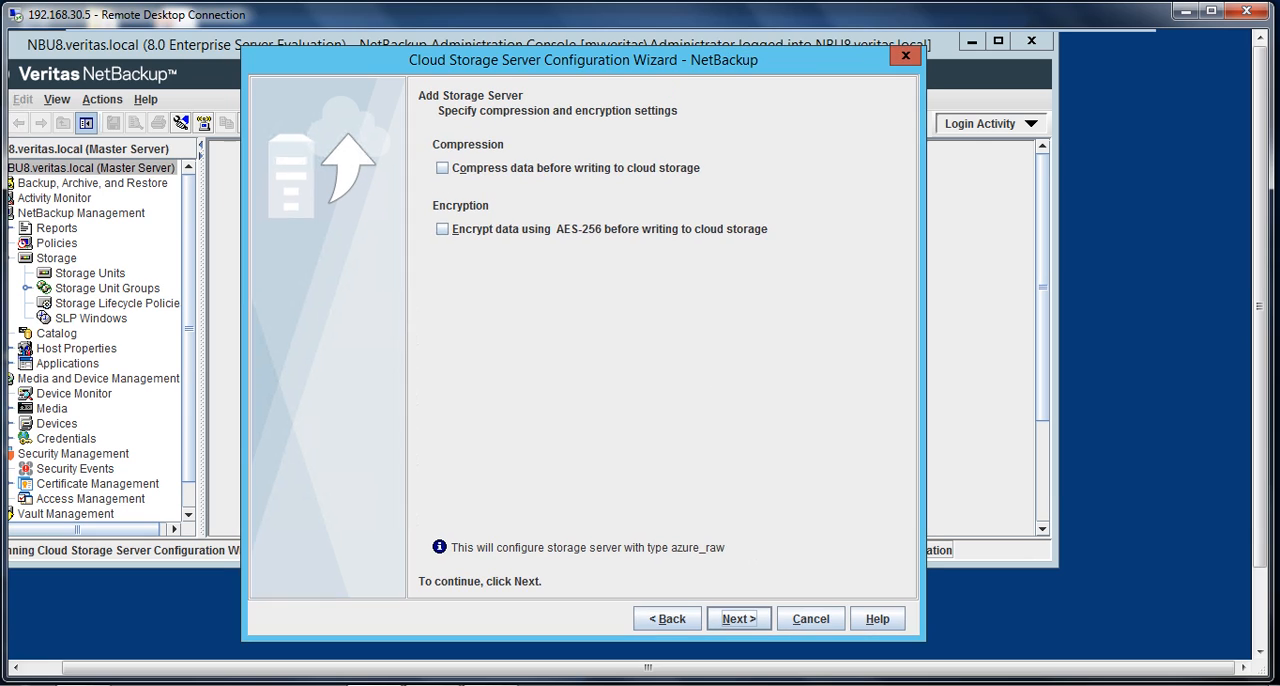
pyautogui.moveTo(518, 192)
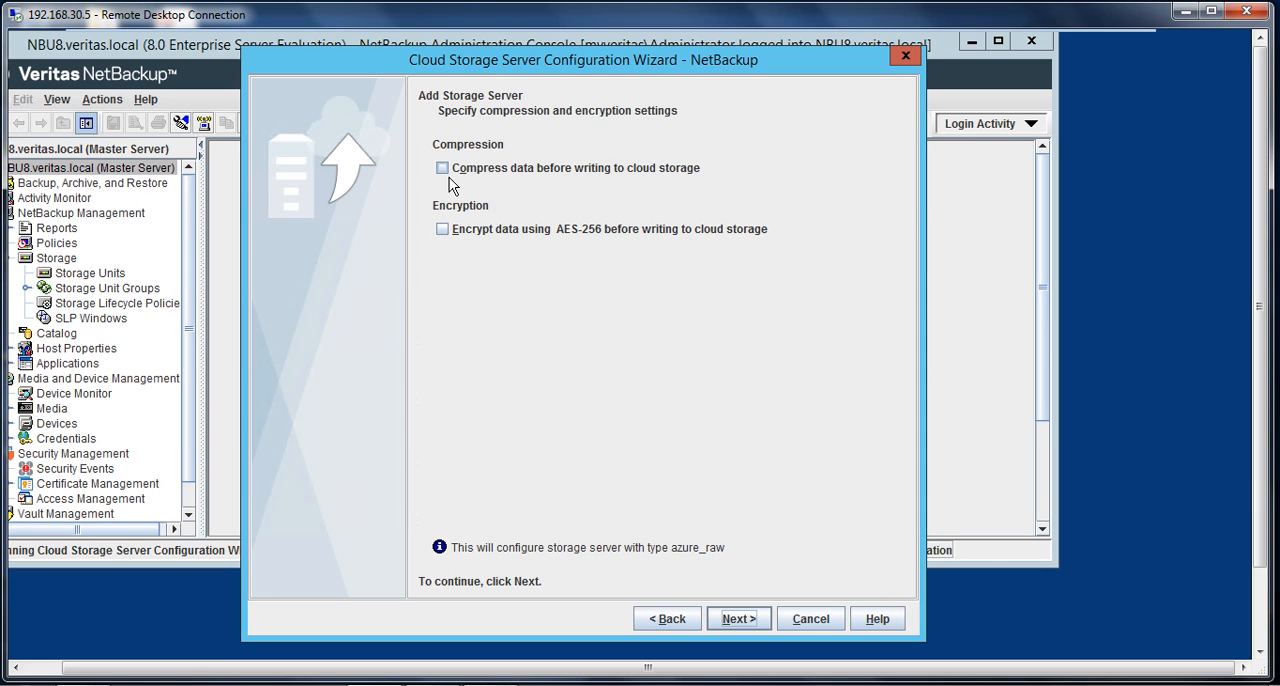
pyautogui.click(442, 167)
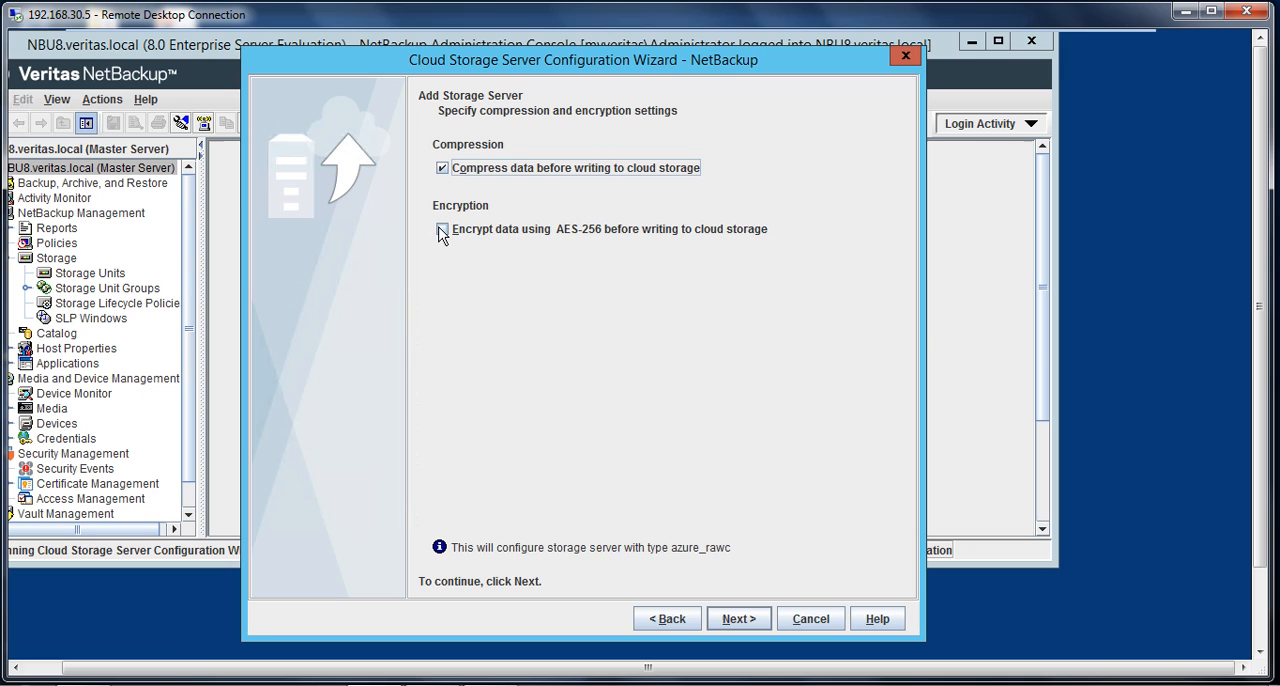
pyautogui.click(442, 228)
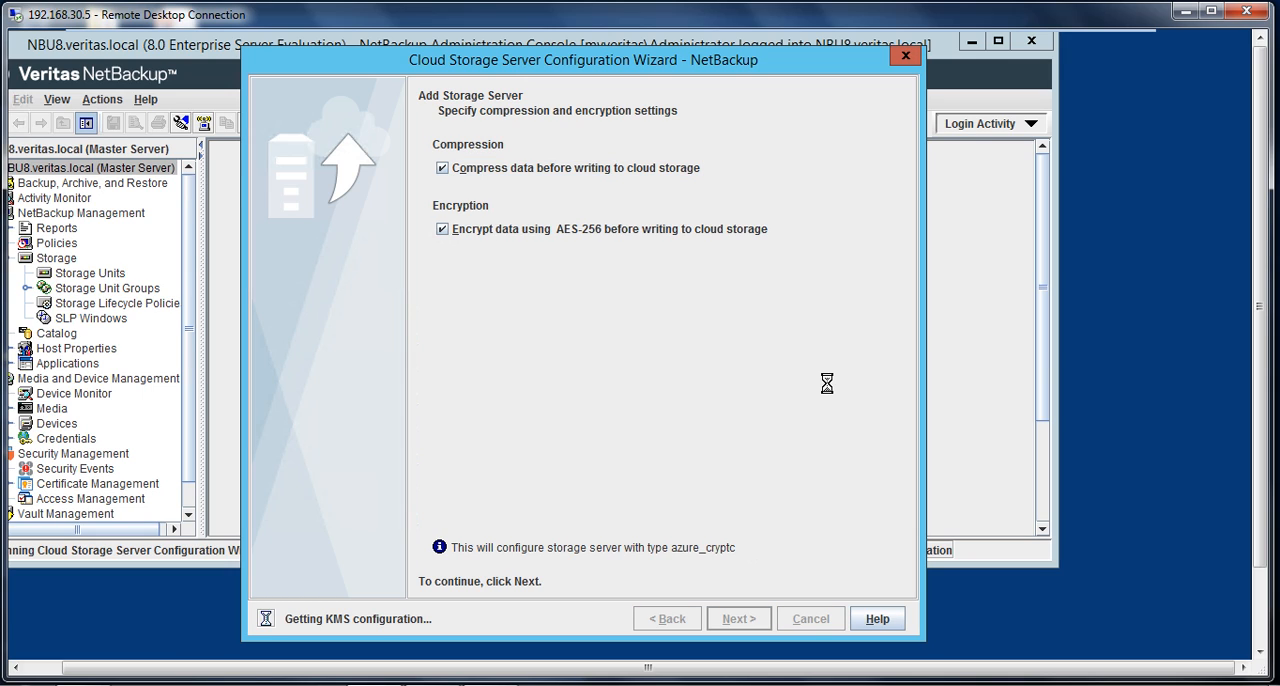
pyautogui.moveTo(708, 574)
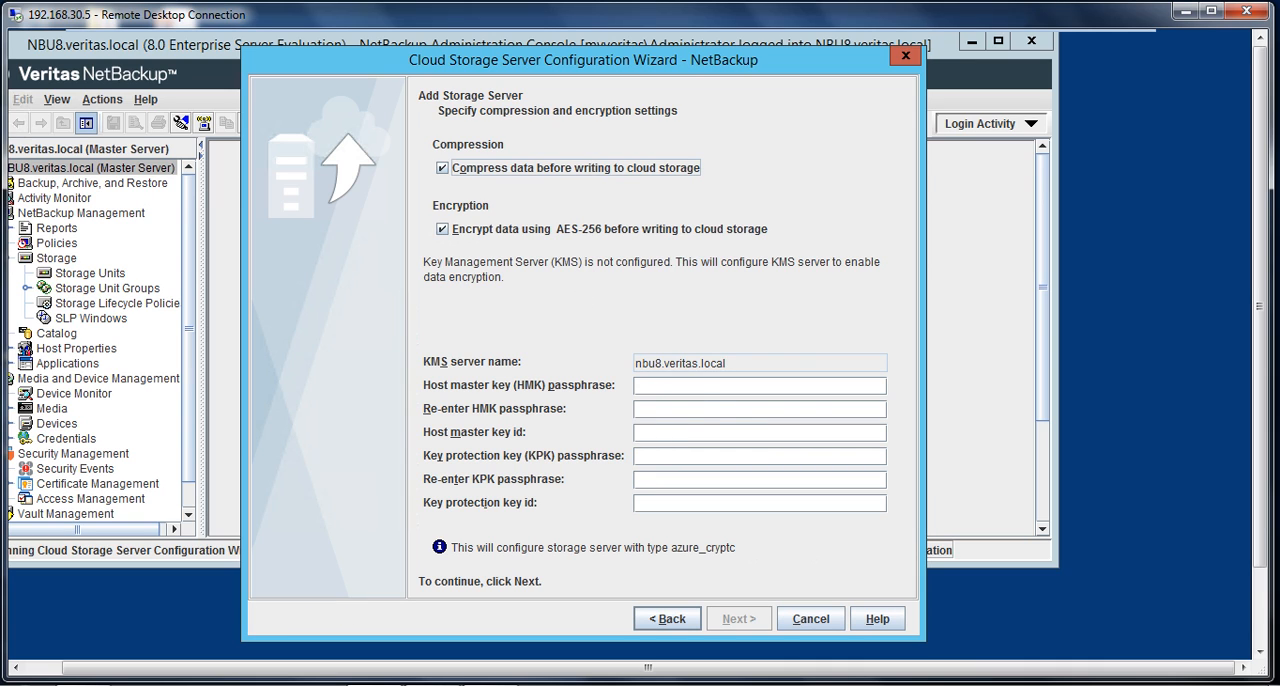
# Enter the host master key passphrase and key ID nbu8hm.
pyautogui.click(758, 385)
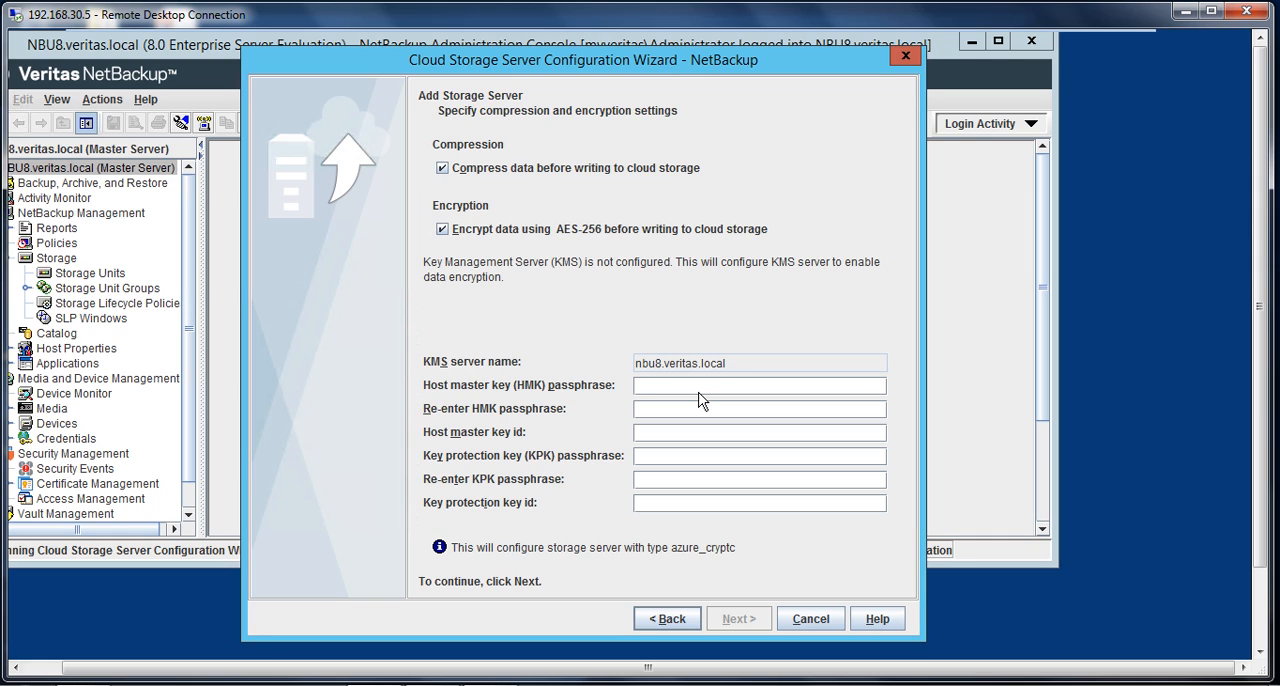
pyautogui.write('••••')
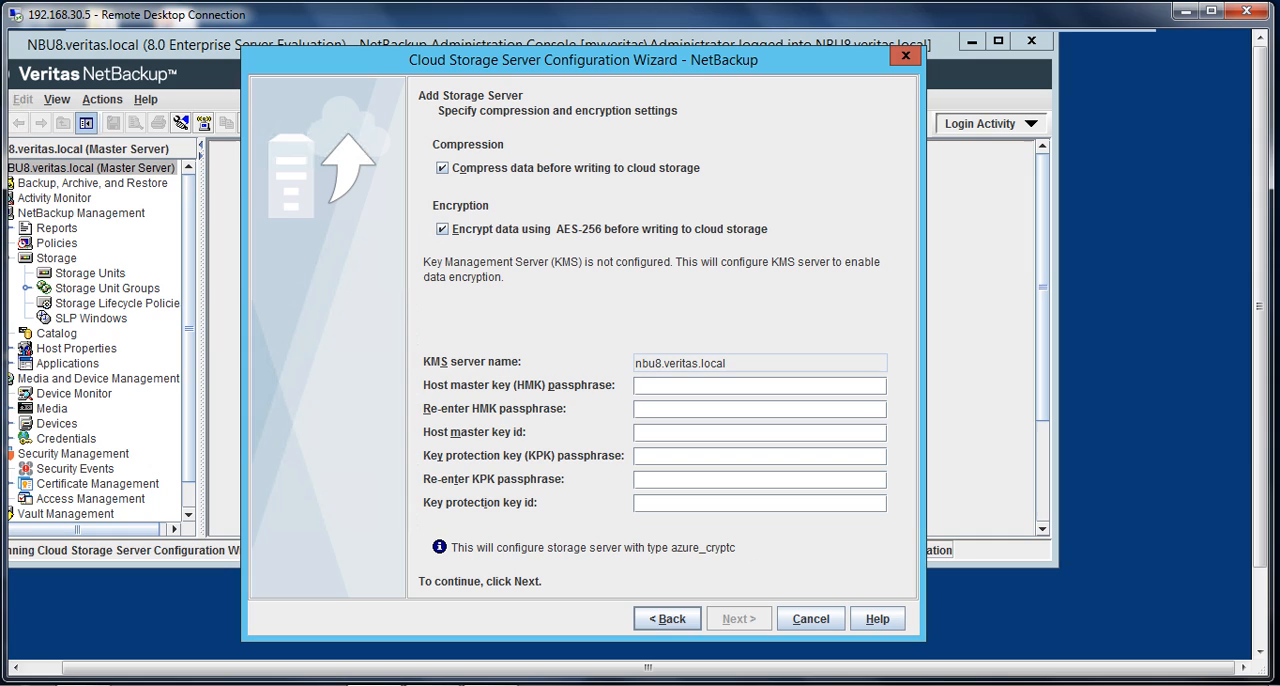
pyautogui.write('•••••')
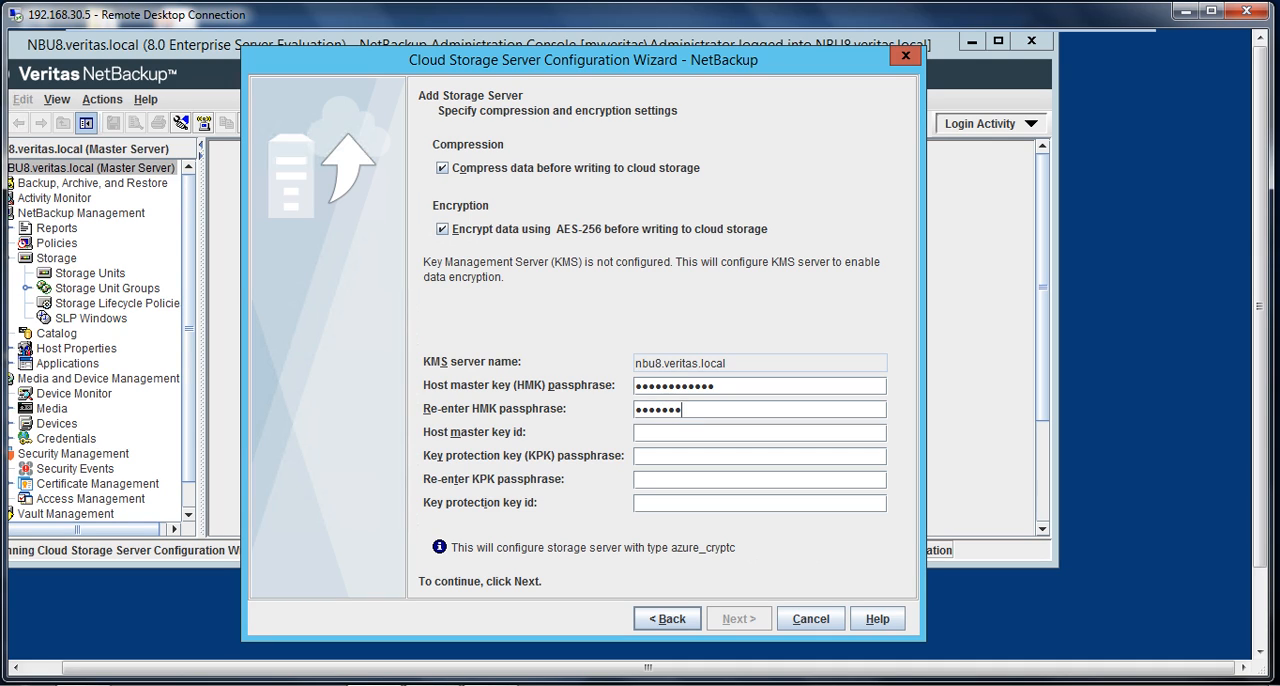
pyautogui.write('•••••')
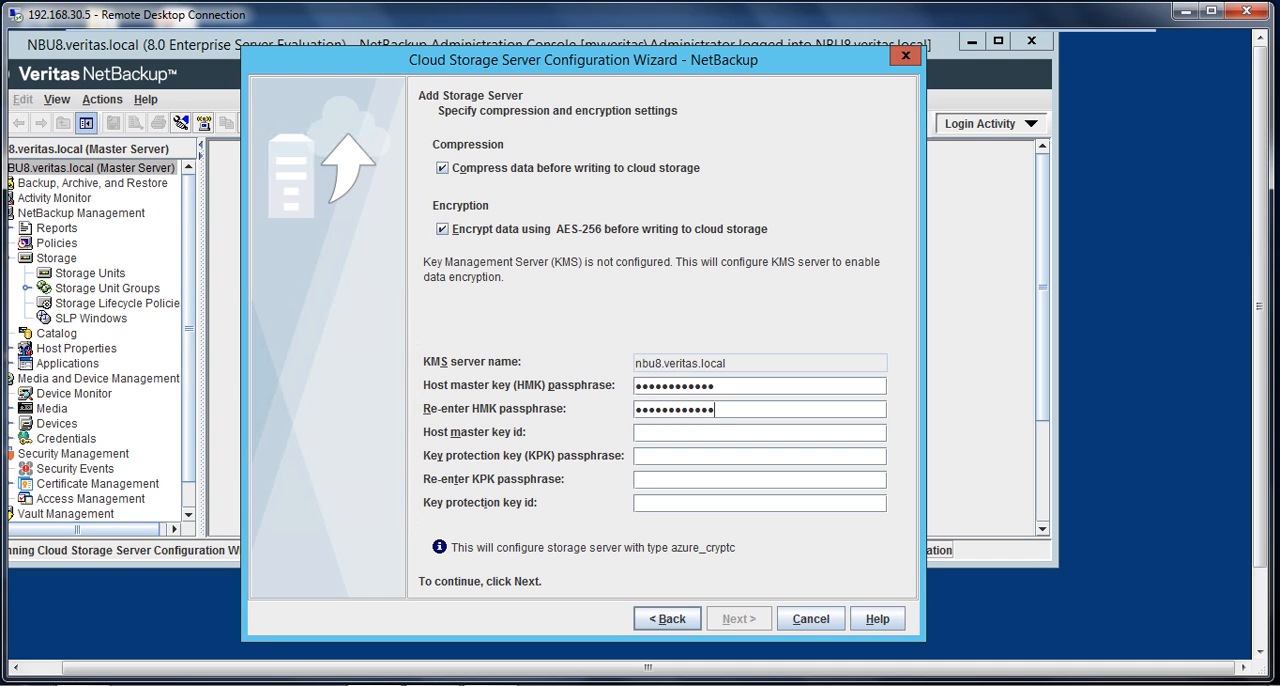
pyautogui.write('n')
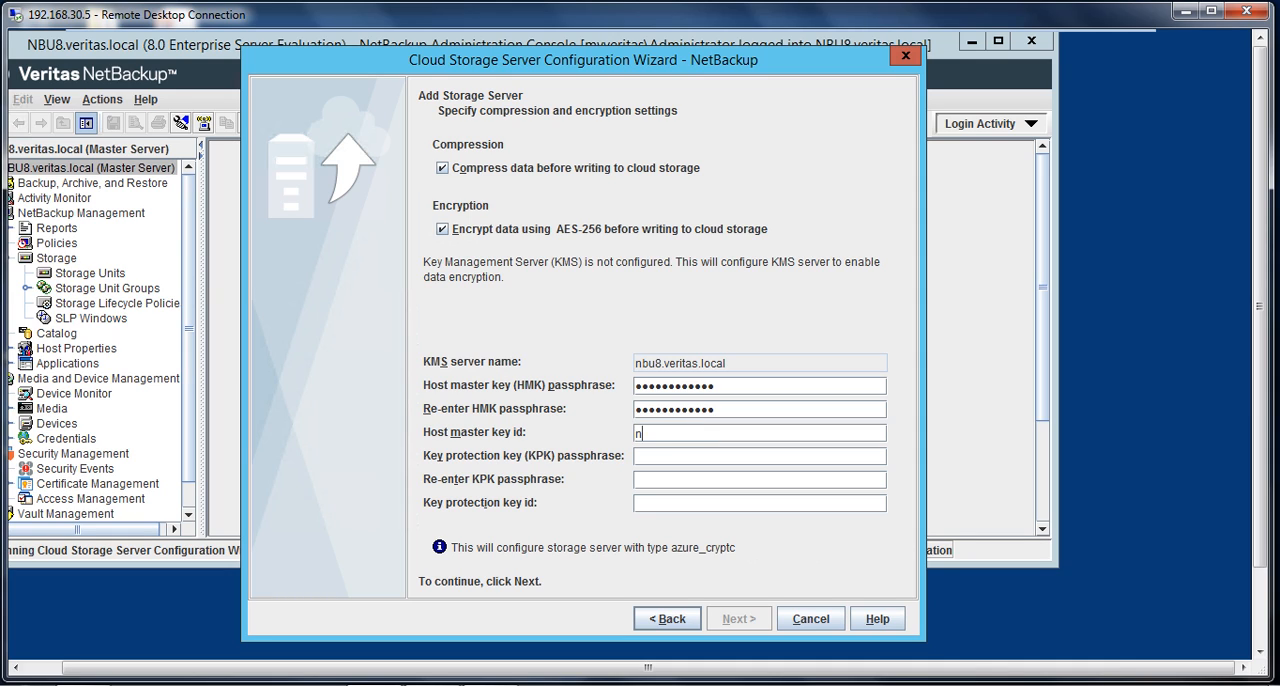
pyautogui.write('bu8')
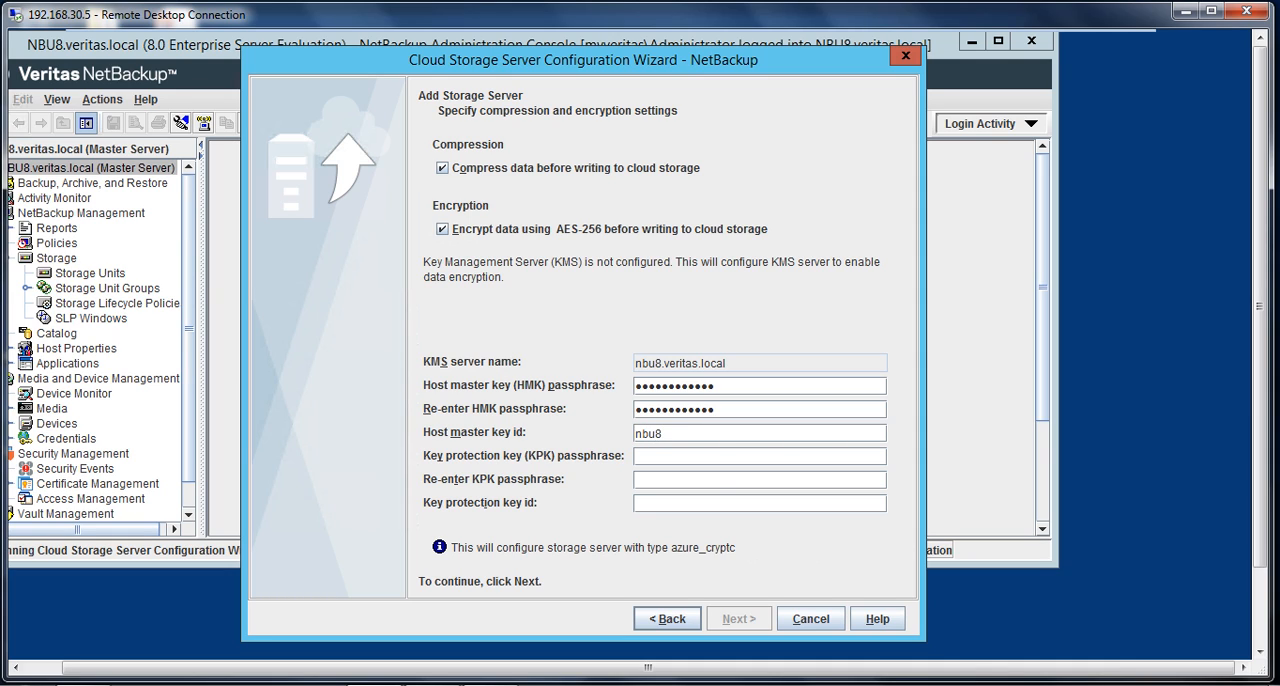
pyautogui.write('hm')
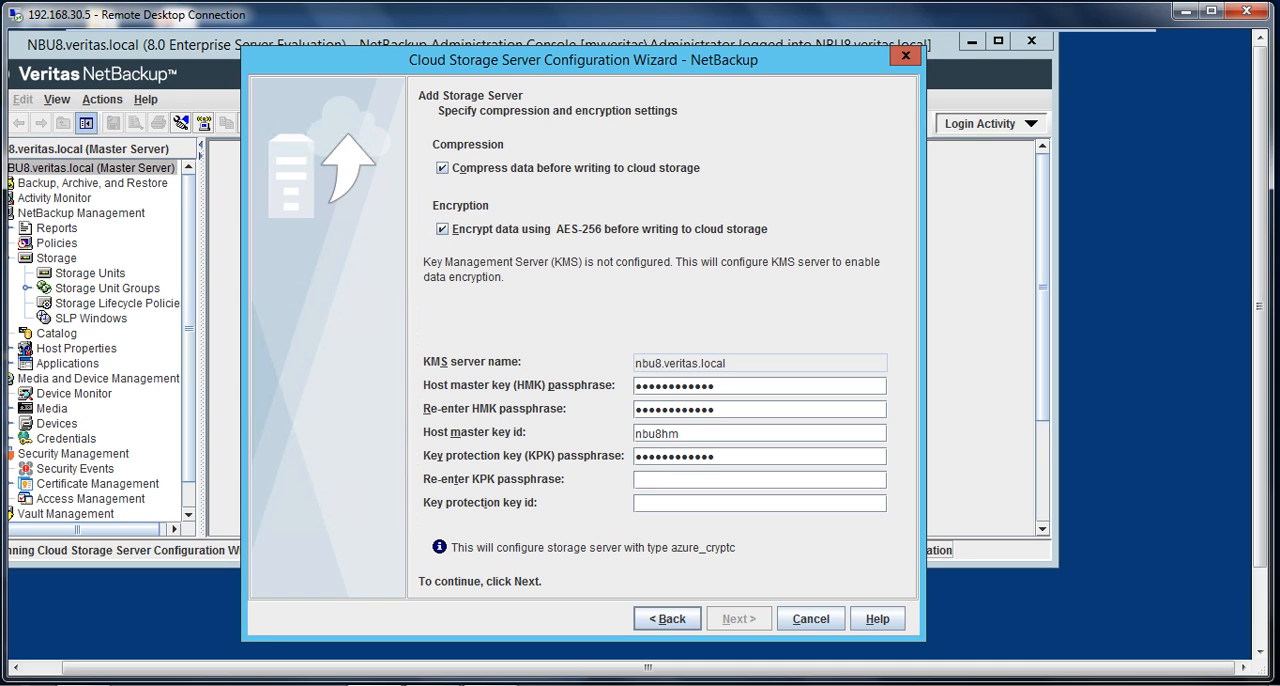
# Enter the key protection key passphrase and key ID nbu8kp.
pyautogui.write('•••••')
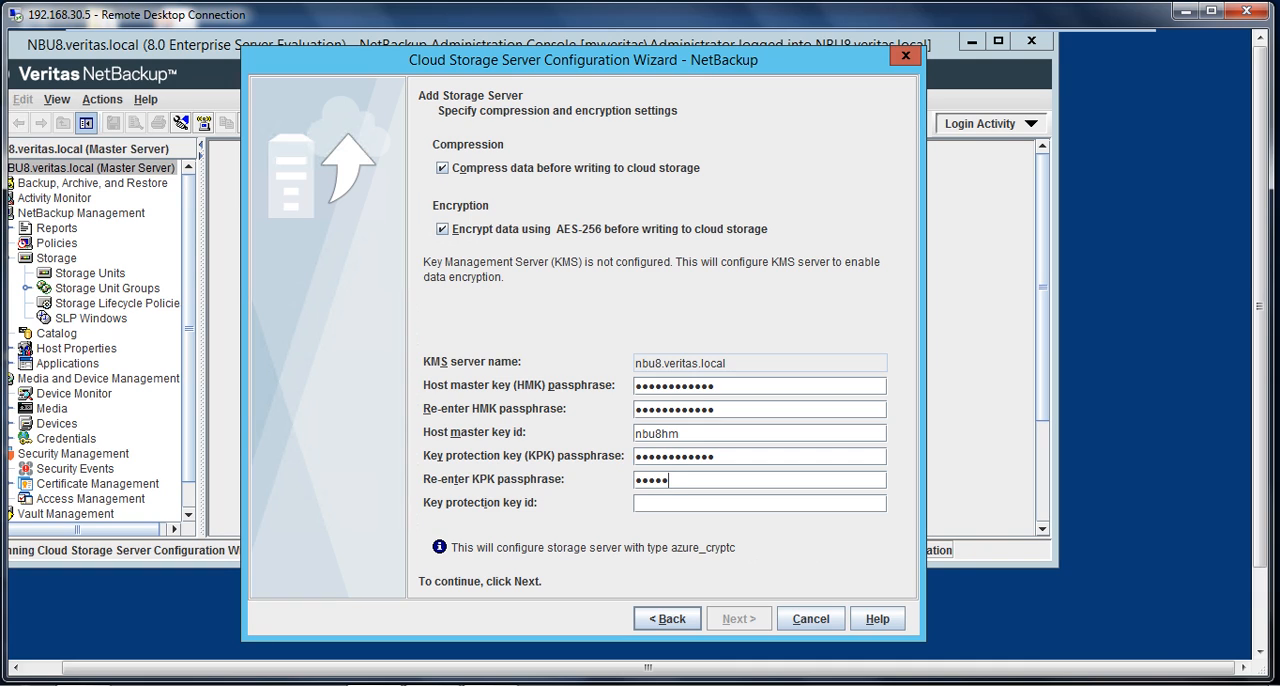
pyautogui.write('••••••')
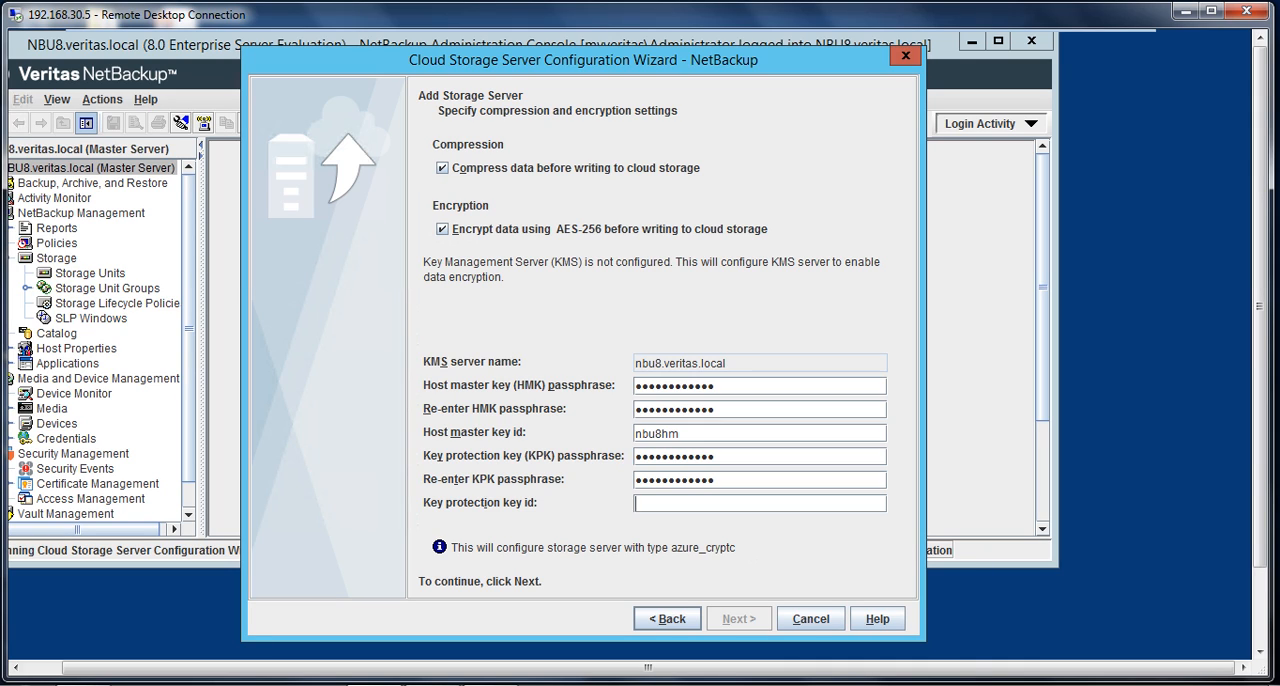
pyautogui.write('nbu')
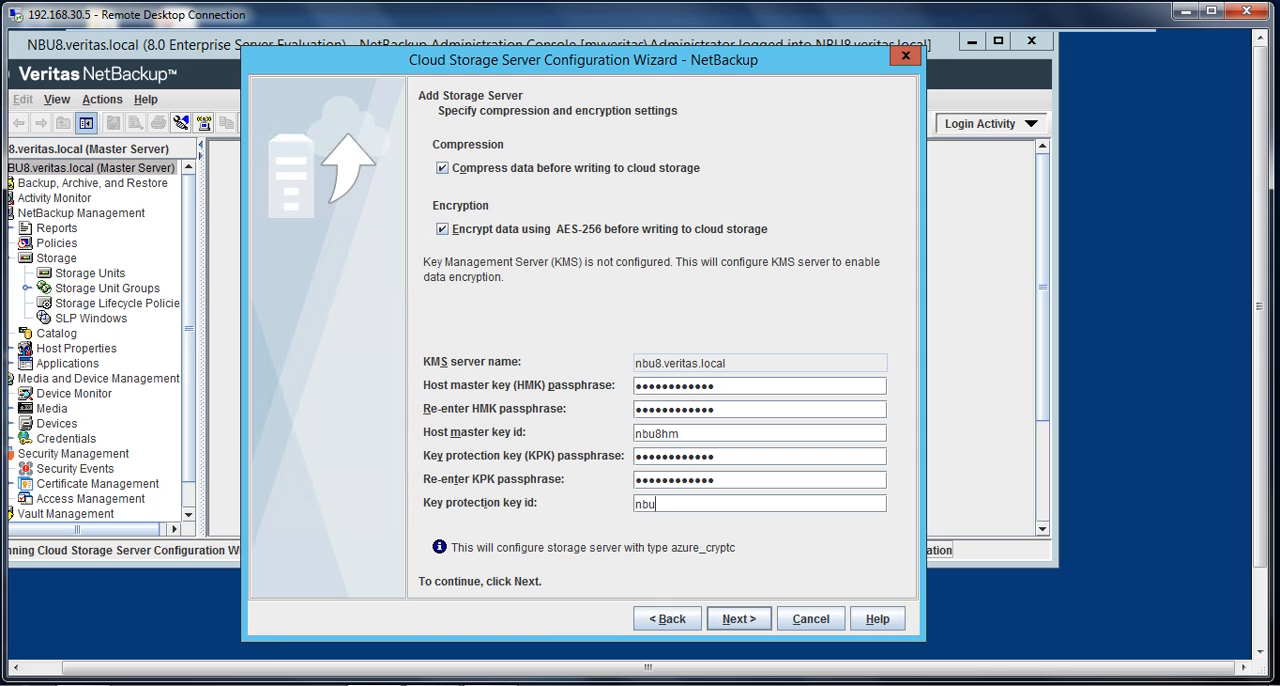
pyautogui.write('8')
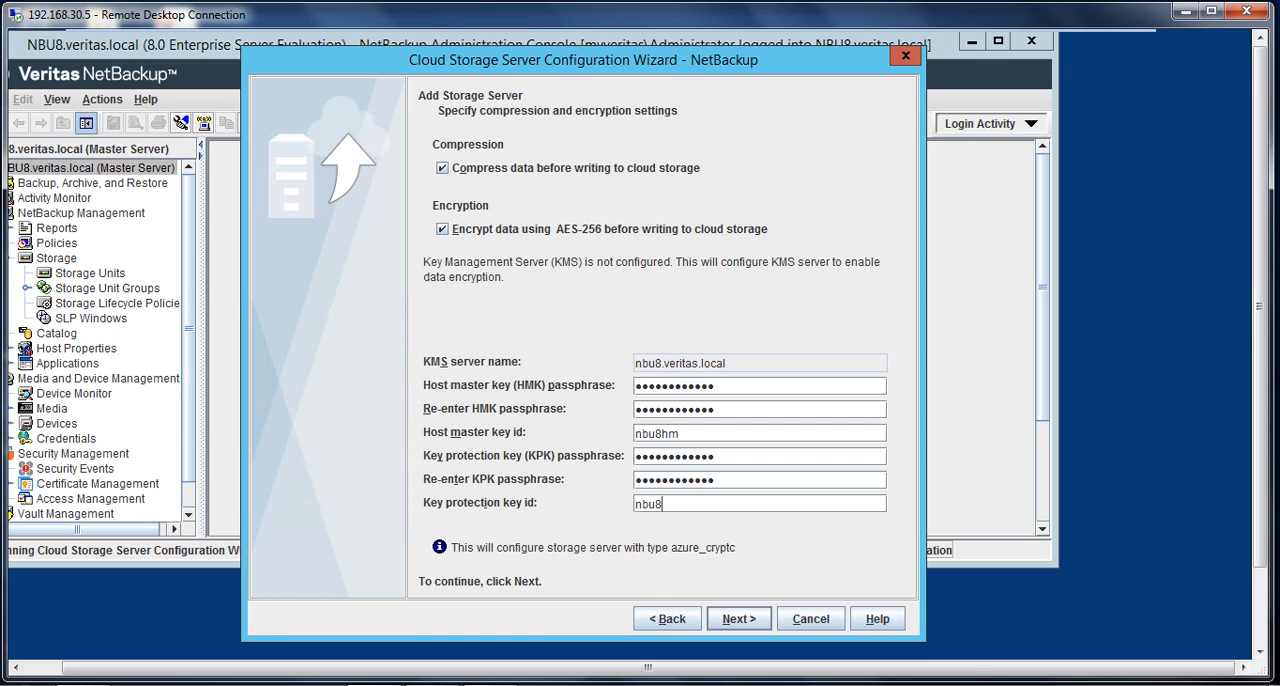
pyautogui.write('kp')
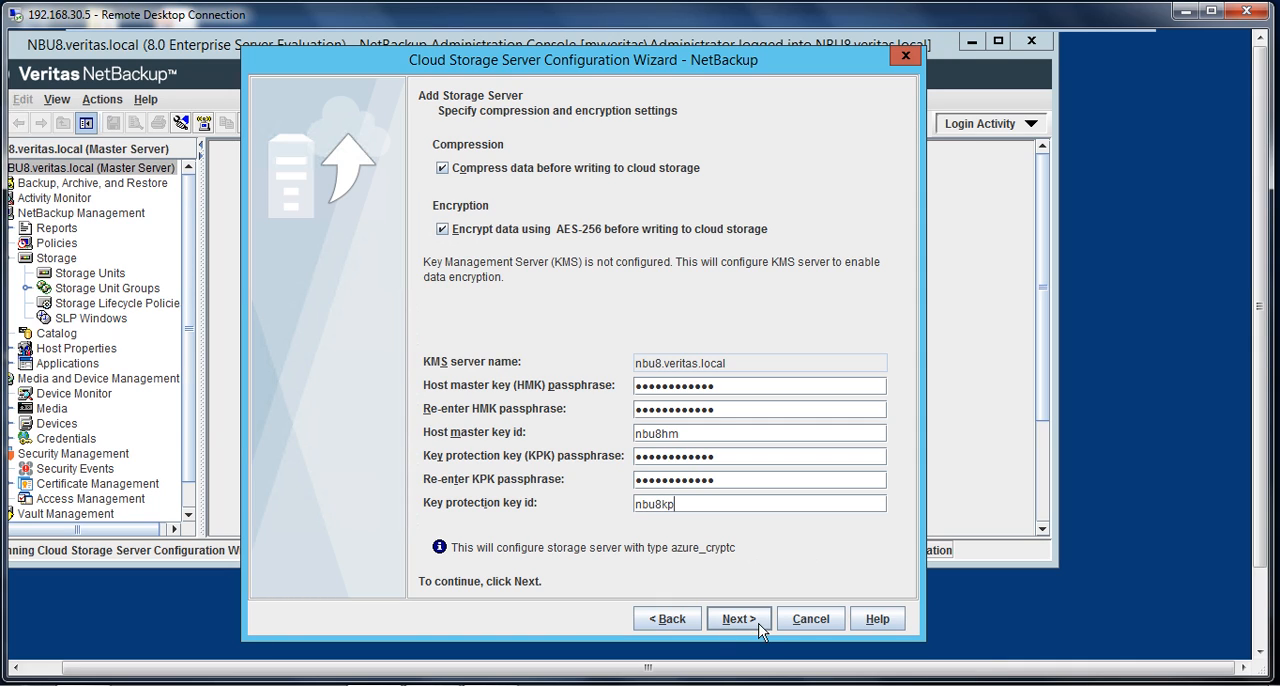
# Confirm the permanent compression and encryption warning with Yes to reach the my-azure summary.
pyautogui.click(738, 618)
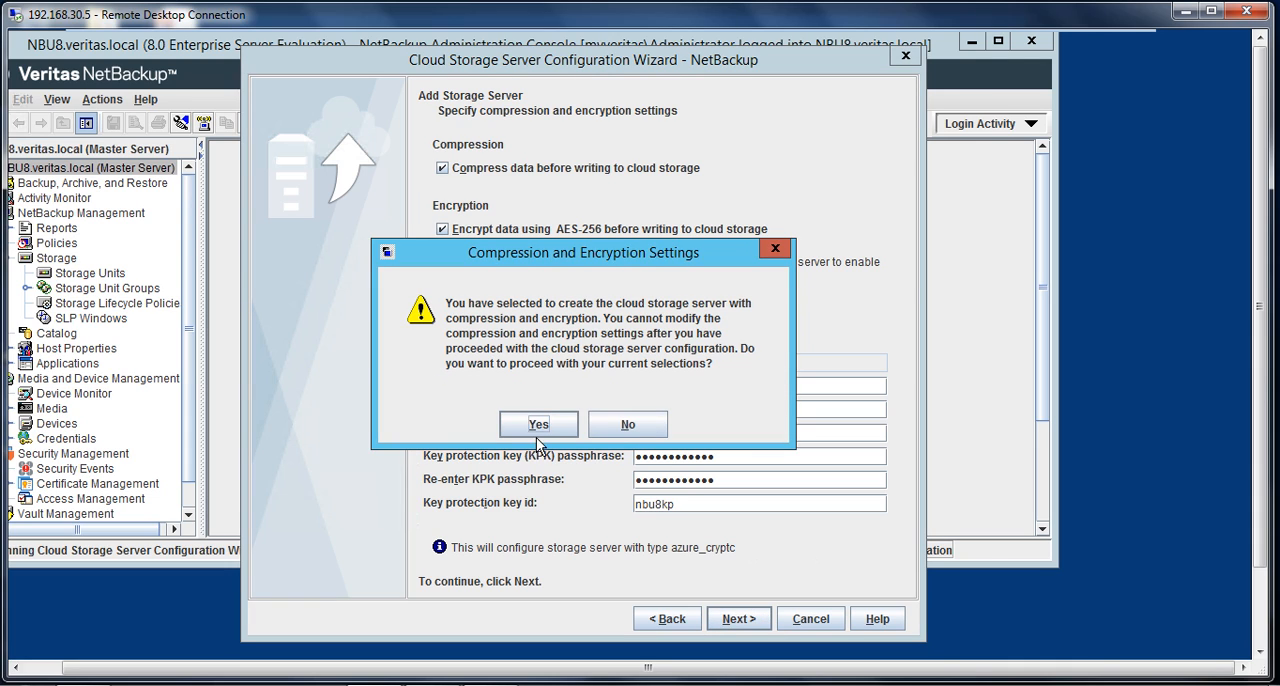
pyautogui.moveTo(708, 312)
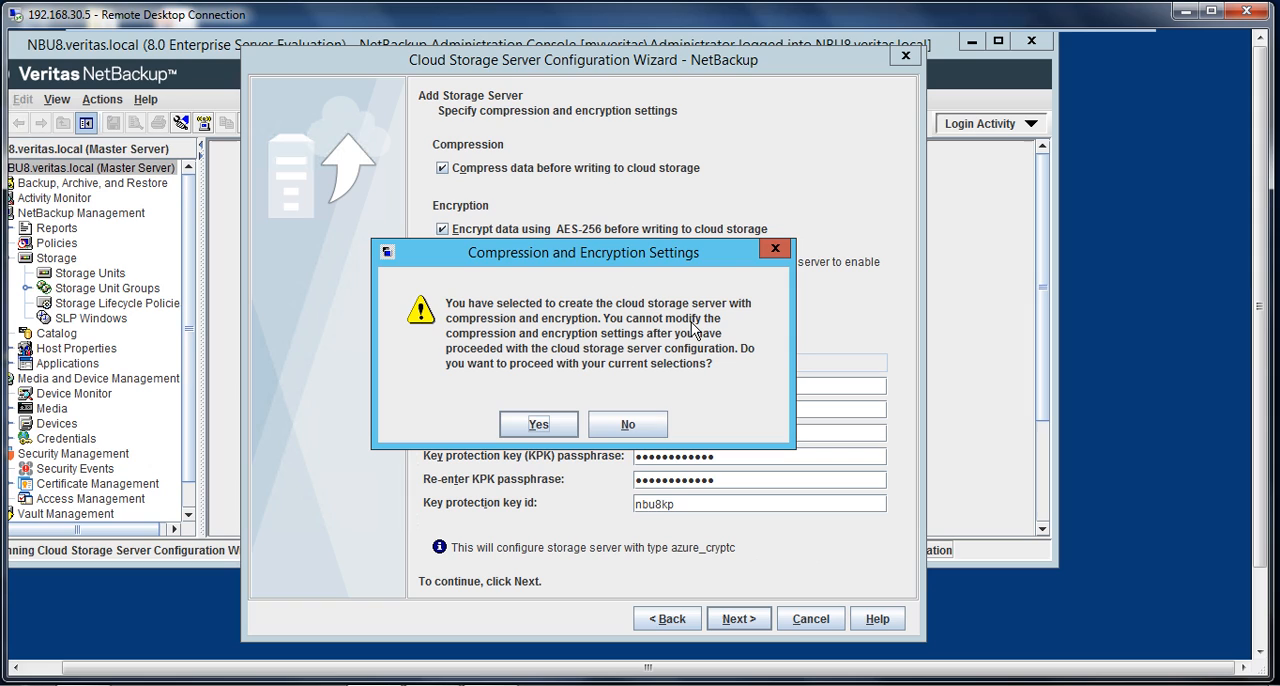
pyautogui.moveTo(648, 354)
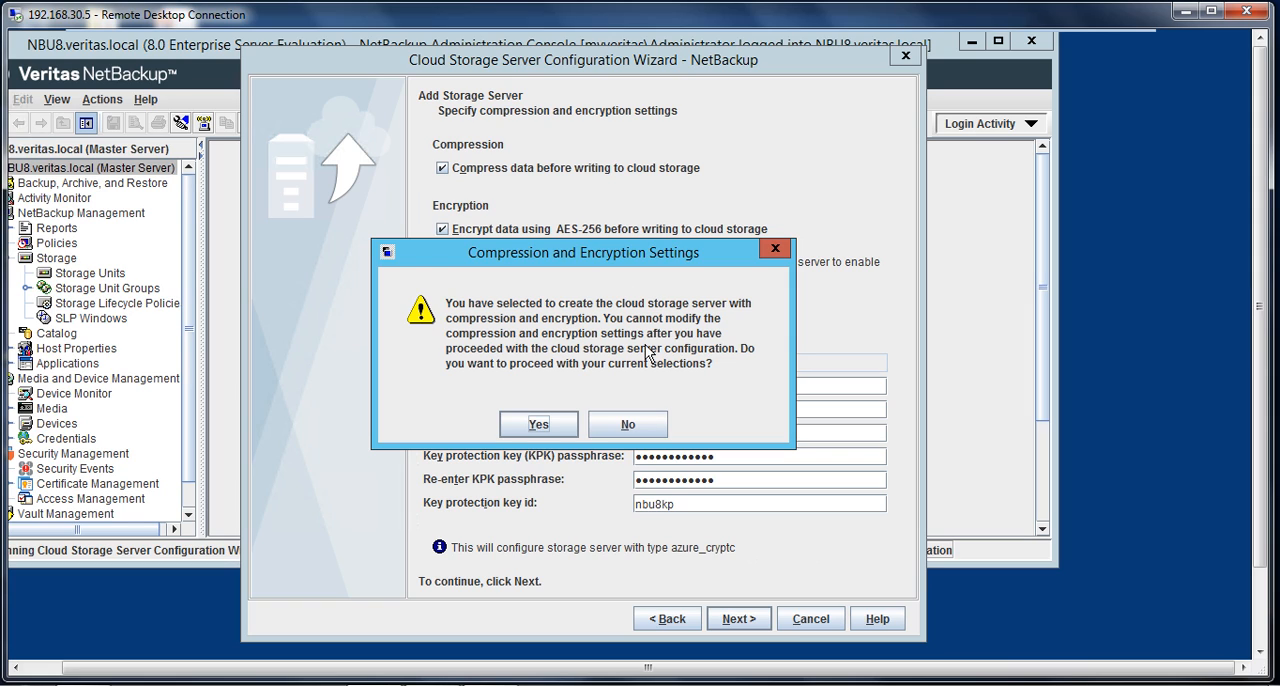
pyautogui.moveTo(720, 325)
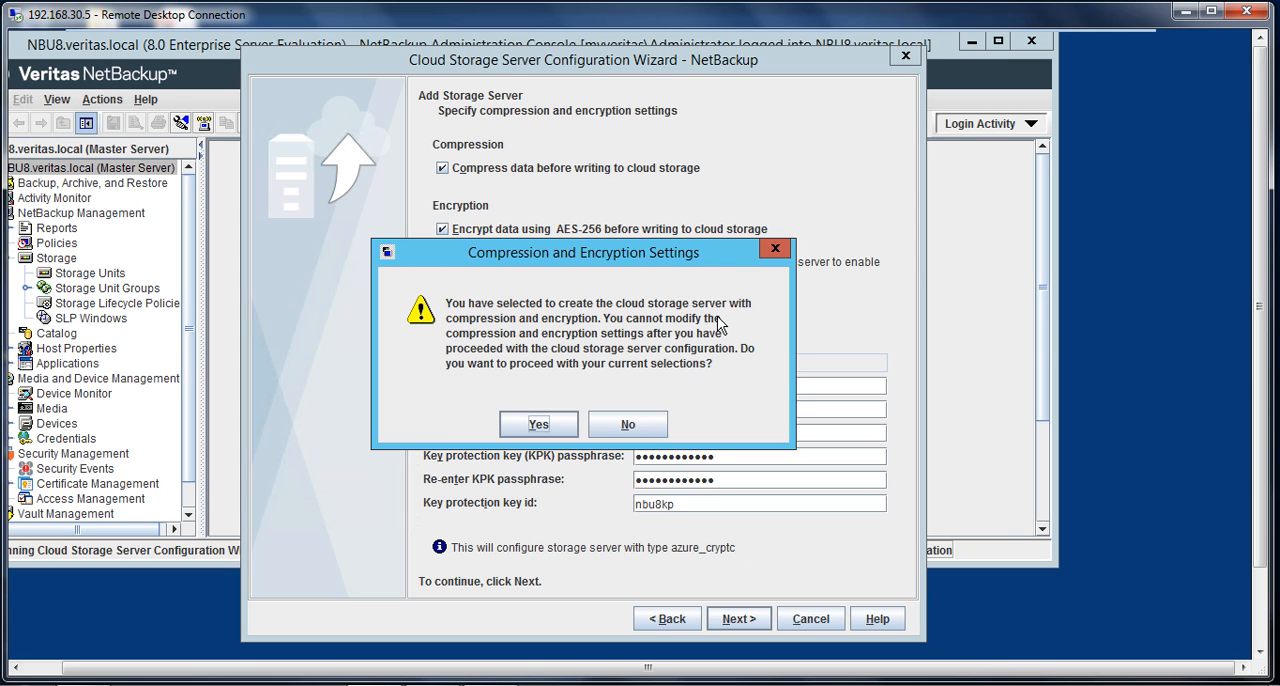
pyautogui.click(538, 424)
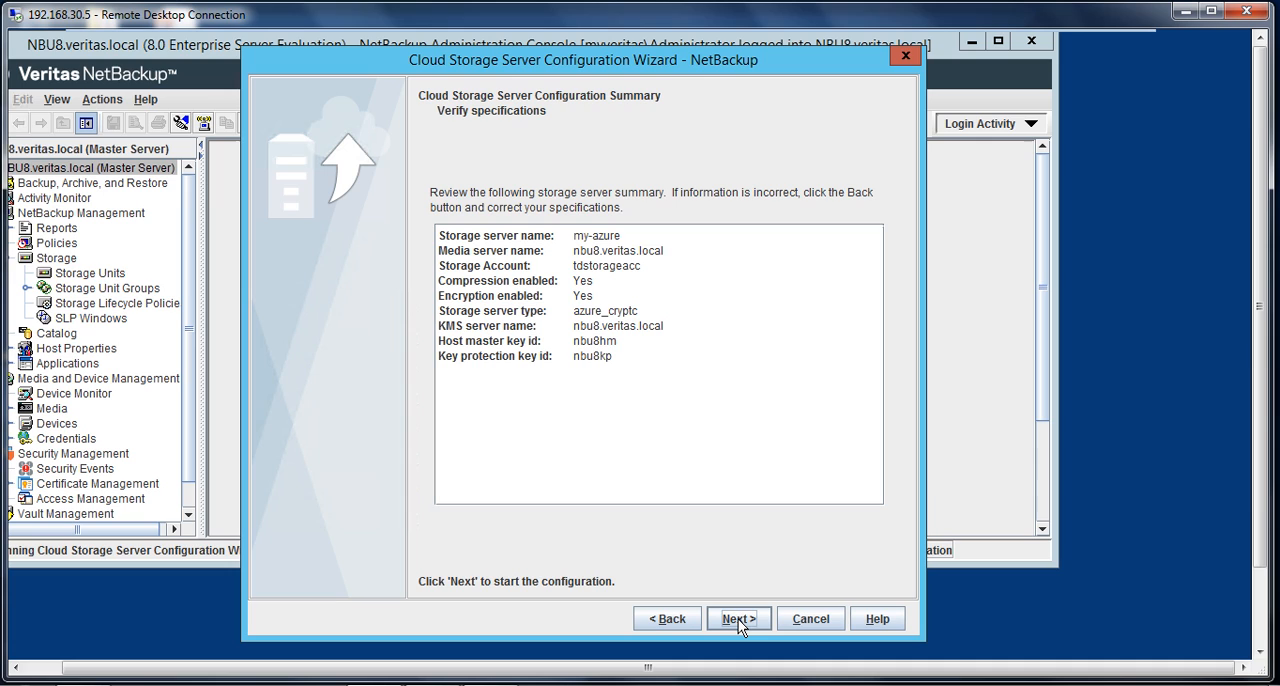
# Run the my-azure creation tasks and continue once all complete.
pyautogui.click(738, 618)
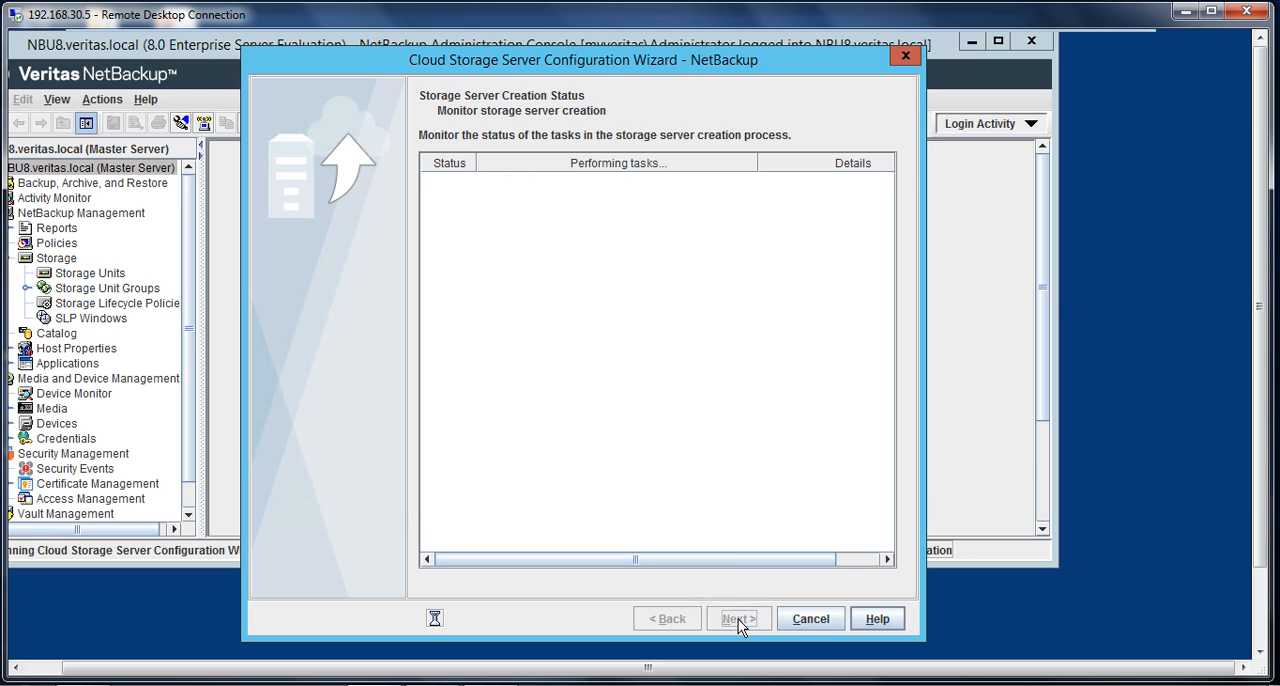
pyautogui.click(738, 618)
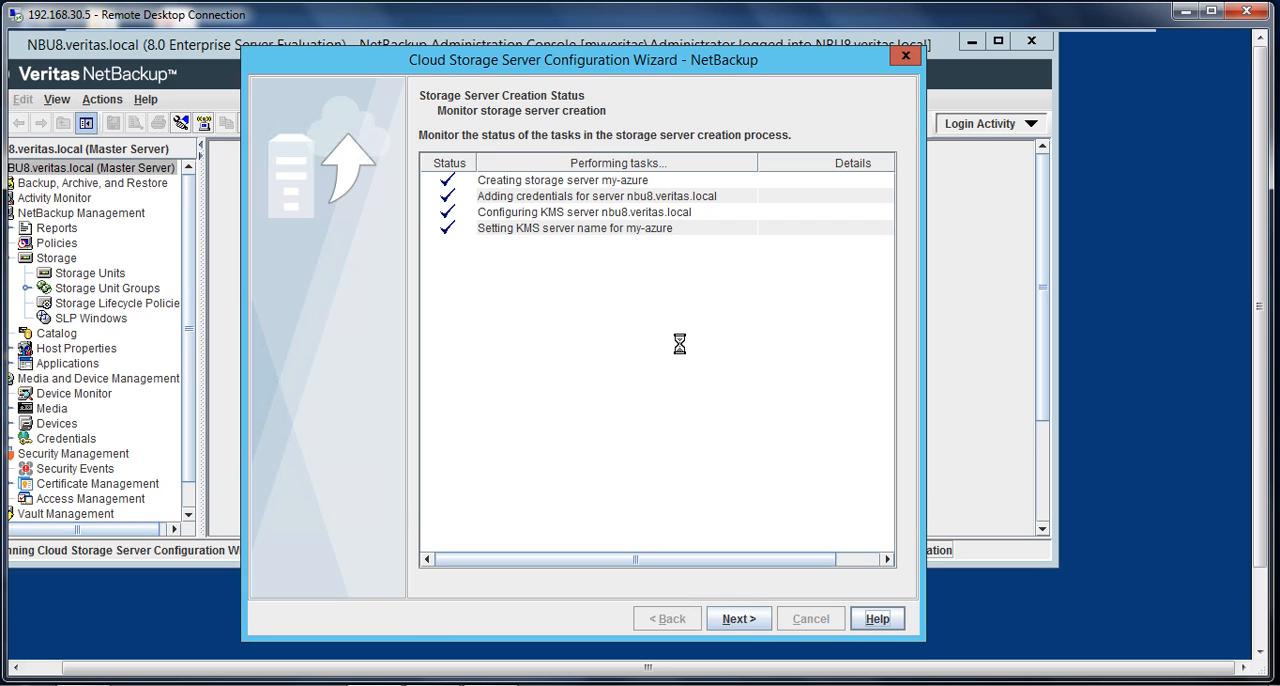
pyautogui.moveTo(615, 180)
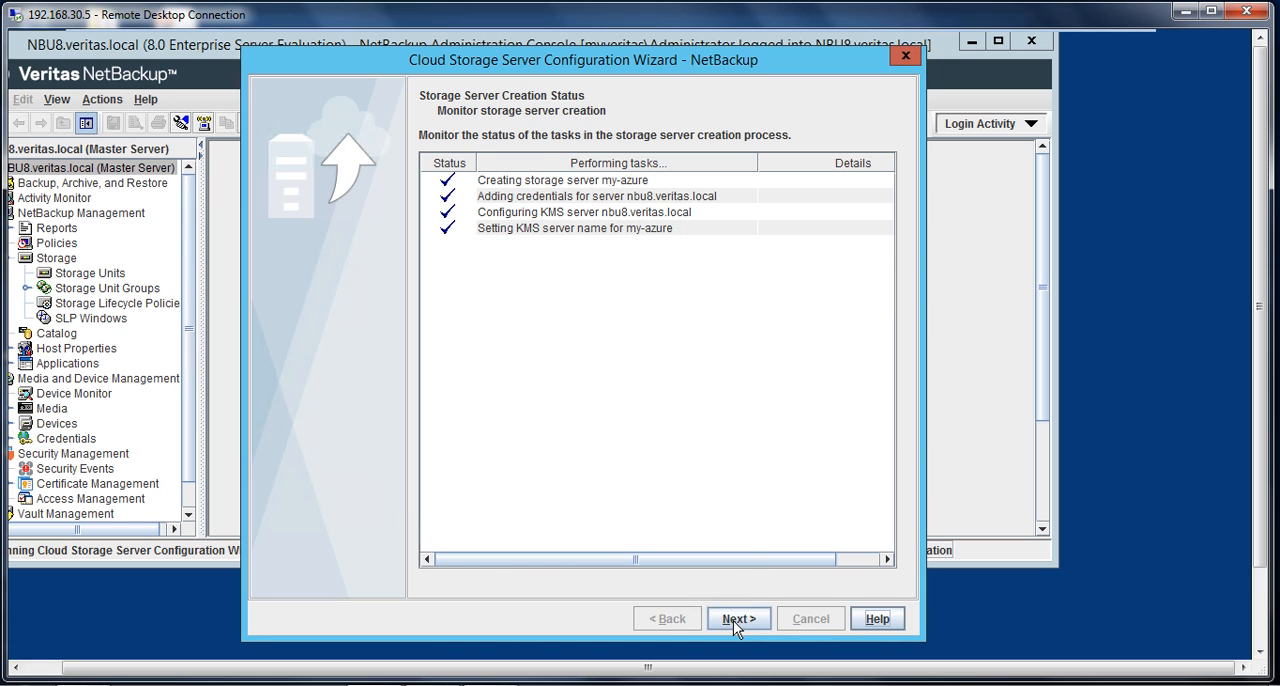
pyautogui.click(739, 618)
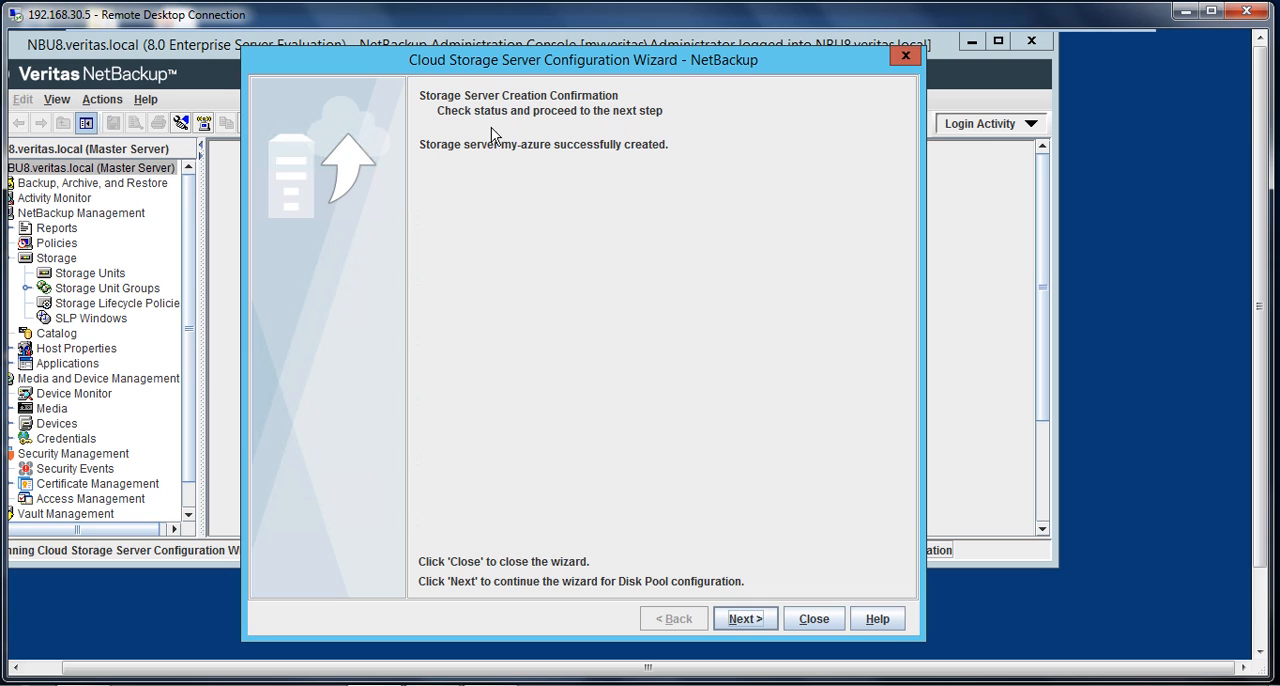
pyautogui.moveTo(753, 469)
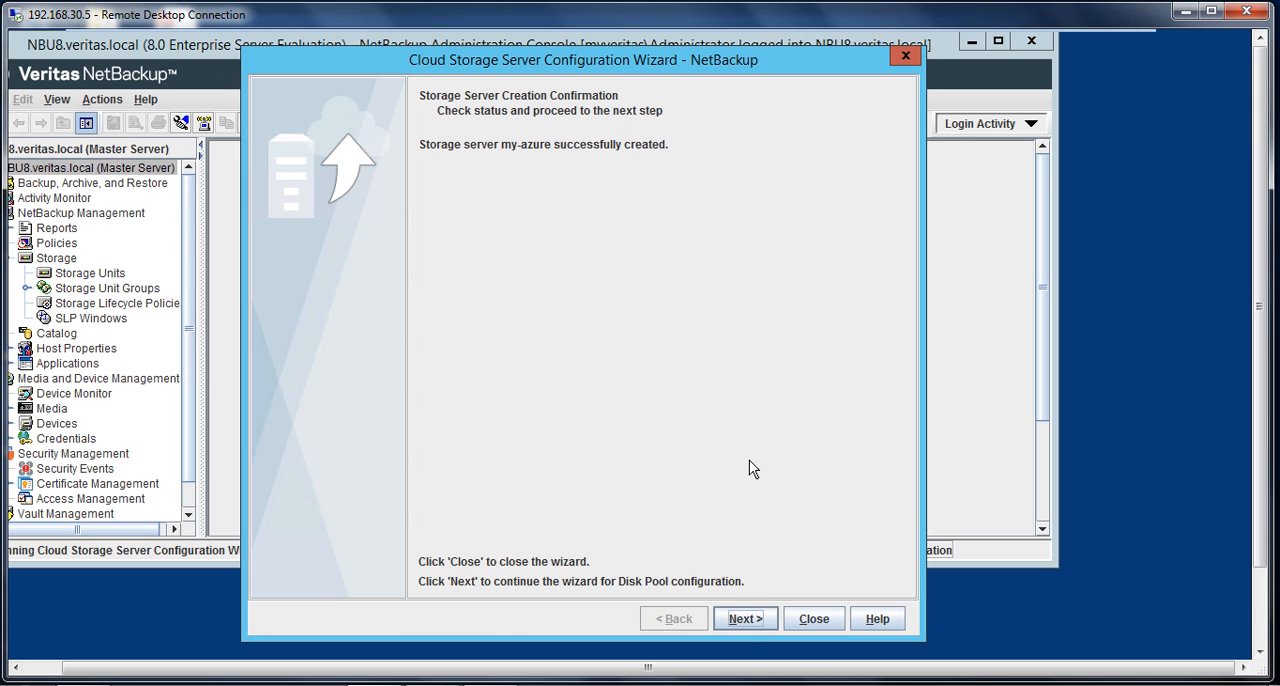
# Launch the Disk Pool Configuration Wizard and select volume storage3.
pyautogui.click(814, 618)
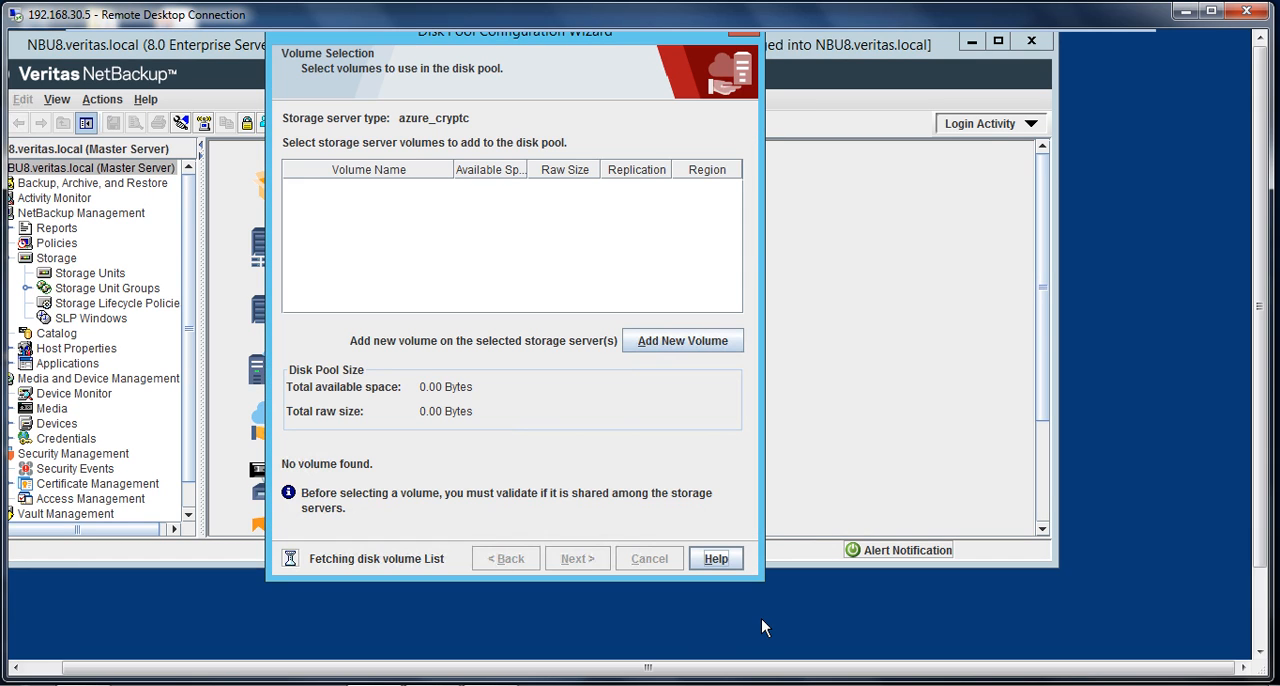
pyautogui.moveTo(632, 47)
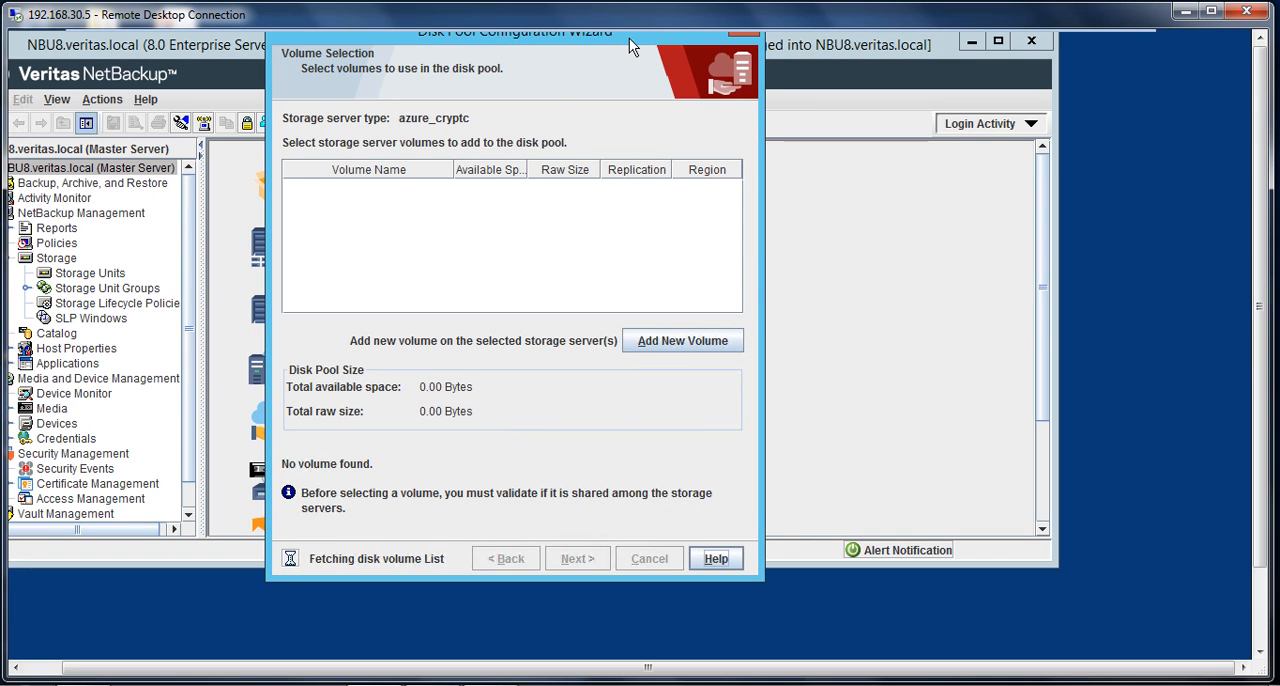
pyautogui.moveTo(515, 31); pyautogui.dragTo(582, 68)
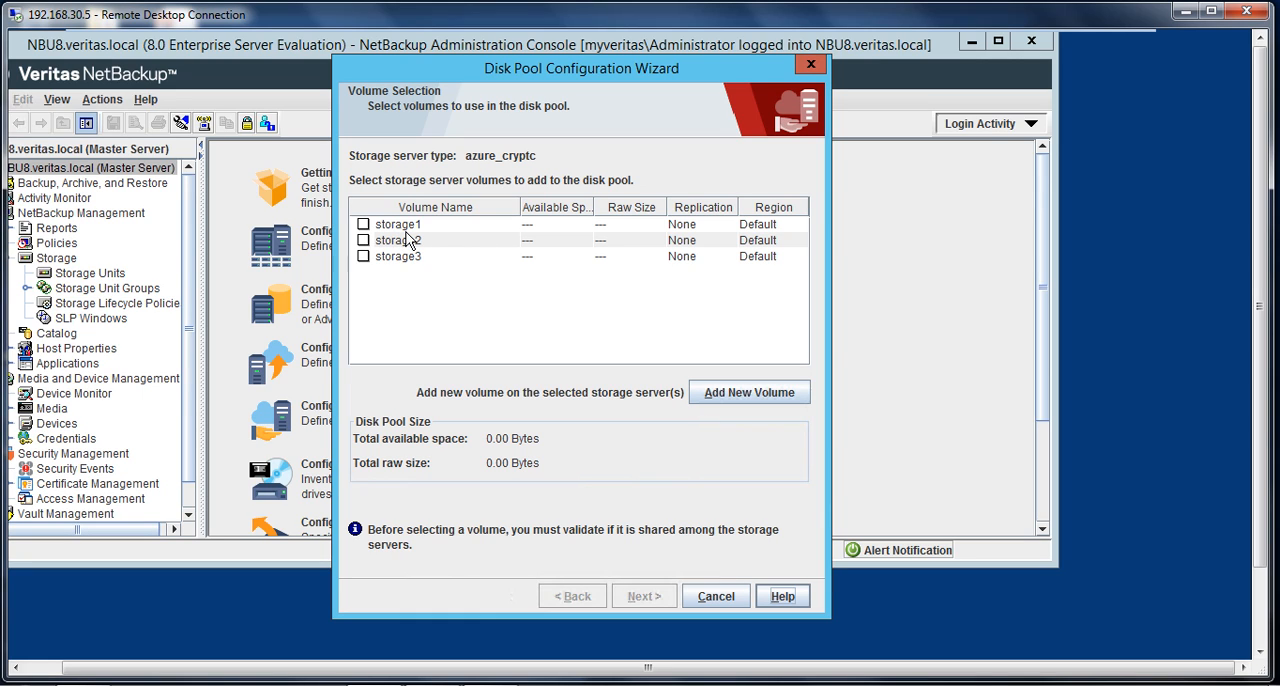
pyautogui.moveTo(660, 401)
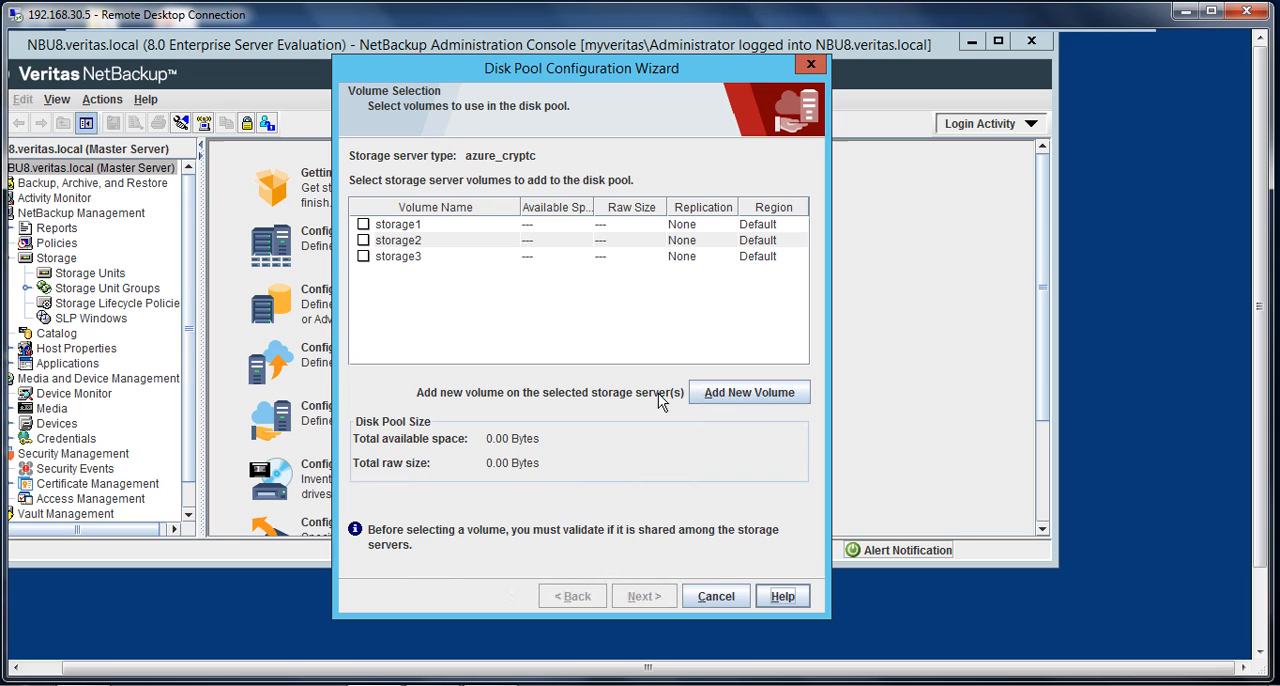
pyautogui.moveTo(375, 280)
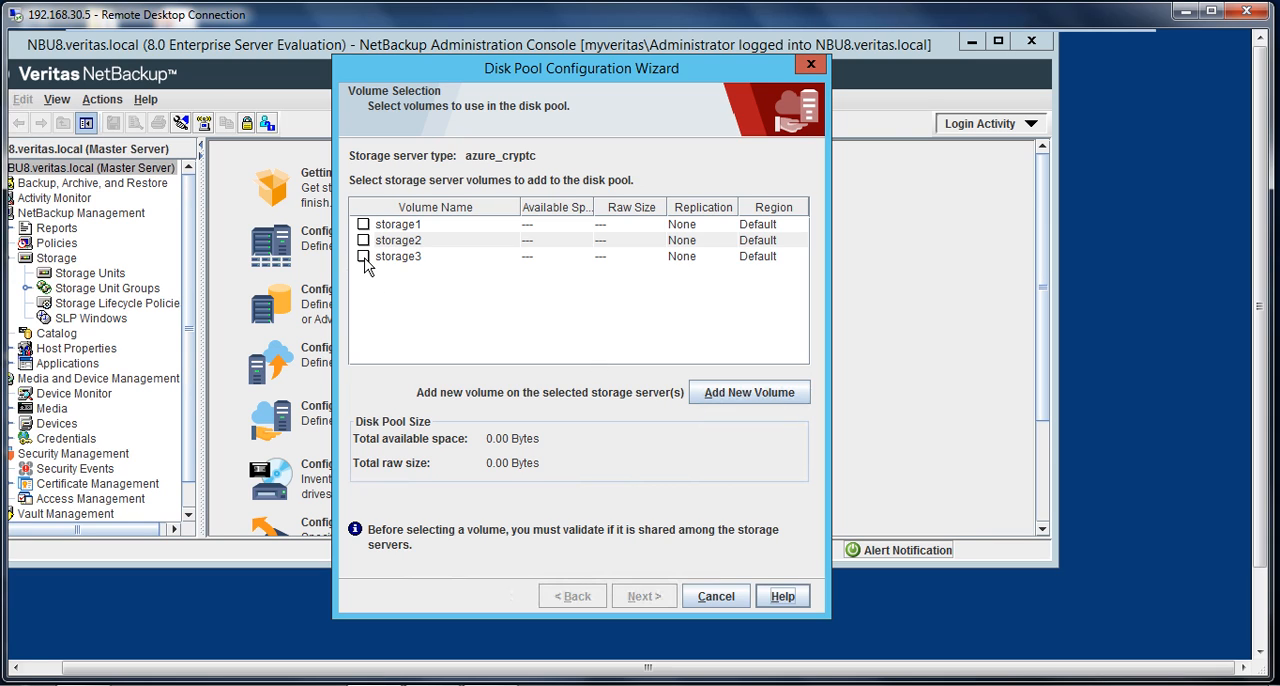
pyautogui.click(363, 256)
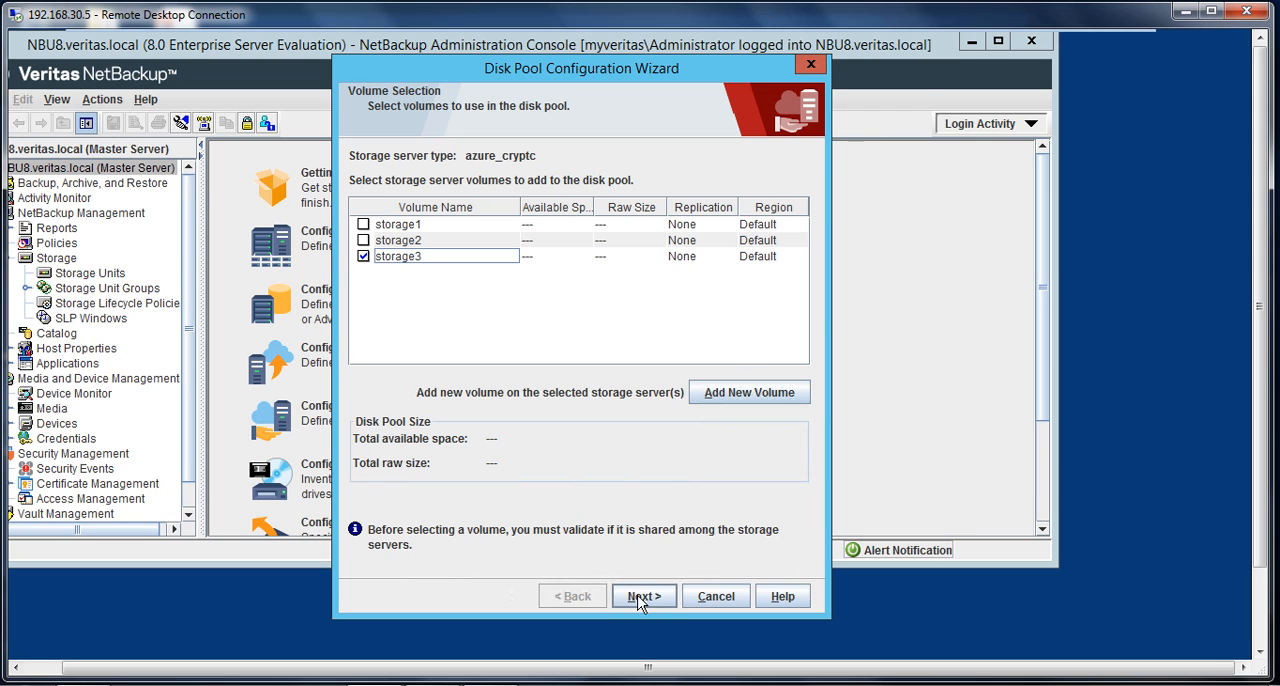
# Enter and confirm the storage3 encryption passphrase, then advance to disk pool details.
pyautogui.click(643, 596)
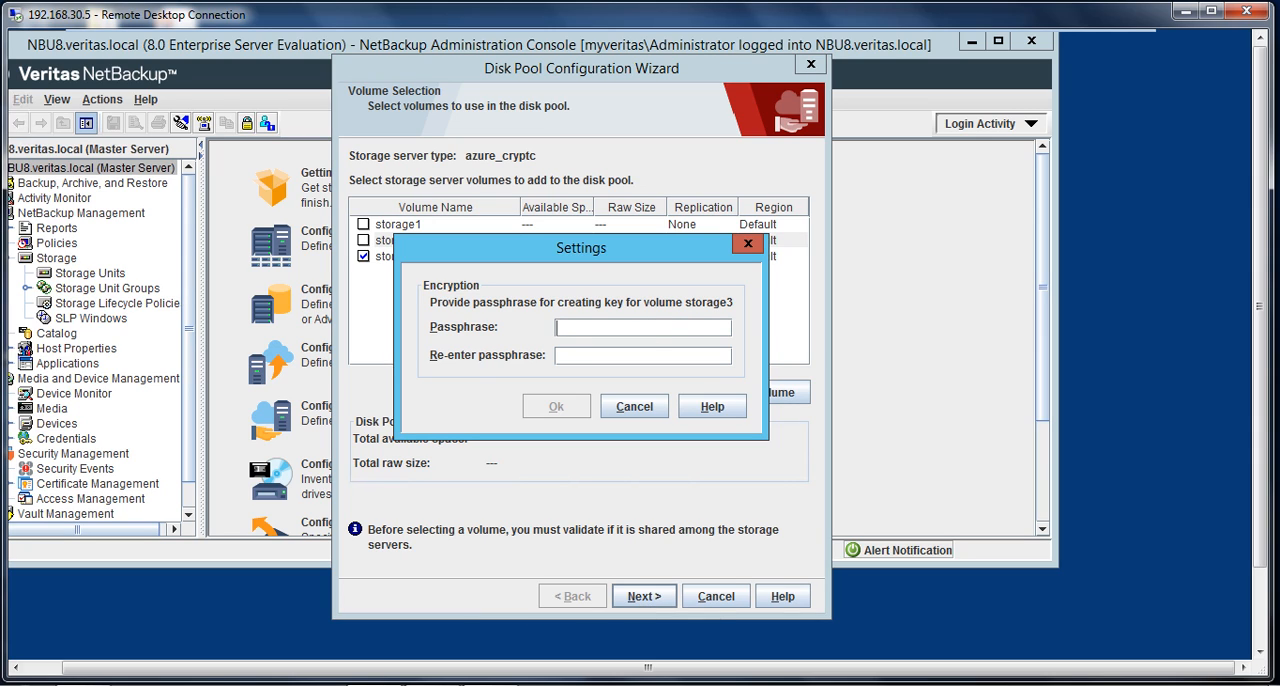
pyautogui.write('•')
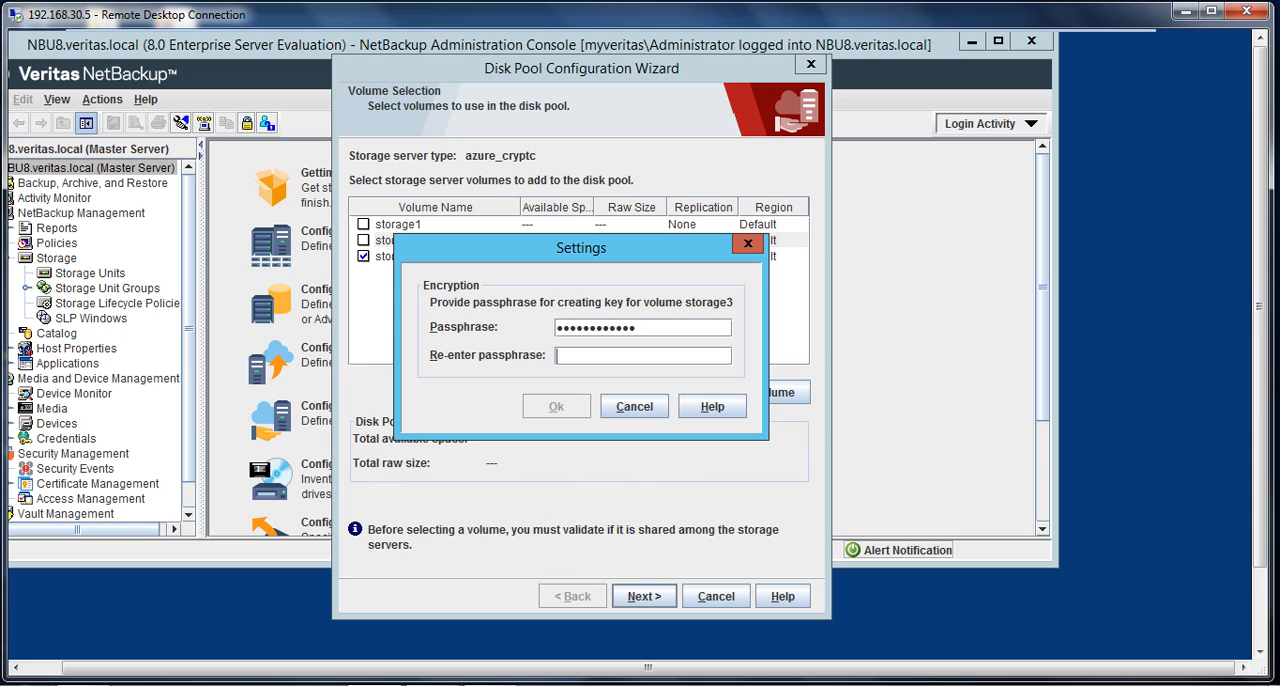
pyautogui.write('•••••')
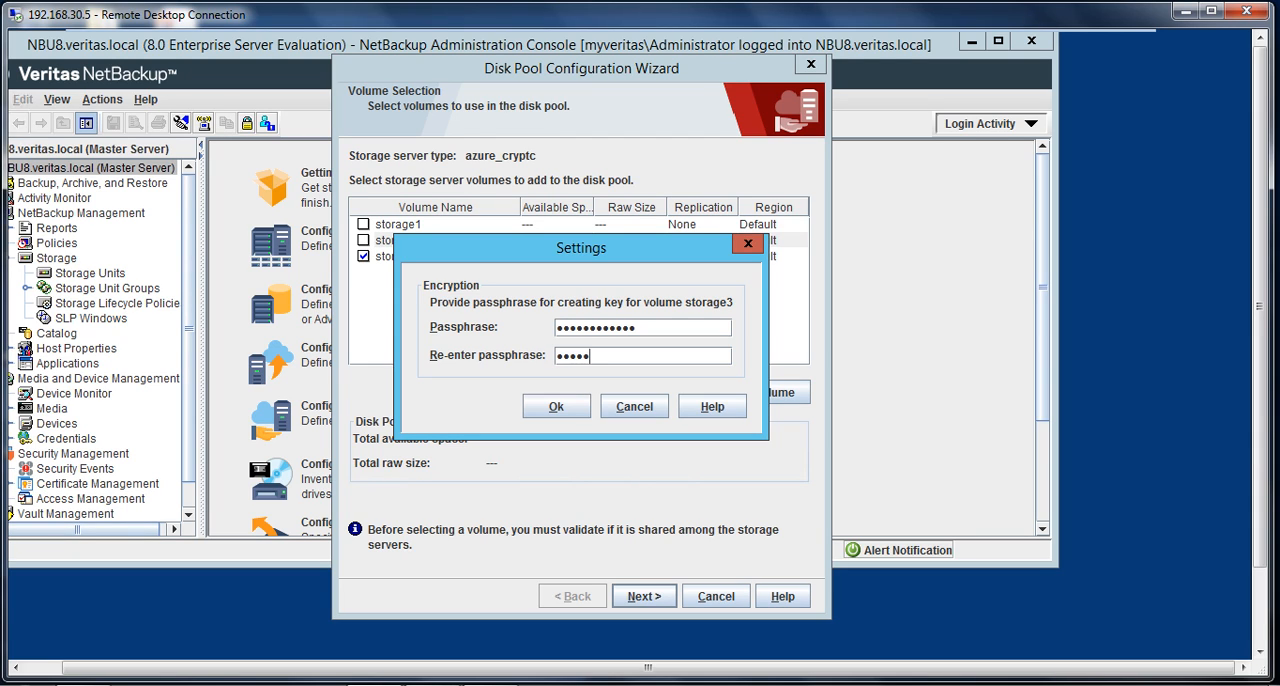
pyautogui.write('••••••')
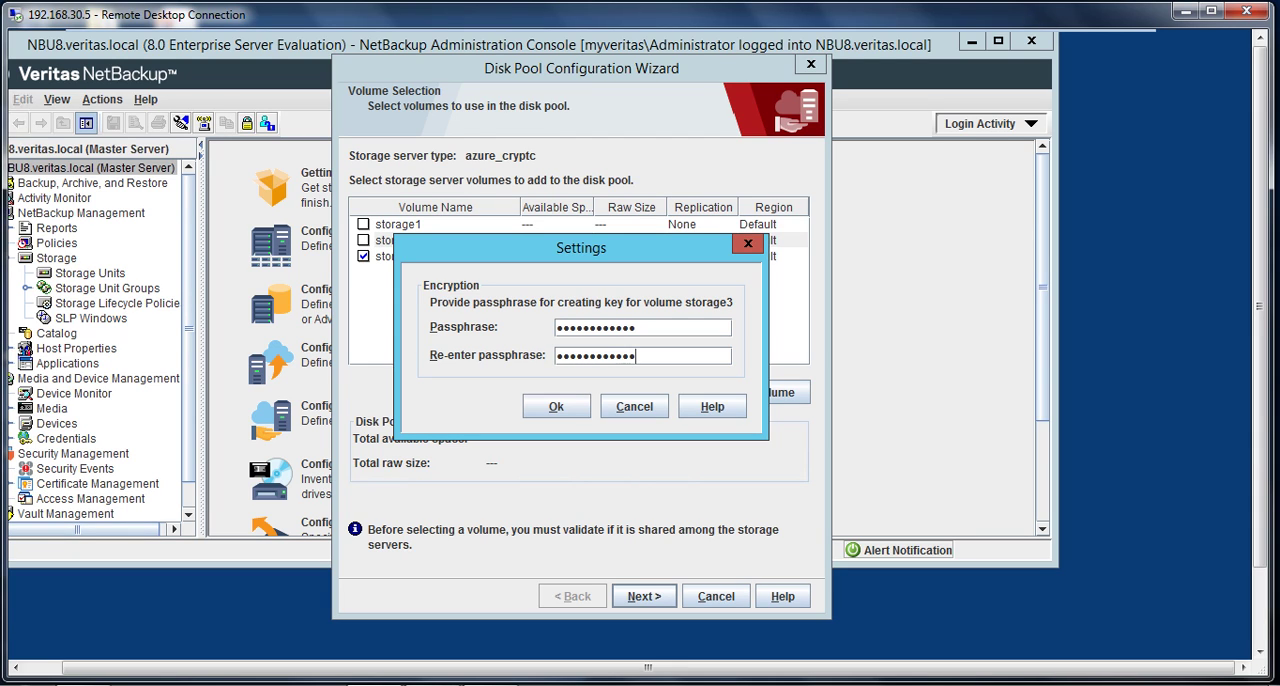
pyautogui.click(556, 406)
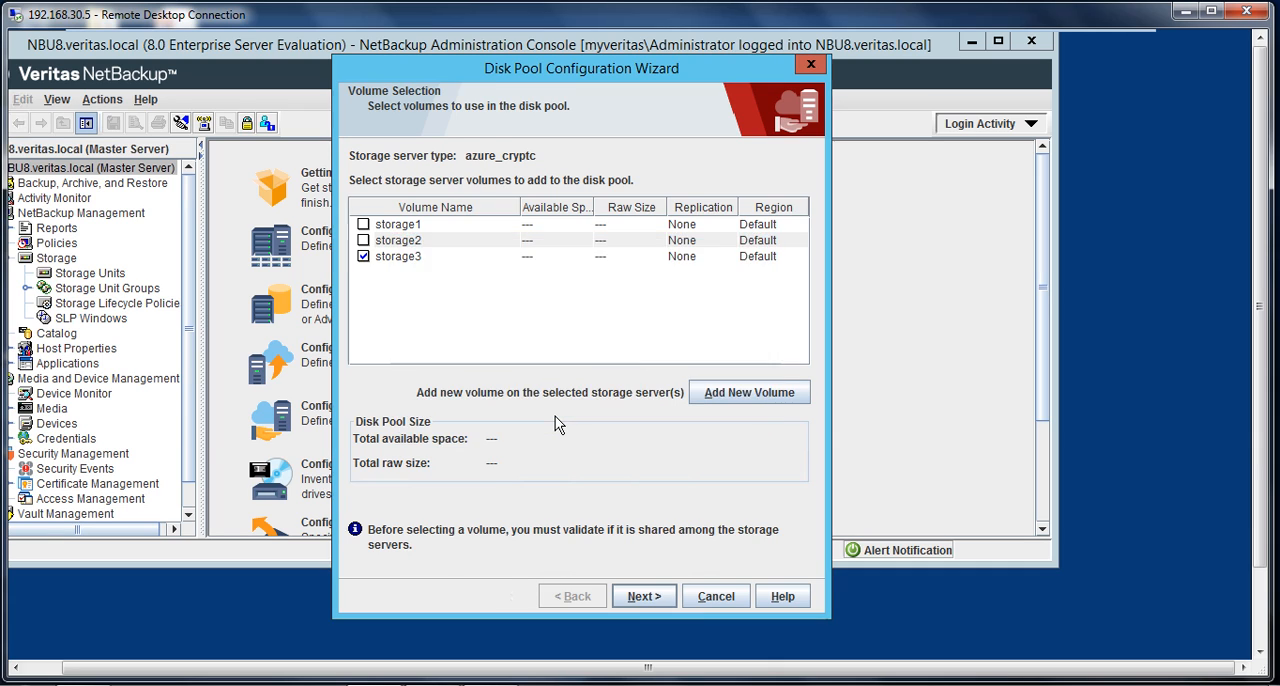
pyautogui.click(643, 596)
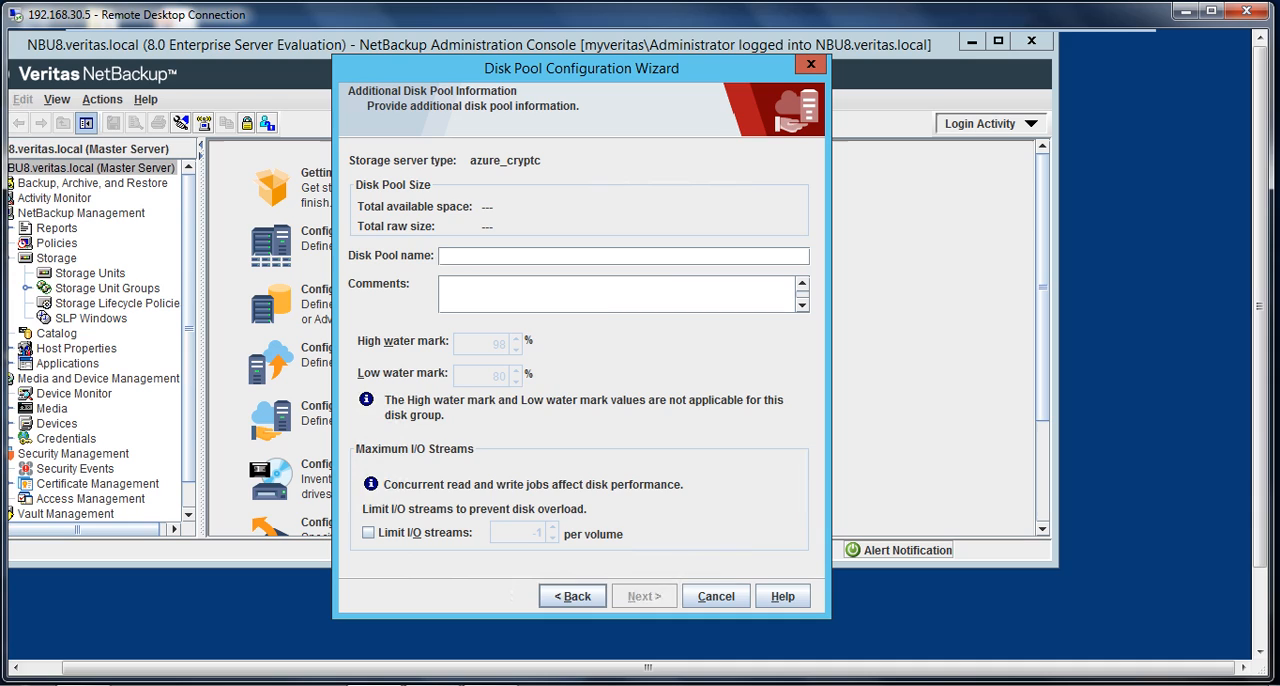
# Name the pool Azurestorage, limit I/O streams to 4, and continue to the summary.
pyautogui.write('Azure')
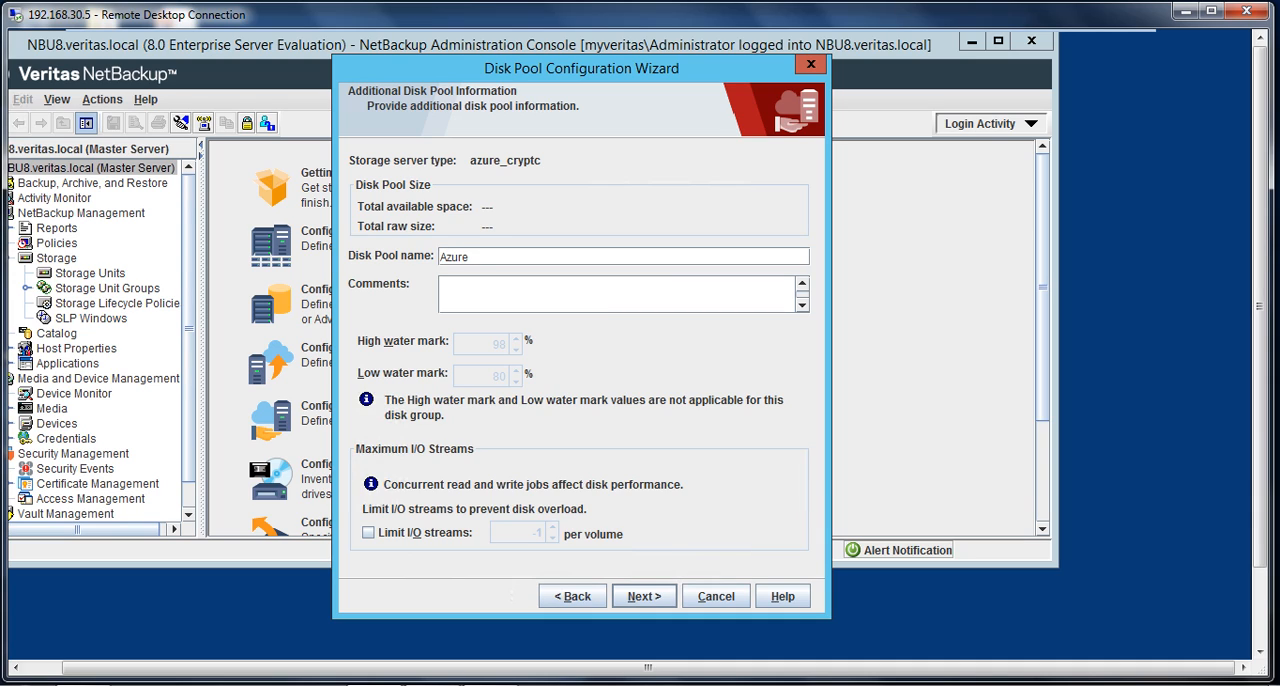
pyautogui.write('storage')
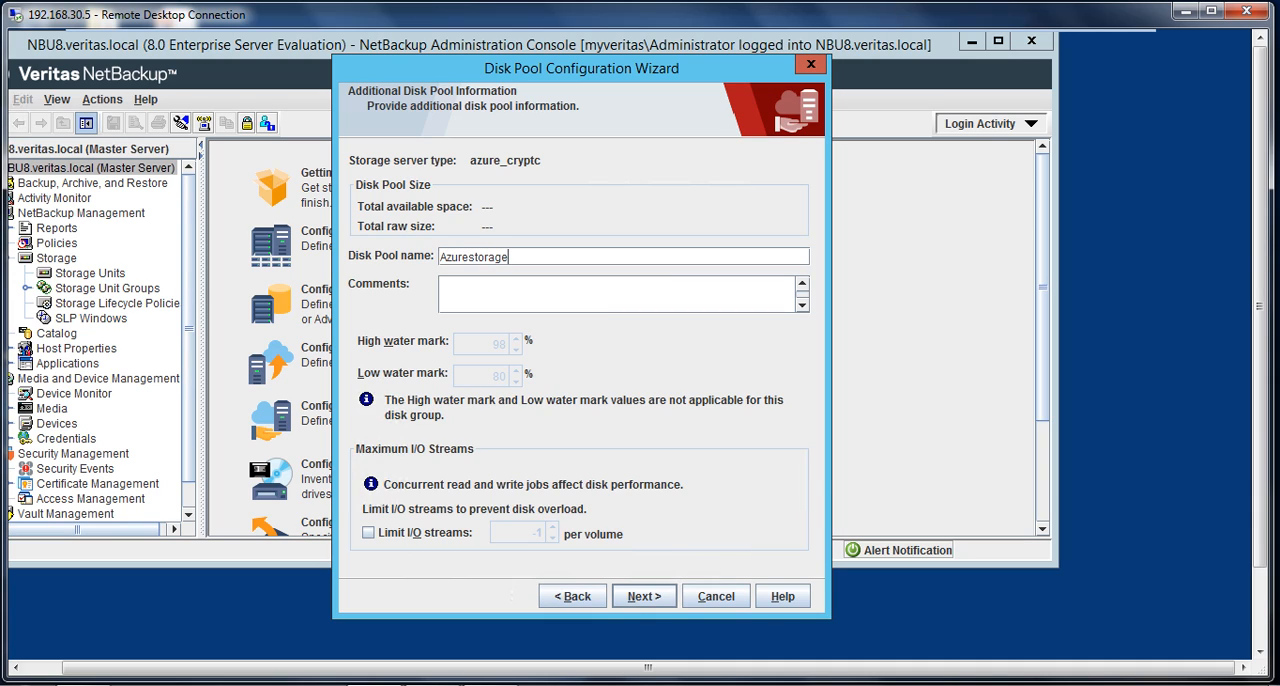
pyautogui.moveTo(640, 500)
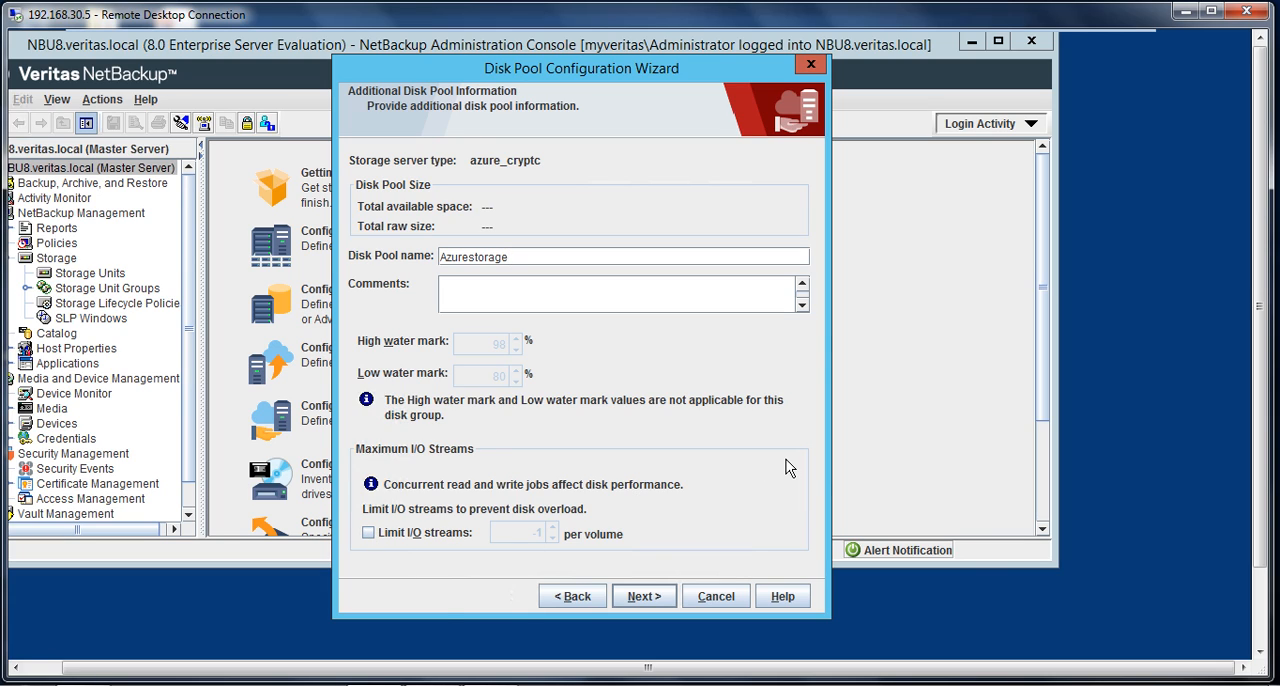
pyautogui.click(368, 532)
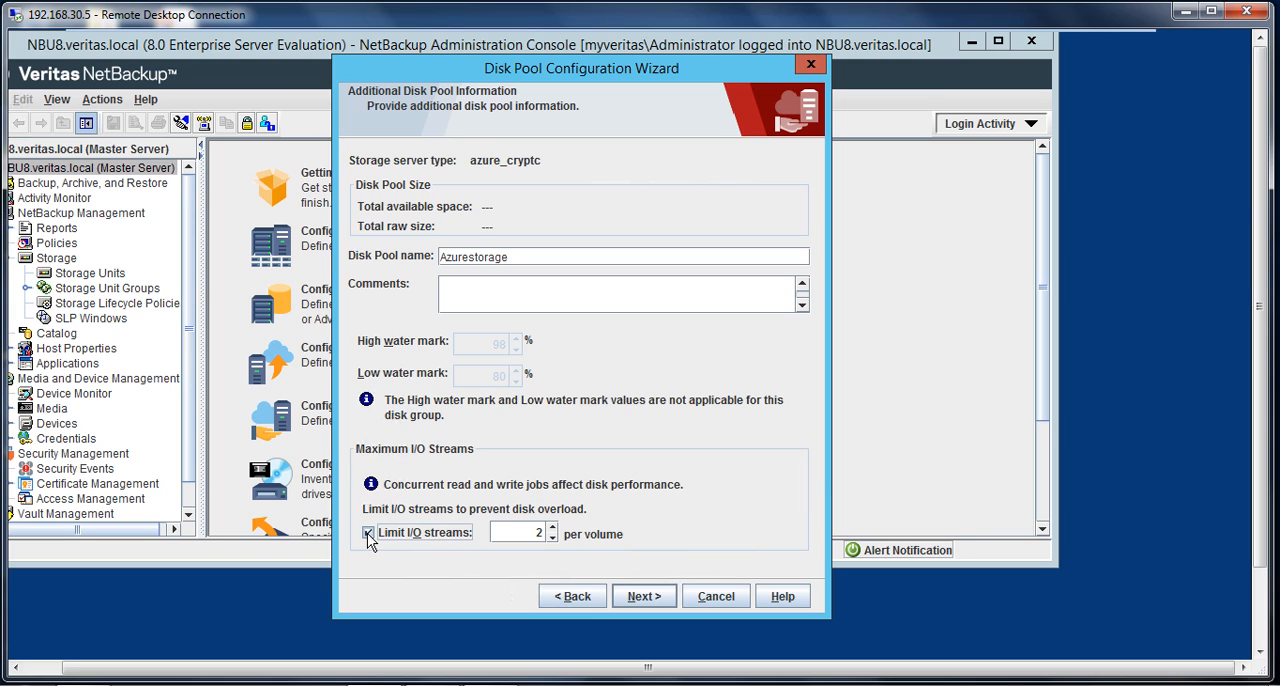
pyautogui.click(368, 532)
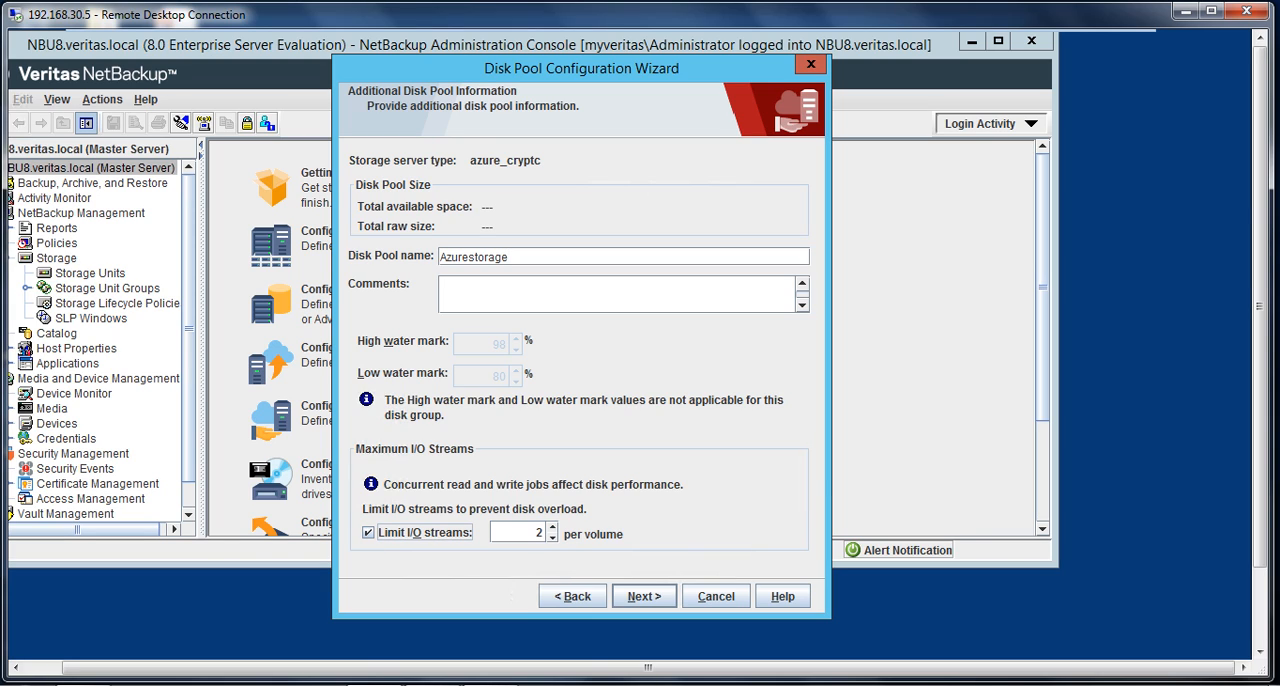
pyautogui.click(553, 527)
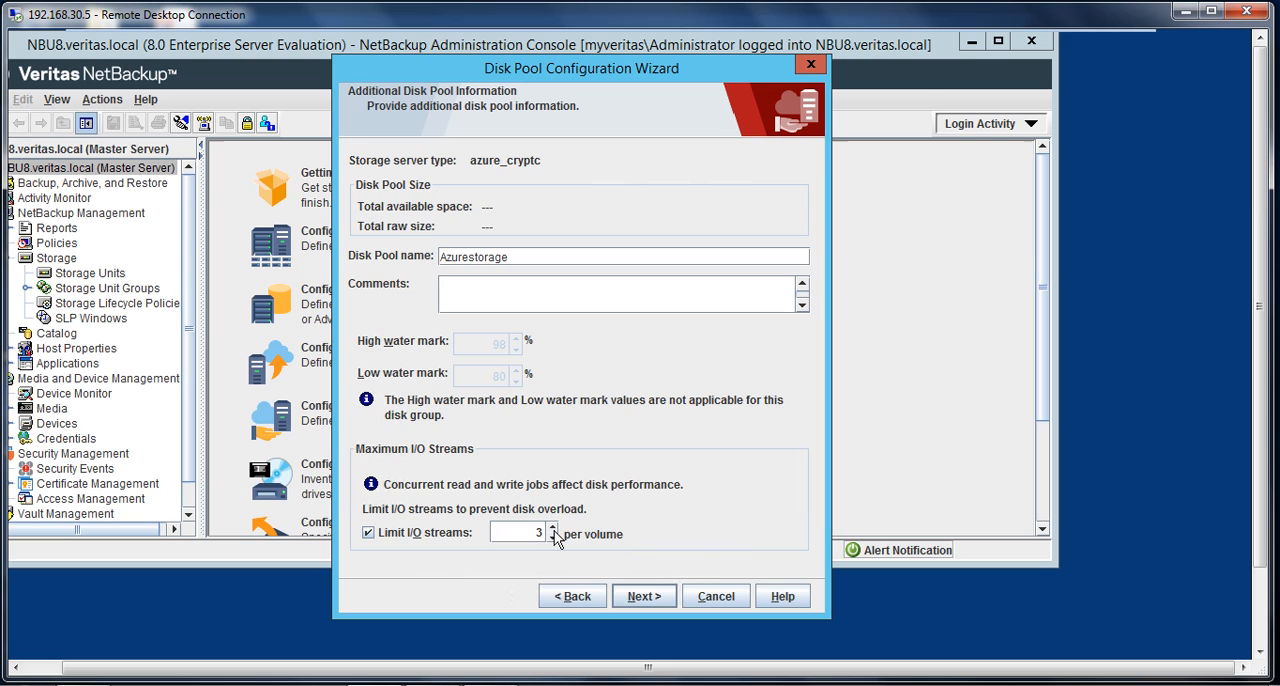
pyautogui.click(553, 527)
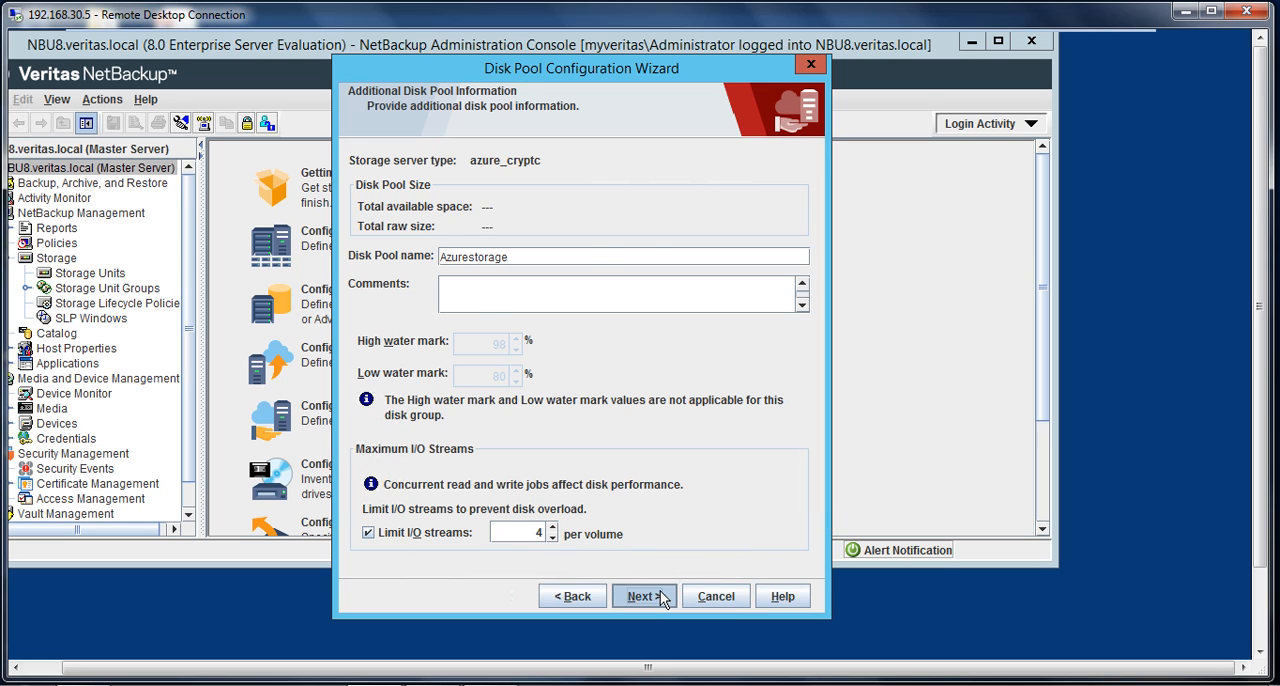
pyautogui.click(643, 596)
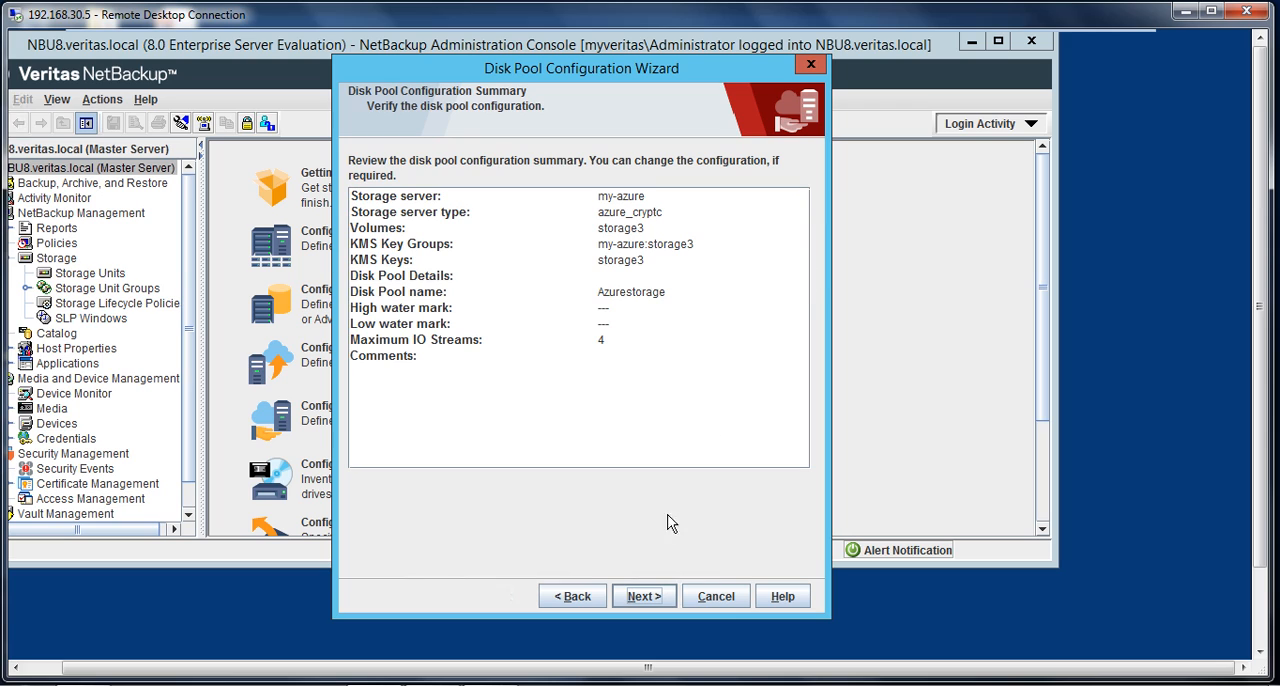
# Create the Azurestorage disk pool and continue to the Azurestorage-stu storage unit page.
pyautogui.click(643, 596)
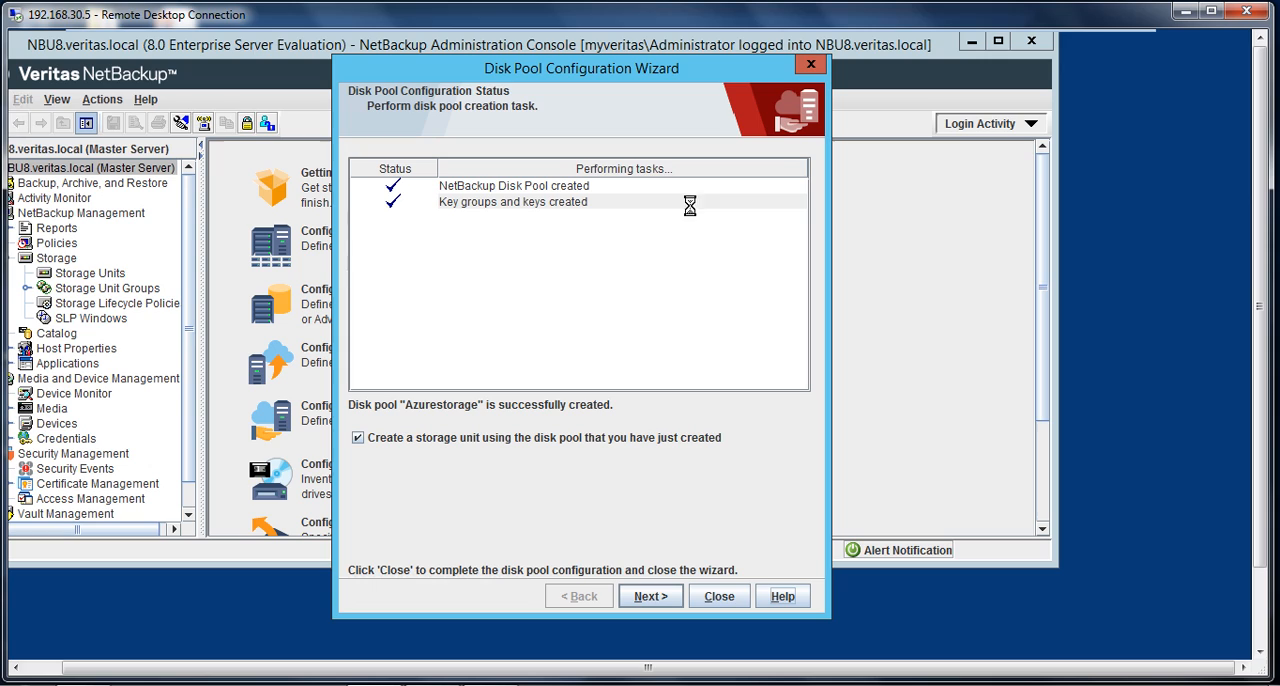
pyautogui.moveTo(650, 225)
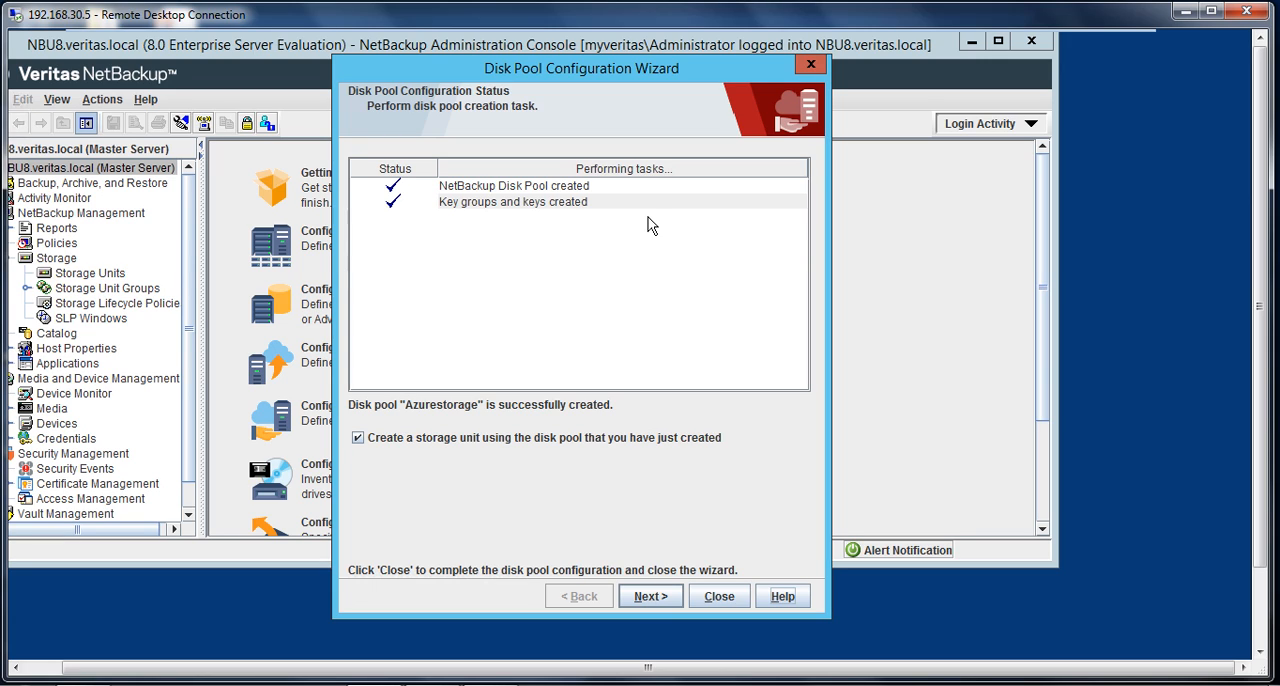
pyautogui.moveTo(432, 477)
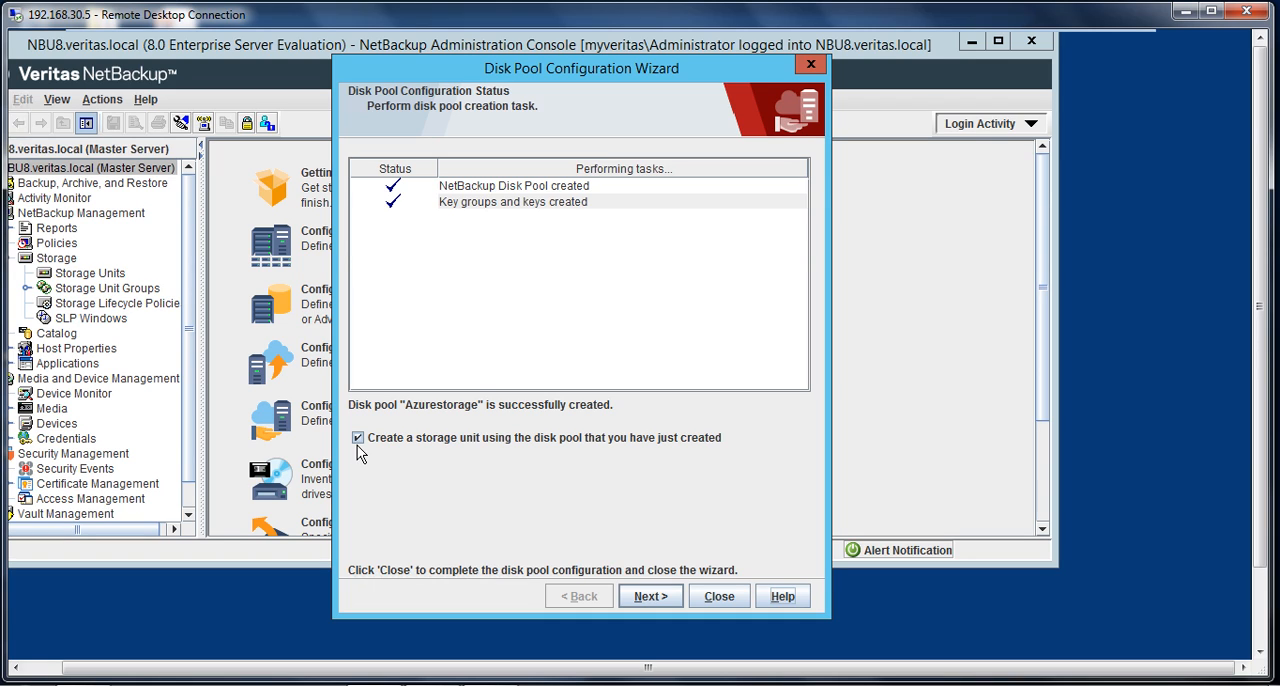
pyautogui.moveTo(547, 444)
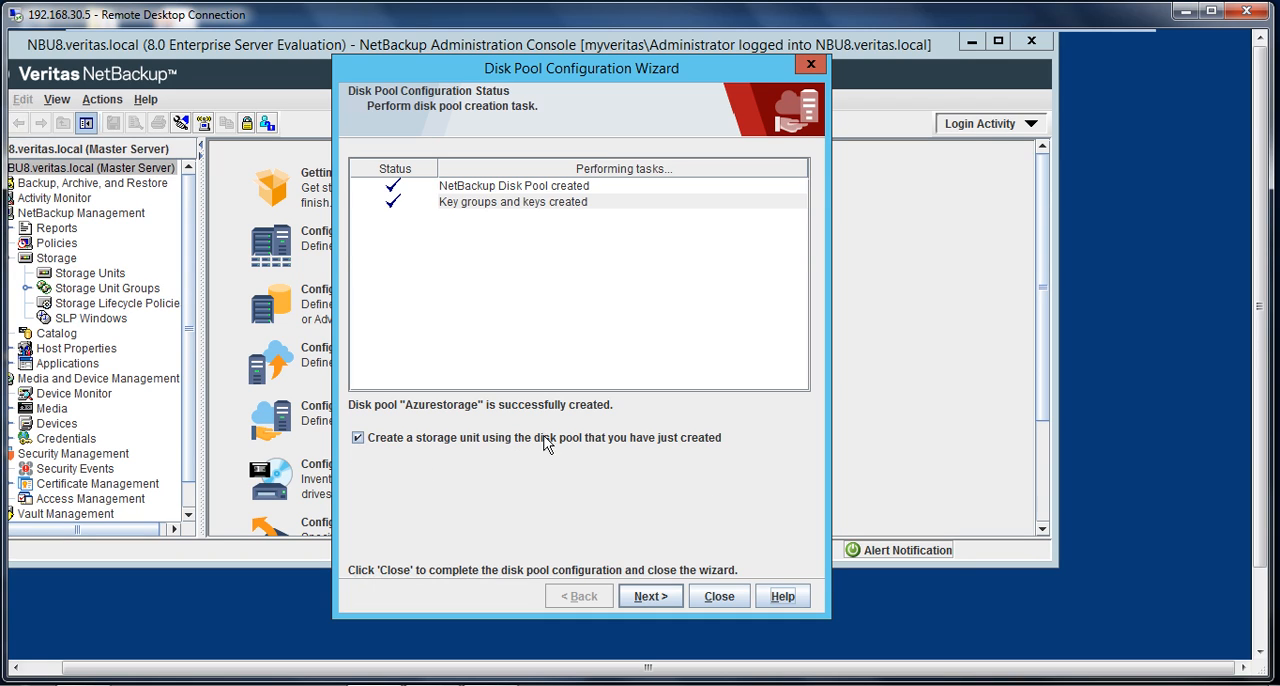
pyautogui.click(650, 596)
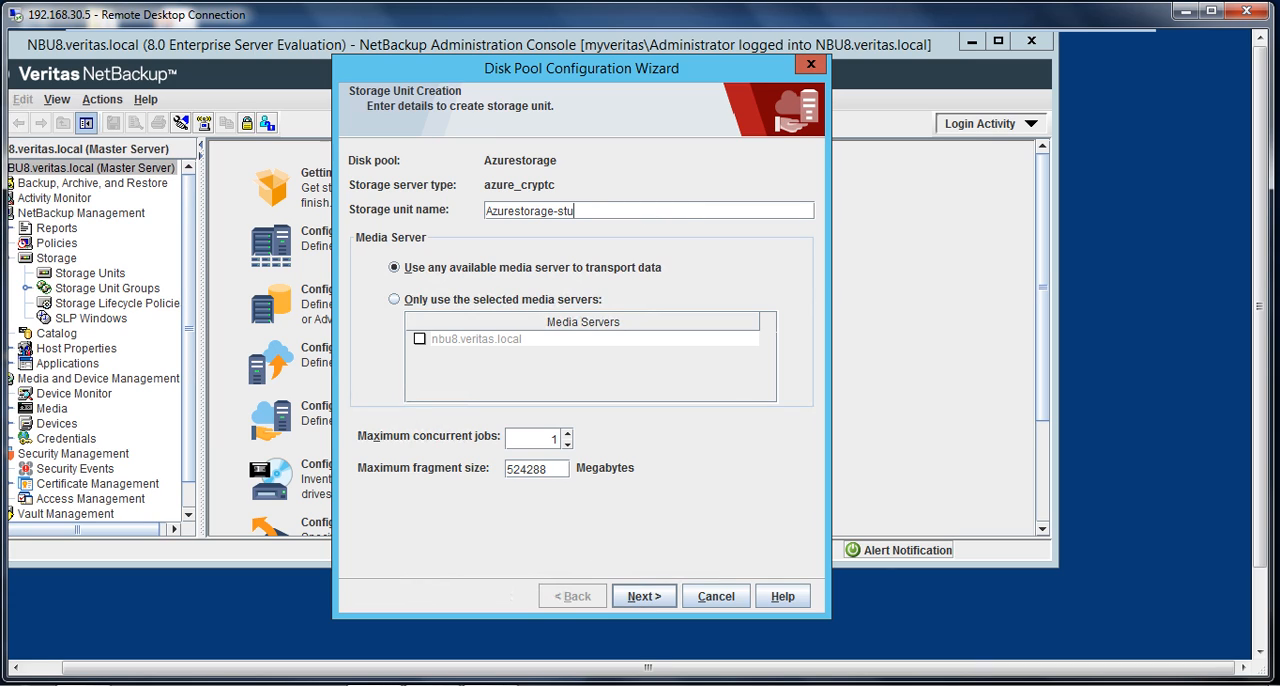
# Name the storage unit Azurestorageunit, restrict it to nbu8.veritas.local, with 4 concurrent jobs.
pyautogui.press('BackSpace')
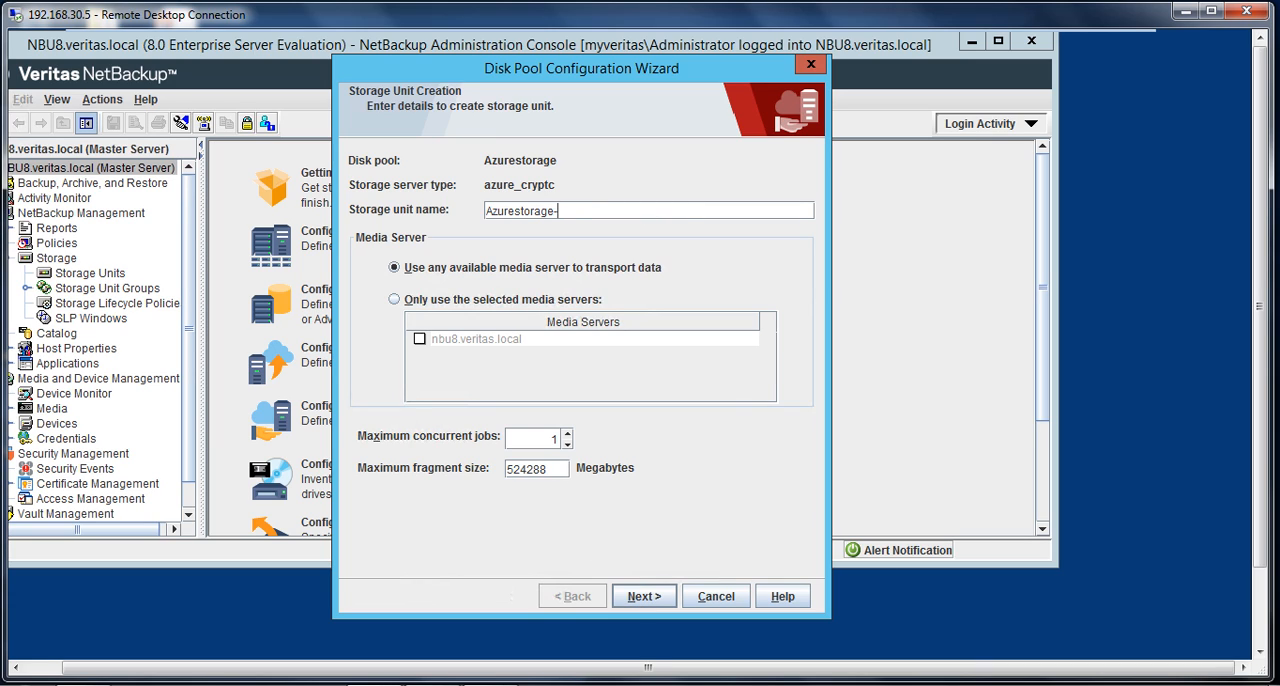
pyautogui.press('Backspace')
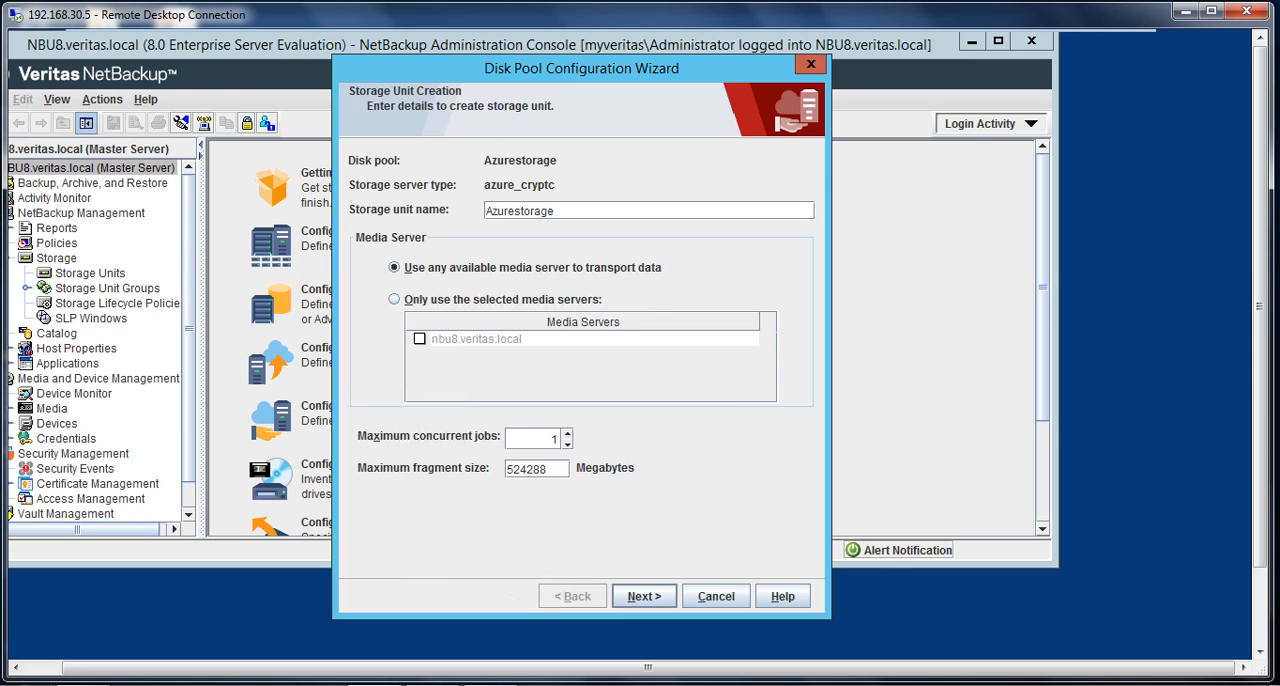
pyautogui.write('unit')
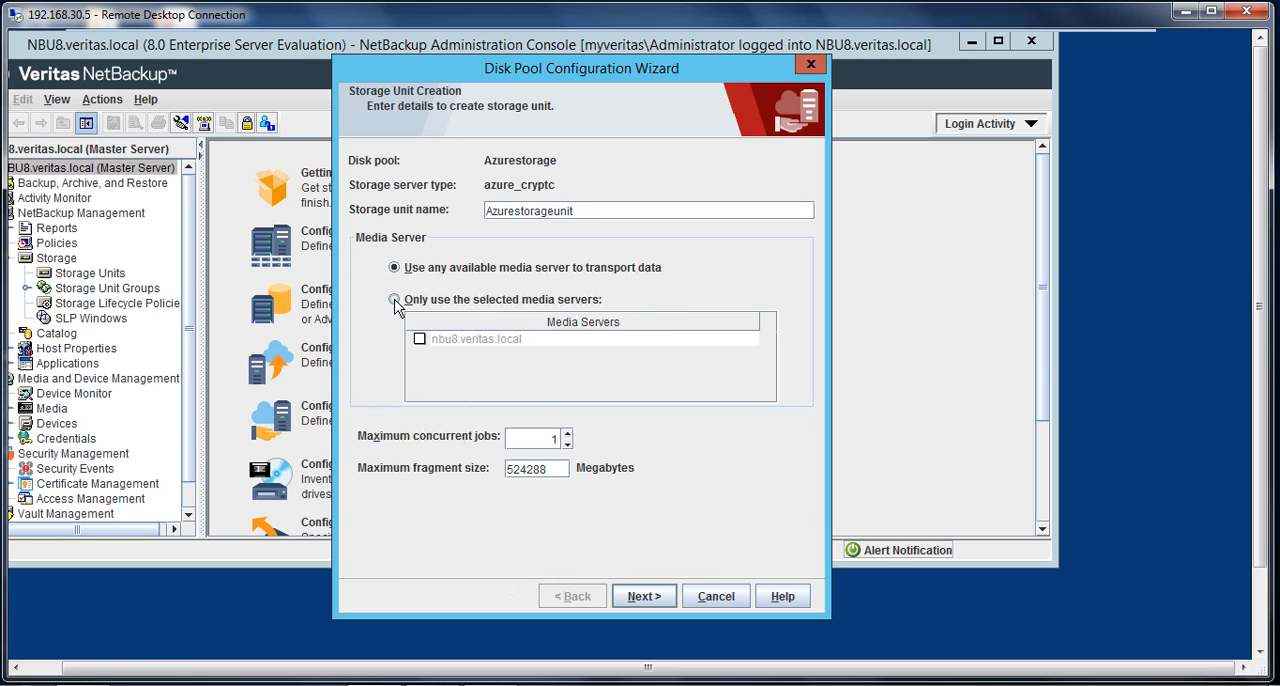
pyautogui.click(394, 299)
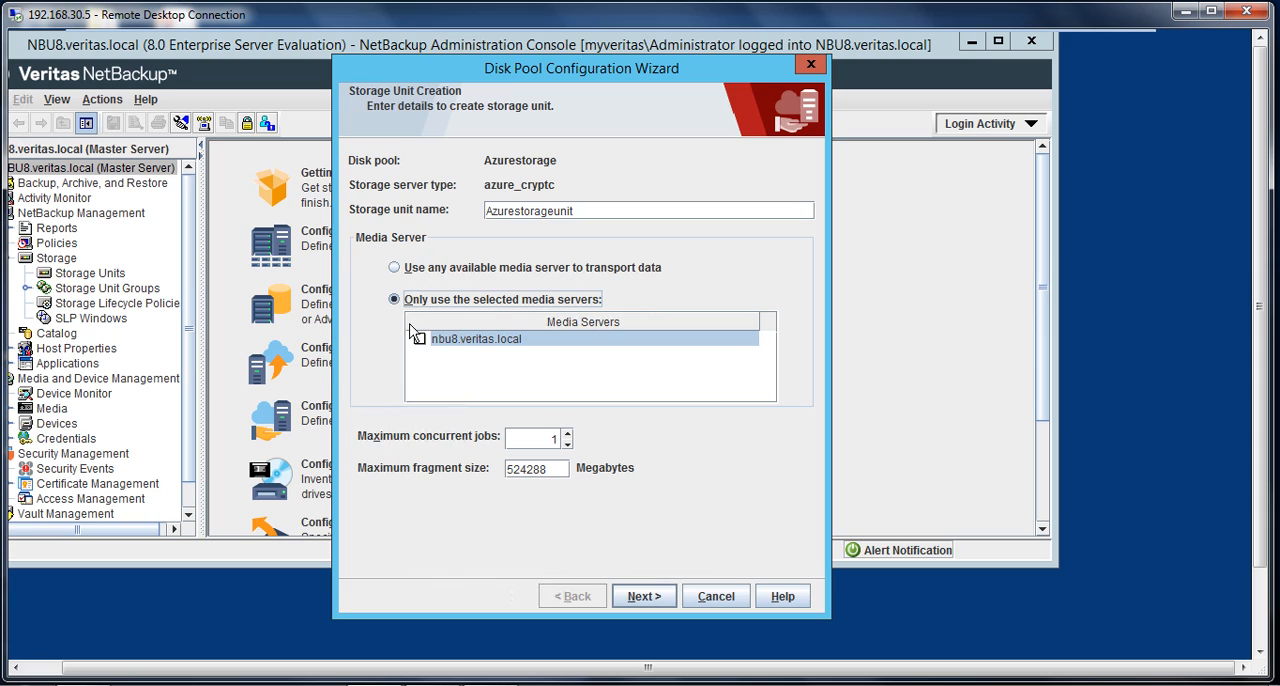
pyautogui.click(419, 338)
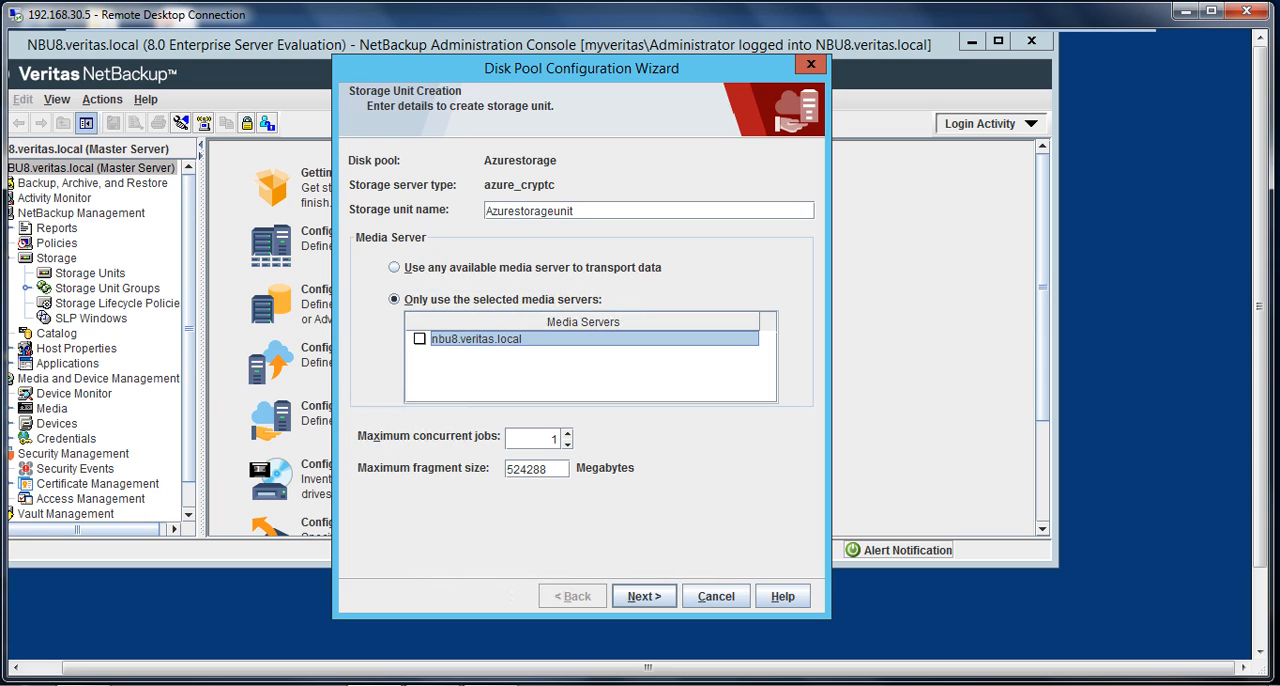
pyautogui.click(567, 434)
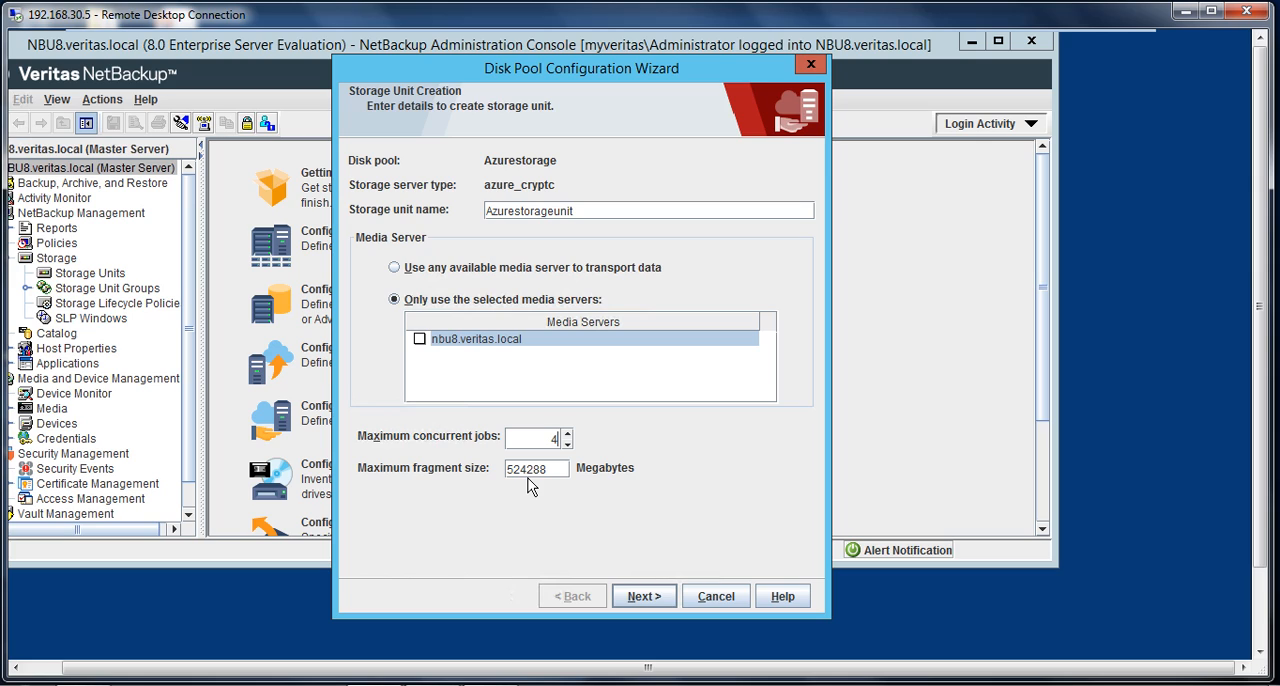
pyautogui.moveTo(555, 488)
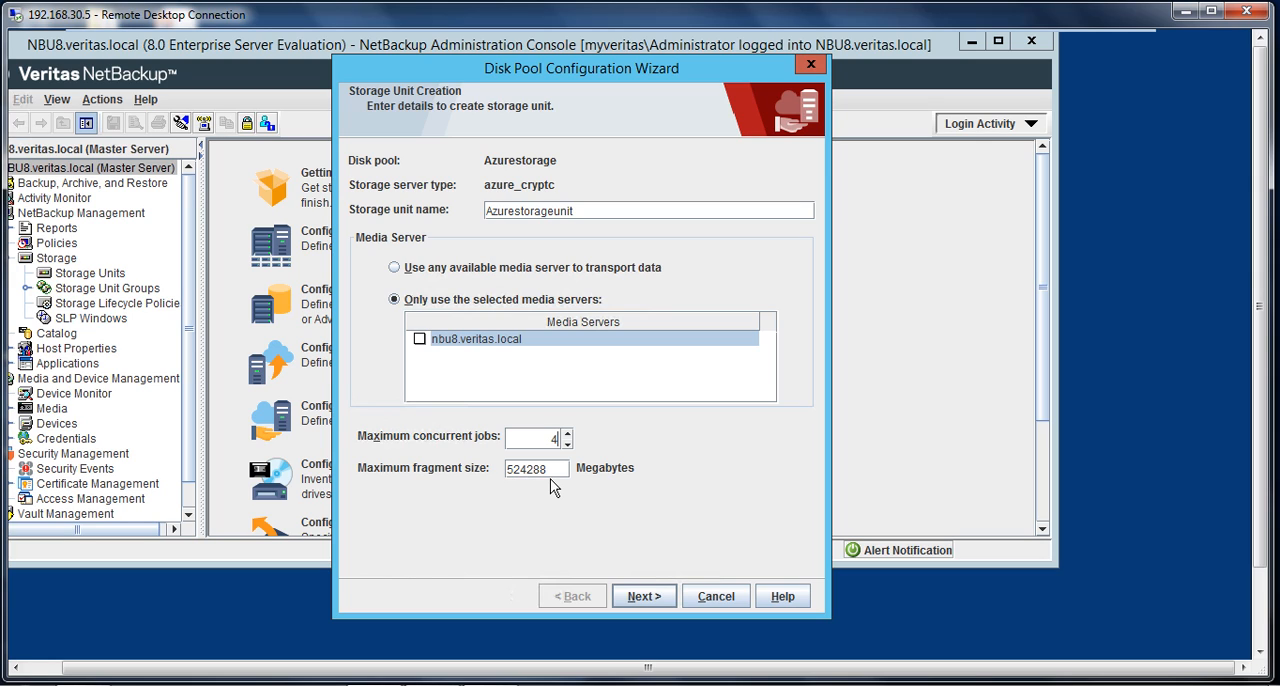
pyautogui.moveTo(644, 596)
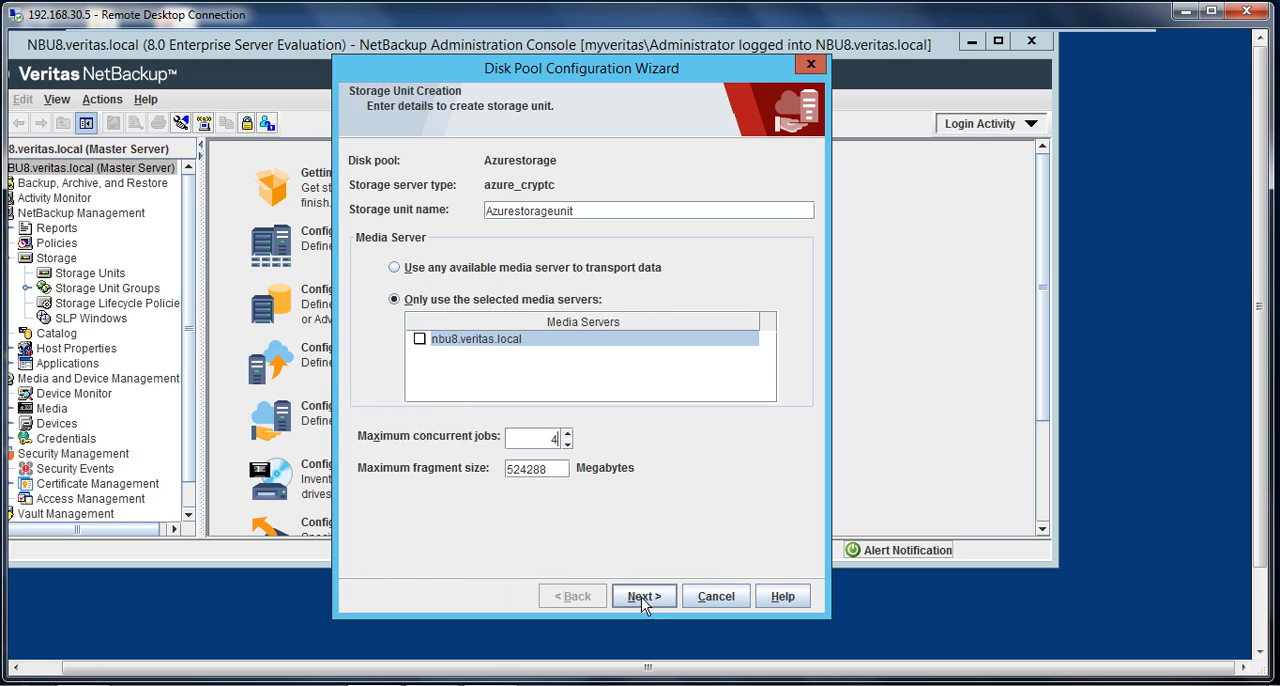
# Submit the storage unit, re-selecting nbu8.veritas.local after the missing media server warning.
pyautogui.click(643, 596)
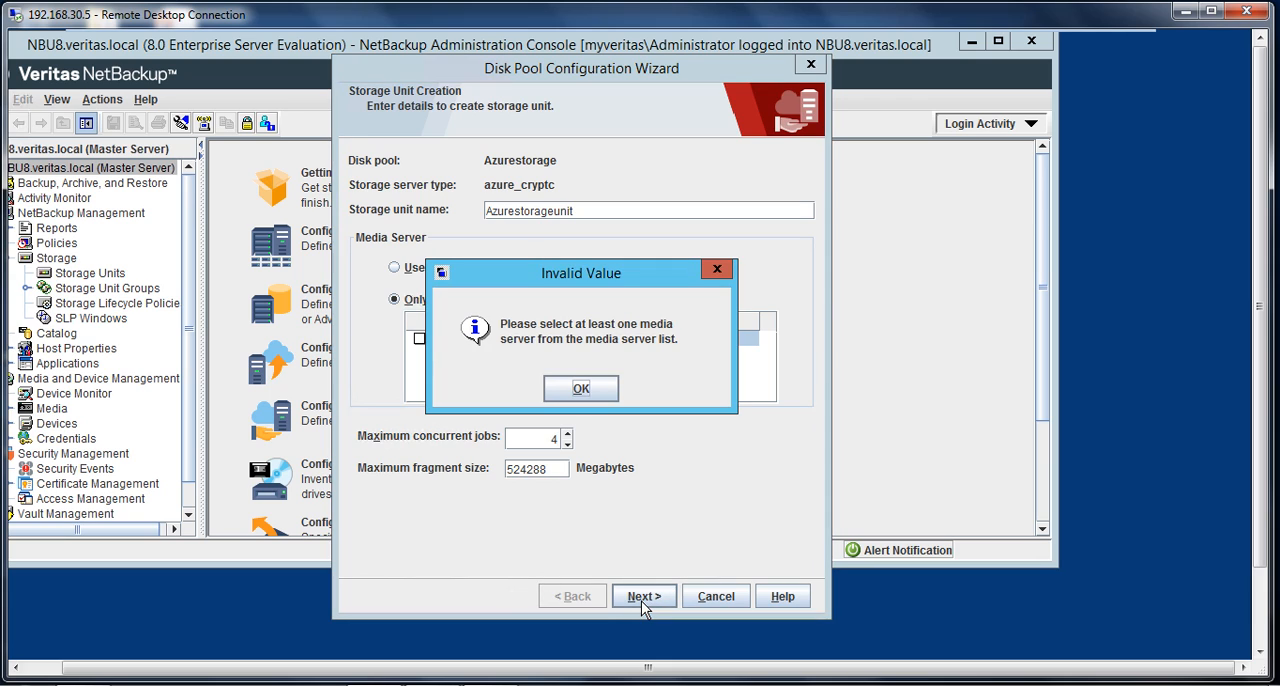
pyautogui.click(581, 388)
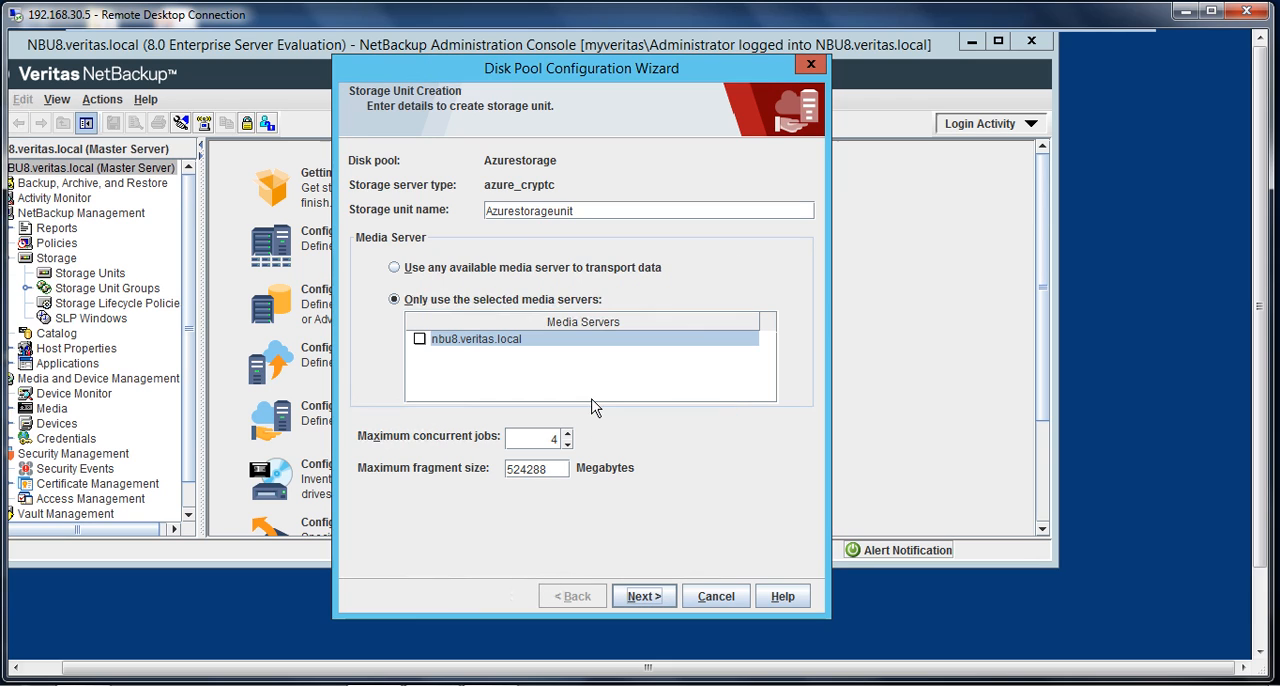
pyautogui.click(420, 339)
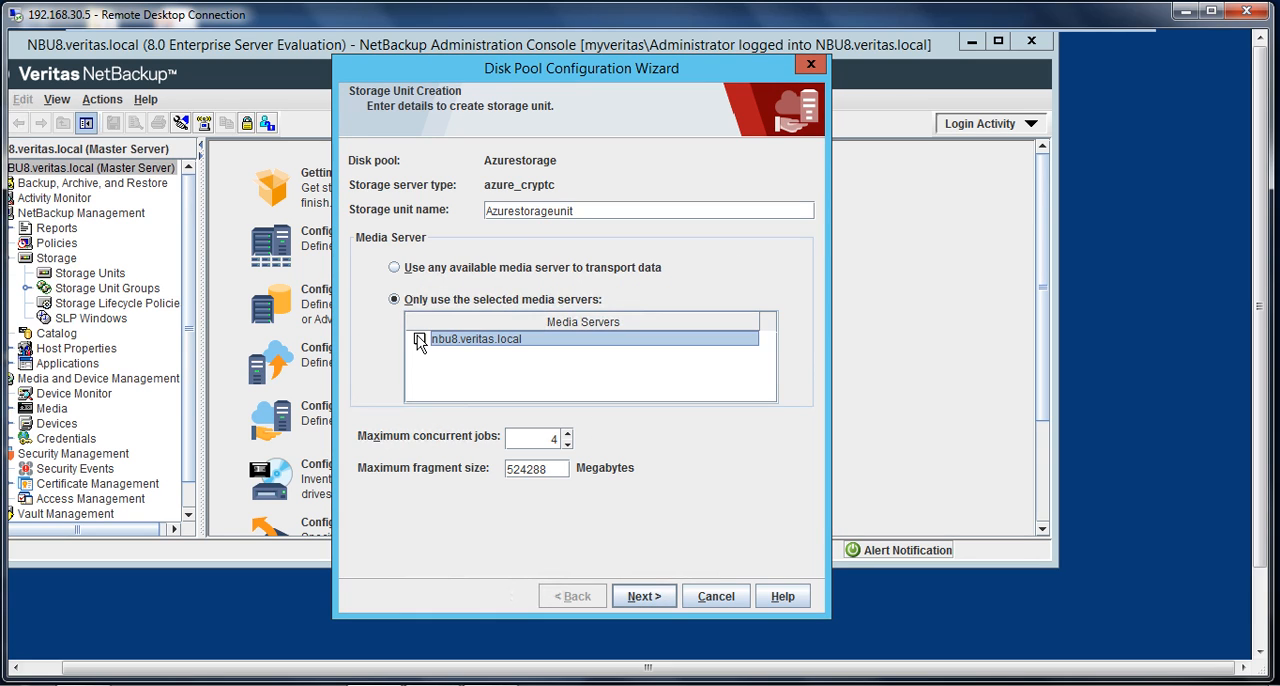
pyautogui.click(419, 338)
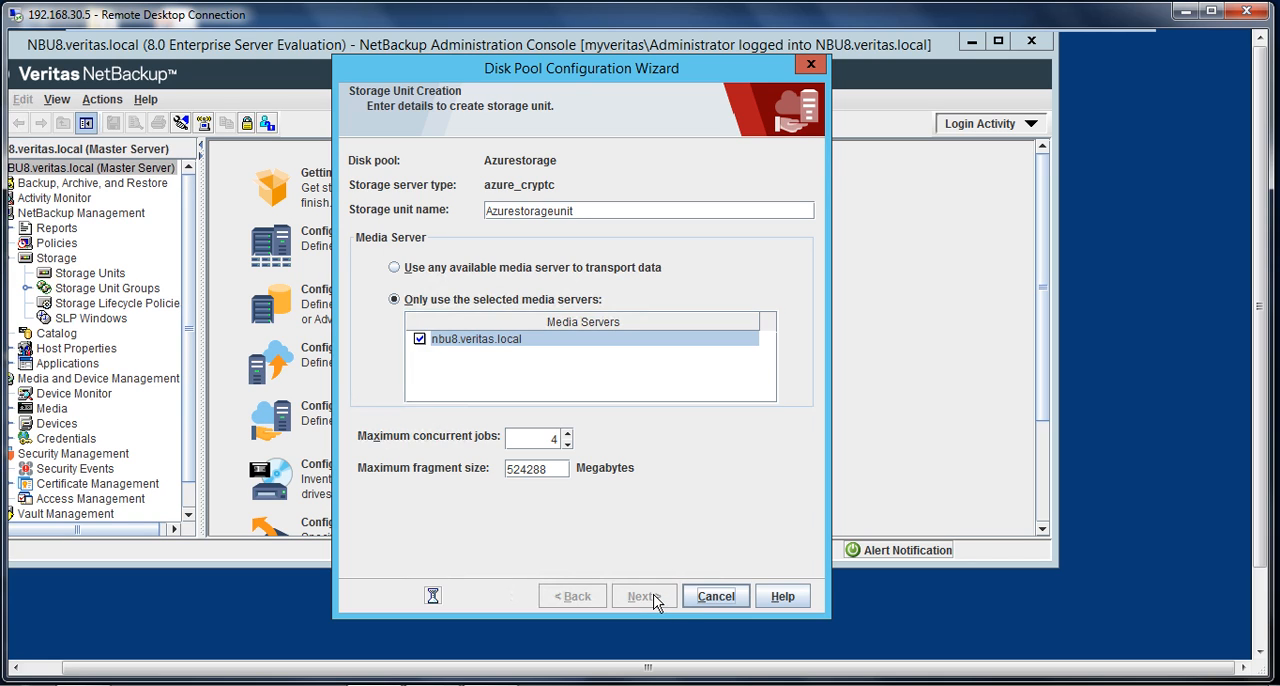
# Finish the Disk Pool Configuration Wizard and maximize the NetBackup console window.
pyautogui.click(643, 596)
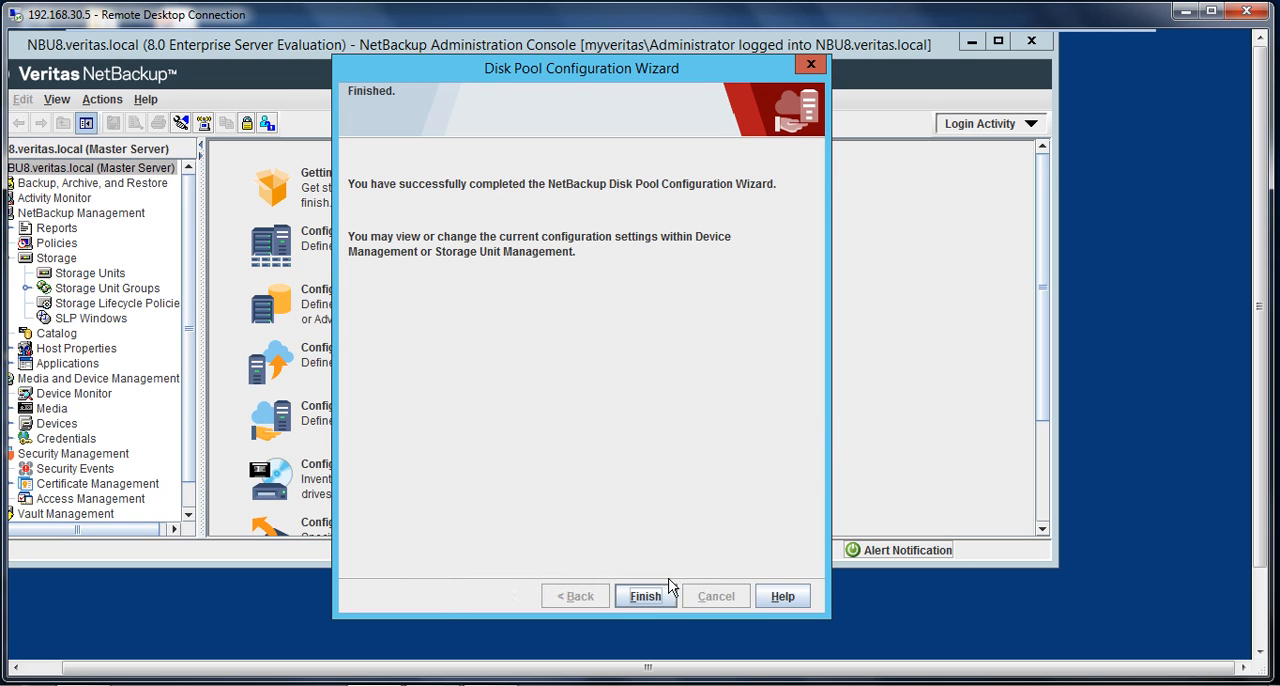
pyautogui.click(645, 596)
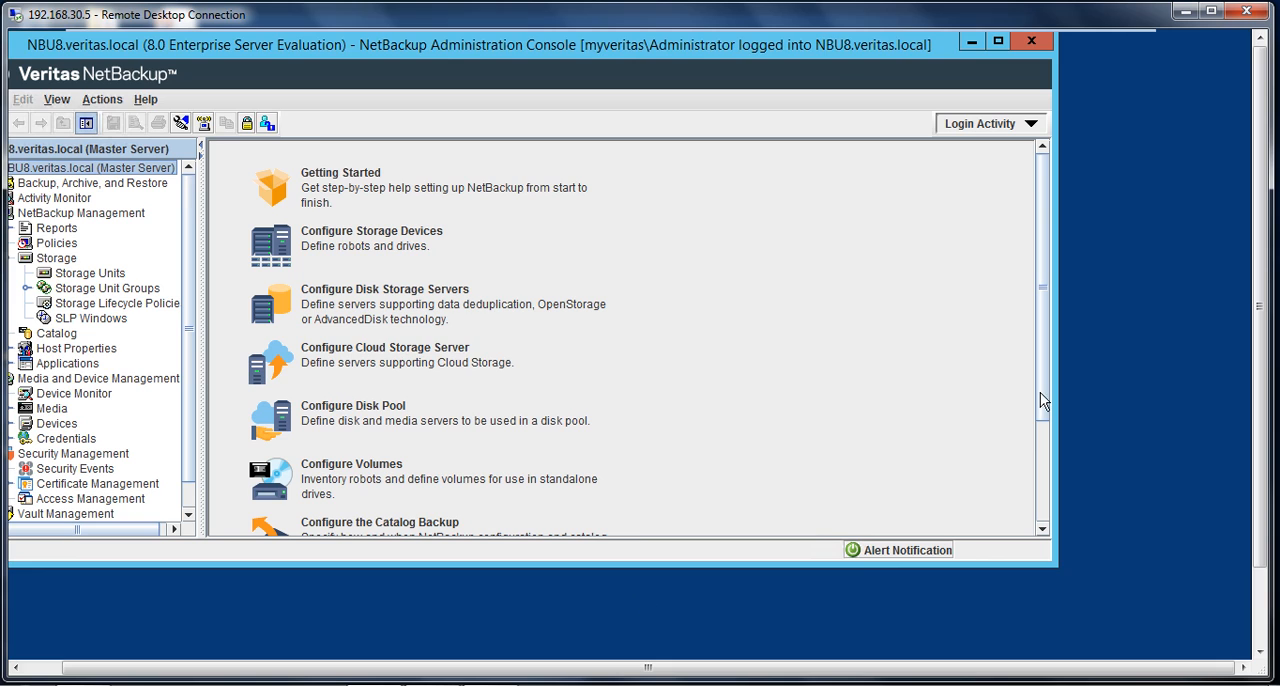
pyautogui.moveTo(1055, 559)
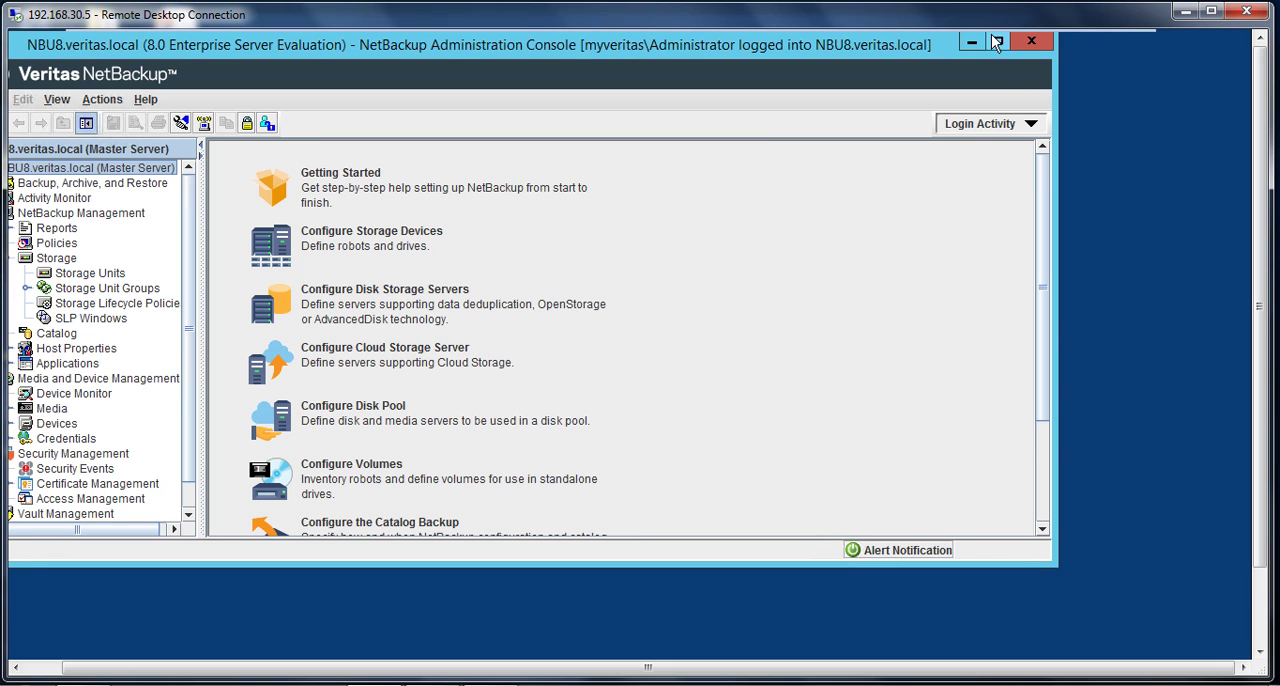
pyautogui.click(997, 41)
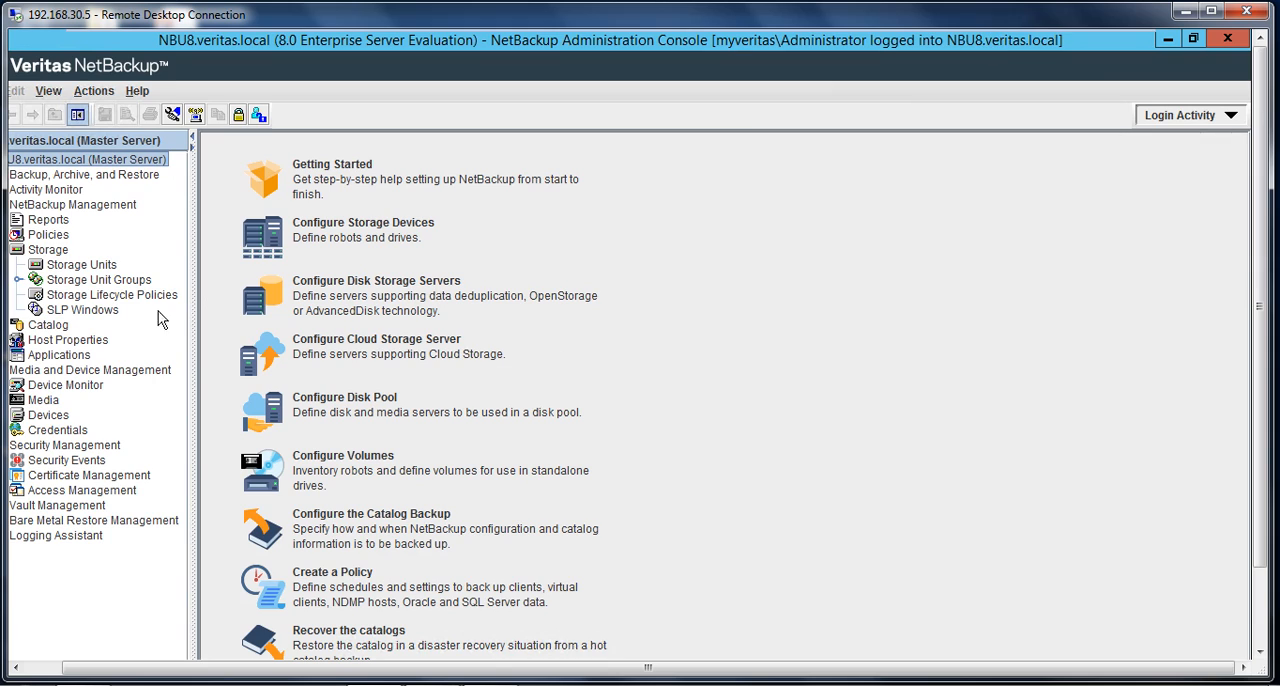
pyautogui.moveTo(103, 268)
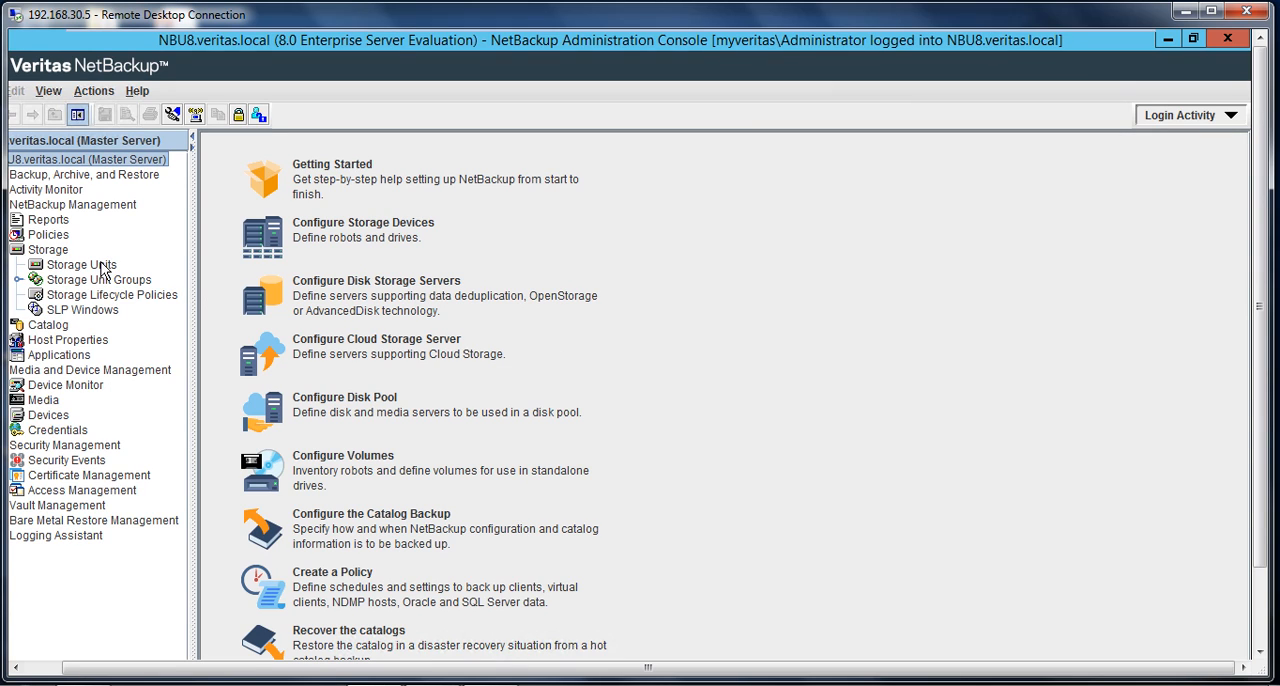
# Open Storage Units under NetBackup Management > Storage to see Azurestorageunit (azure_cryptc).
pyautogui.click(80, 266)
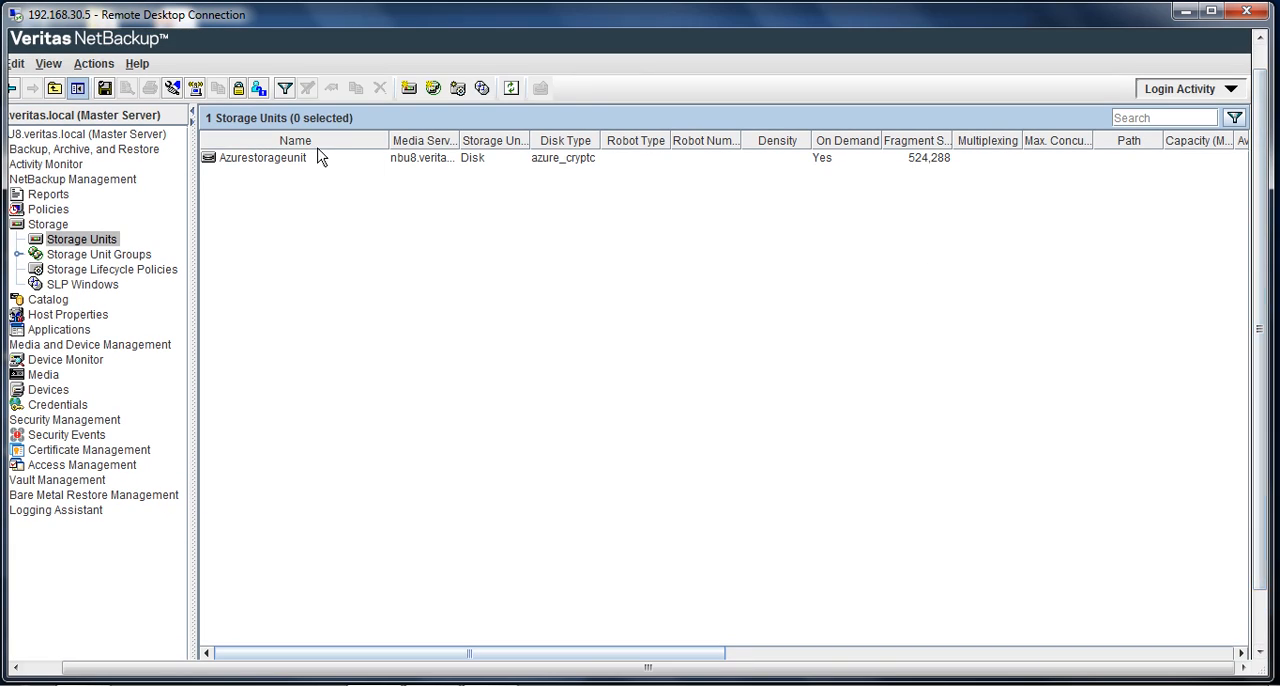
pyautogui.moveTo(1258, 326)
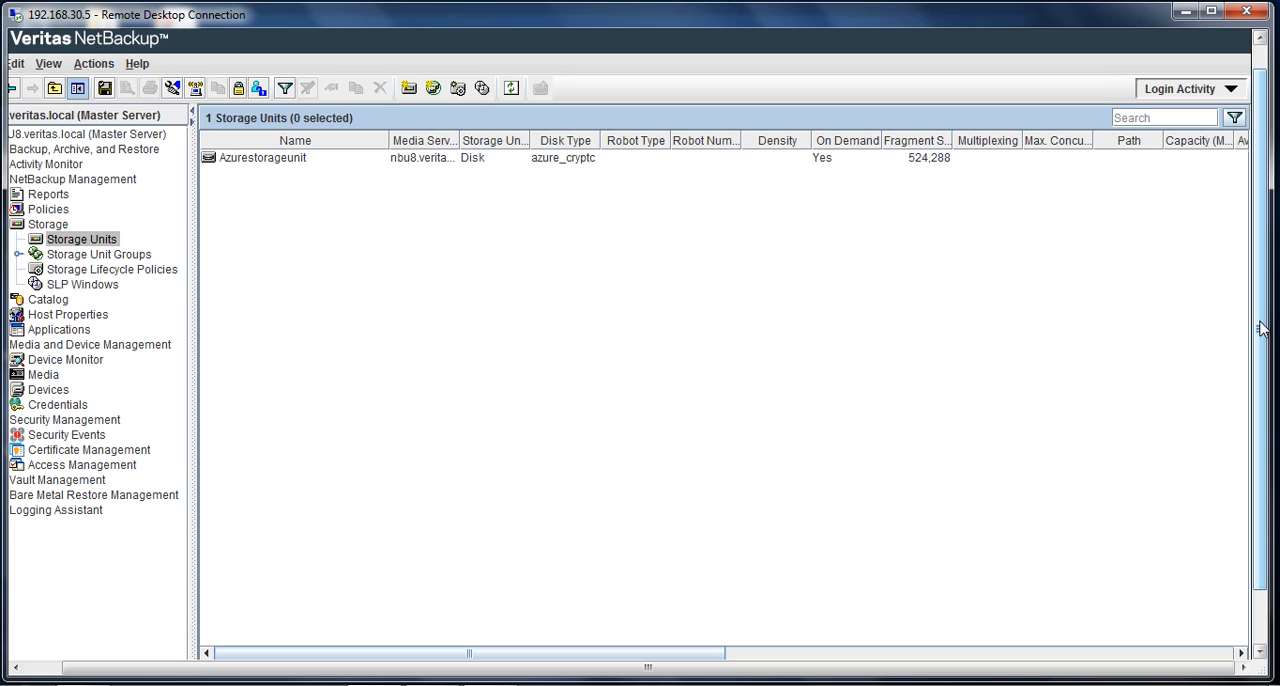
pyautogui.moveTo(967, 389)
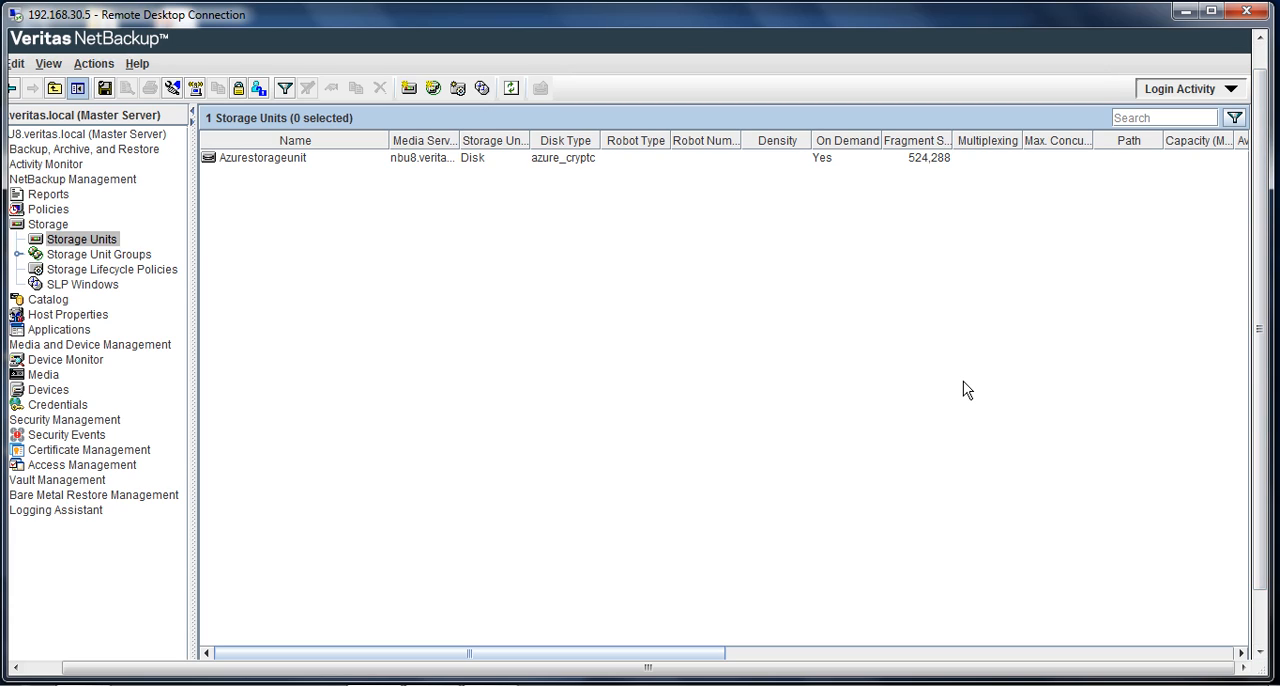